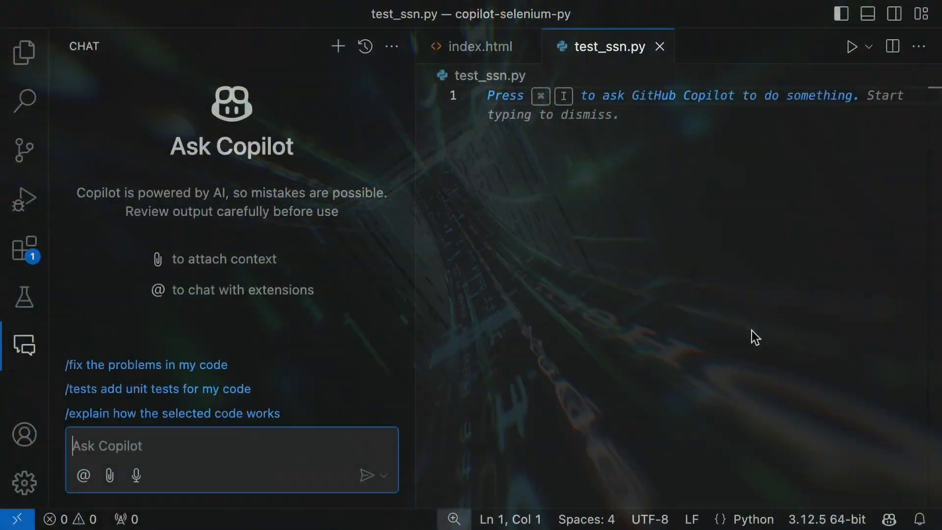
- Ask Copilot for two Python arrays, one of invalid social security numbers and one of valid SSNs
type("Make me two python ar")
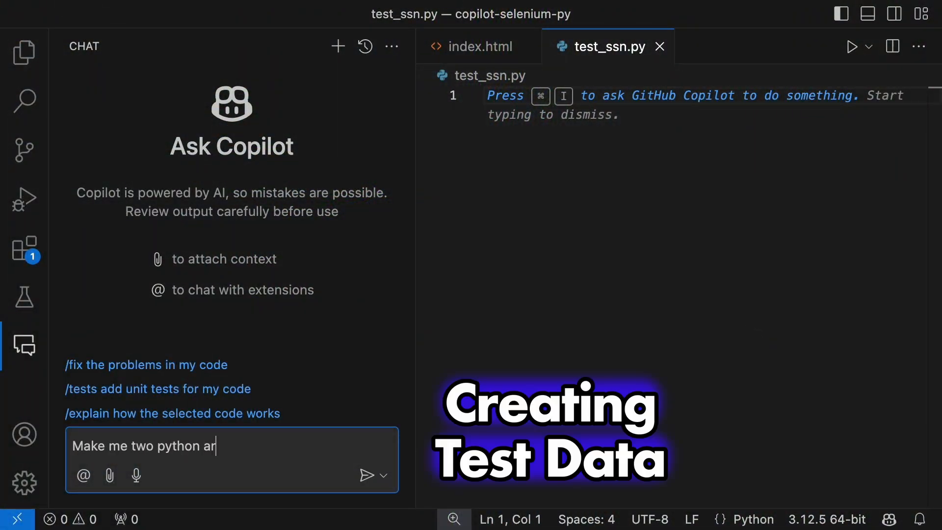
type("rays. One with")
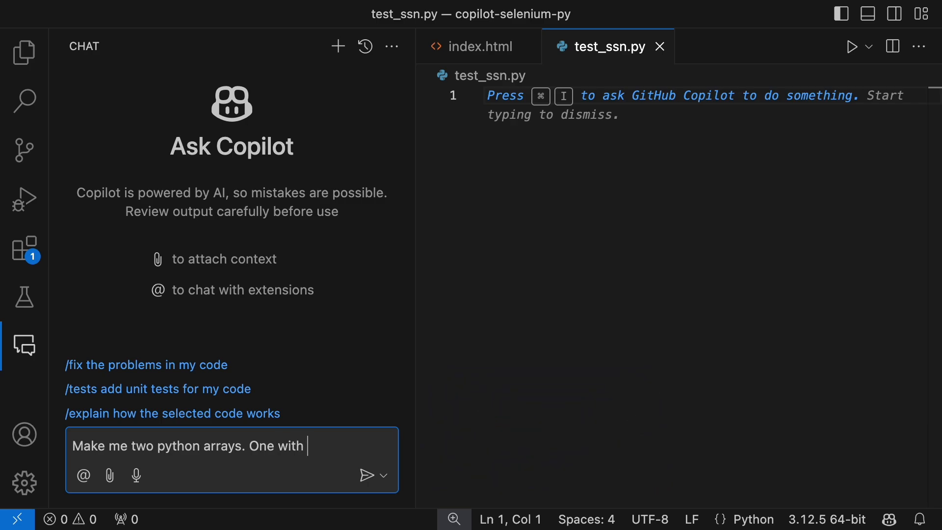
type("different types of")
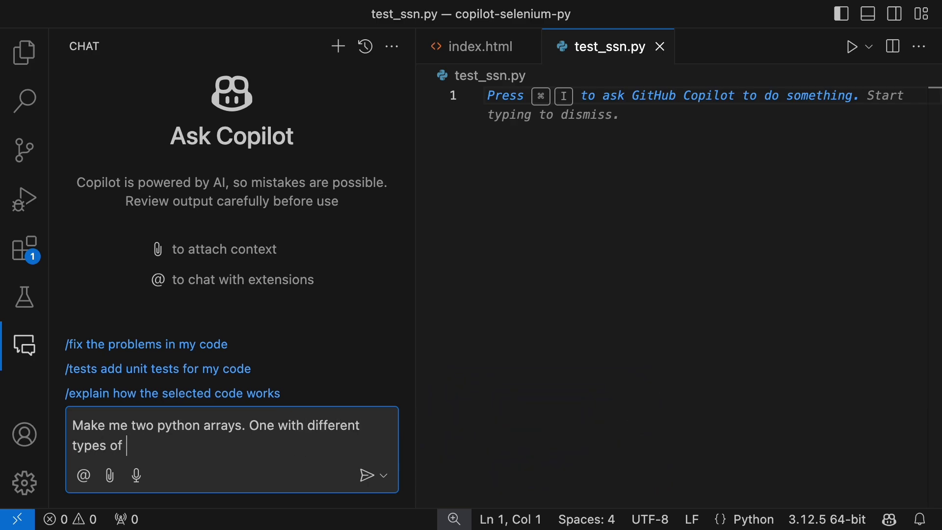
type("invalid social security")
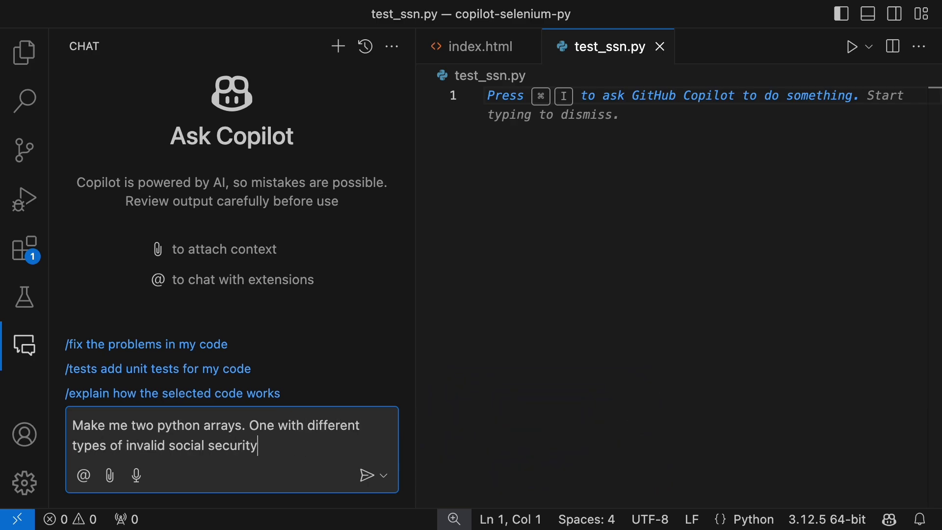
type("numbers and another")
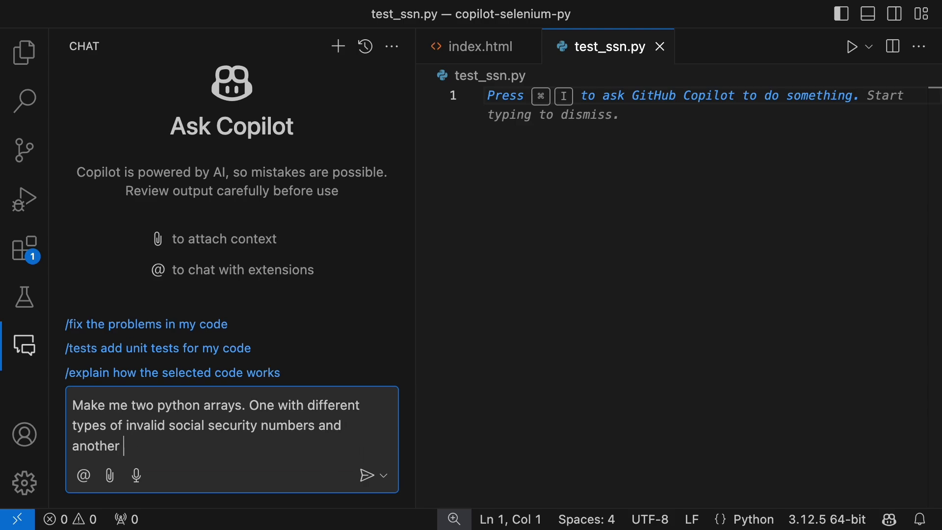
type("with valid SSNs.")
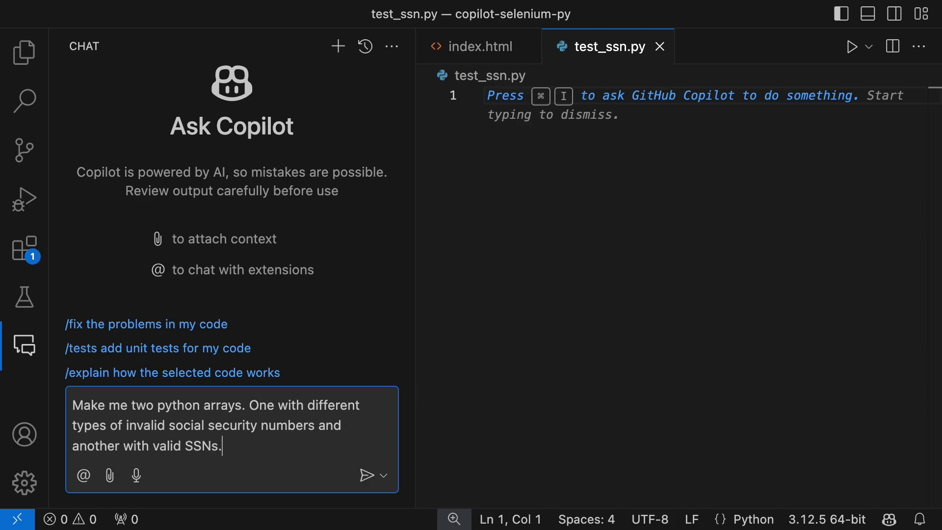
left_click(372, 474)
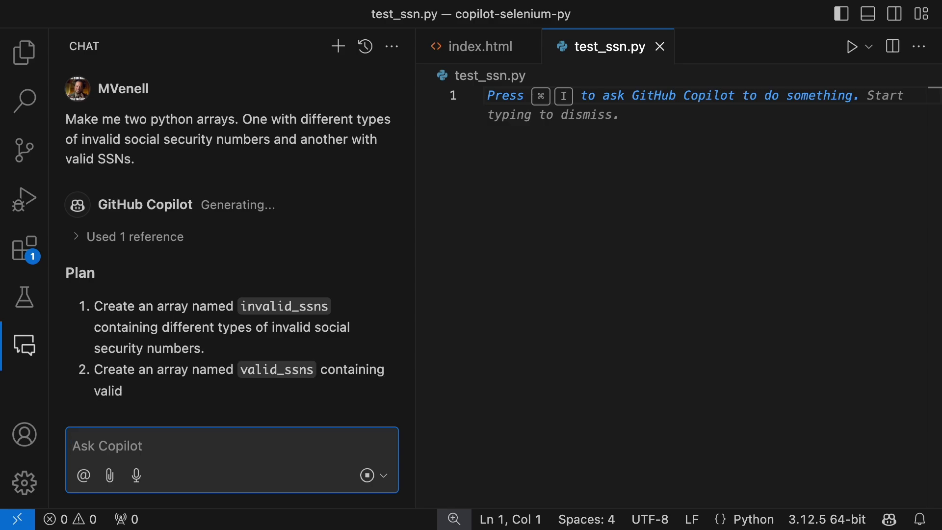
scroll("down", 3)
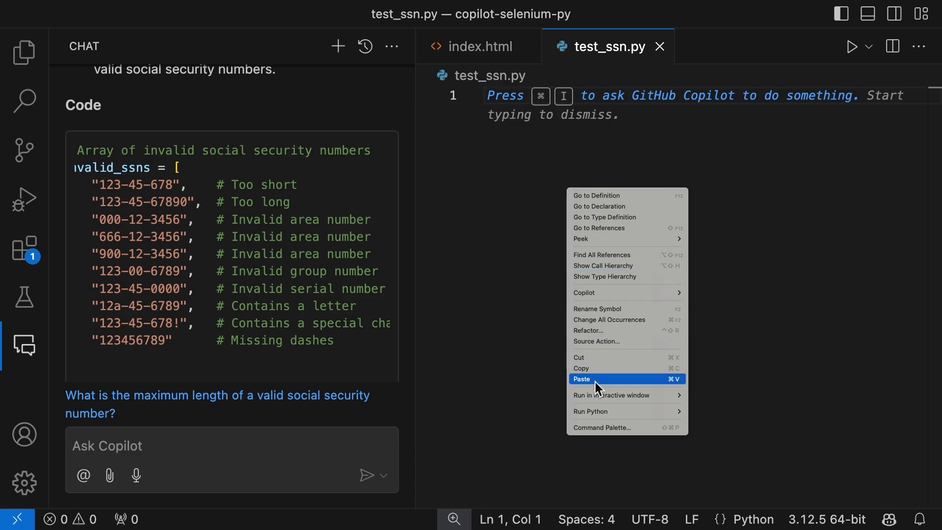
- Paste Copilot's invalid_ssns and valid_ssns arrays into test_ssn.py and return to the chat input
left_click(581, 379)
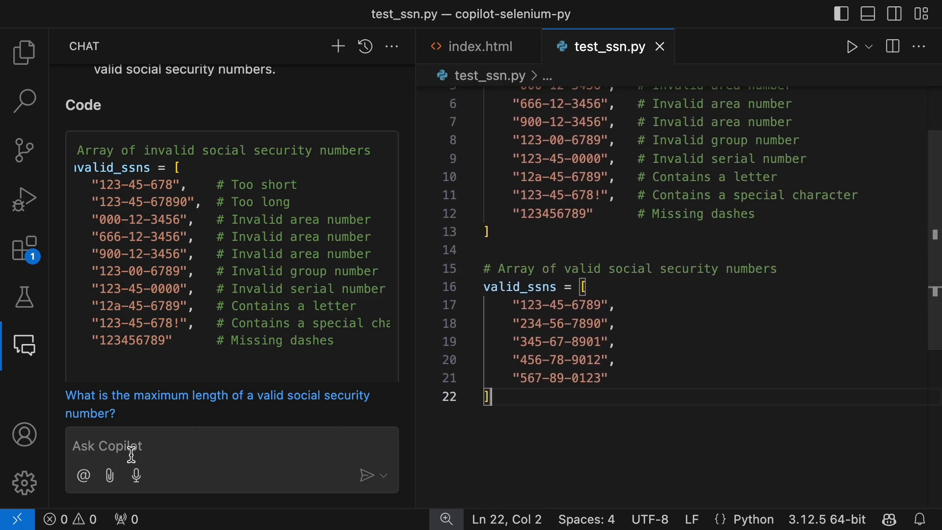
left_click(373, 476)
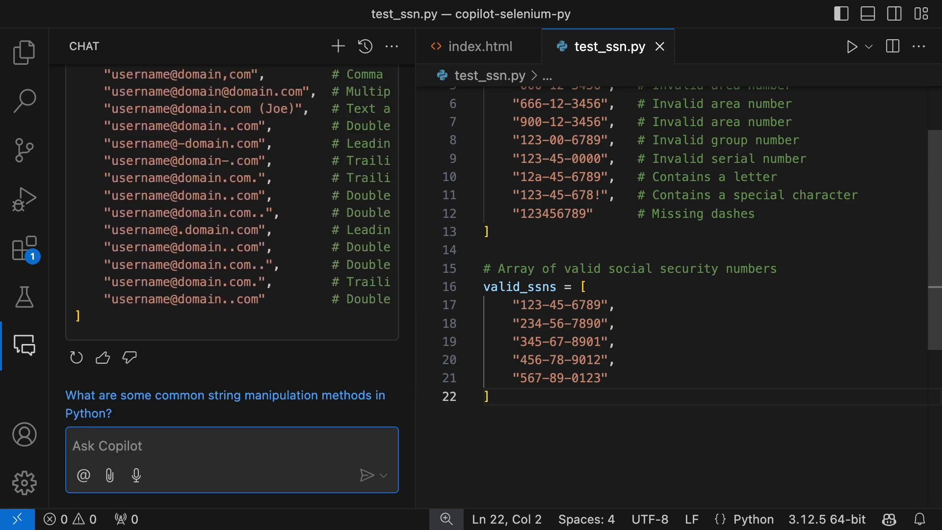
- Ask Copilot for an array of invalid emails, then start a request for invalid ZIP codes
type("Make me an array of invalid emails")
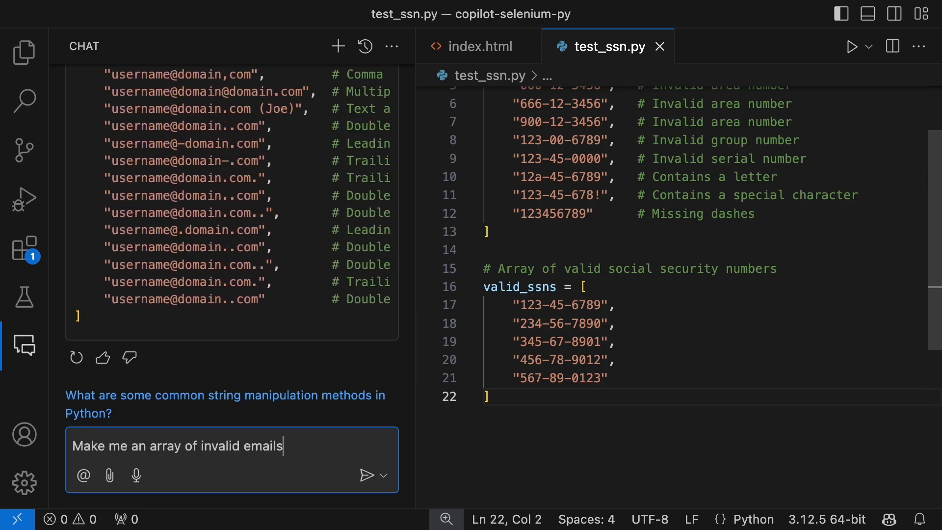
left_click(373, 476)
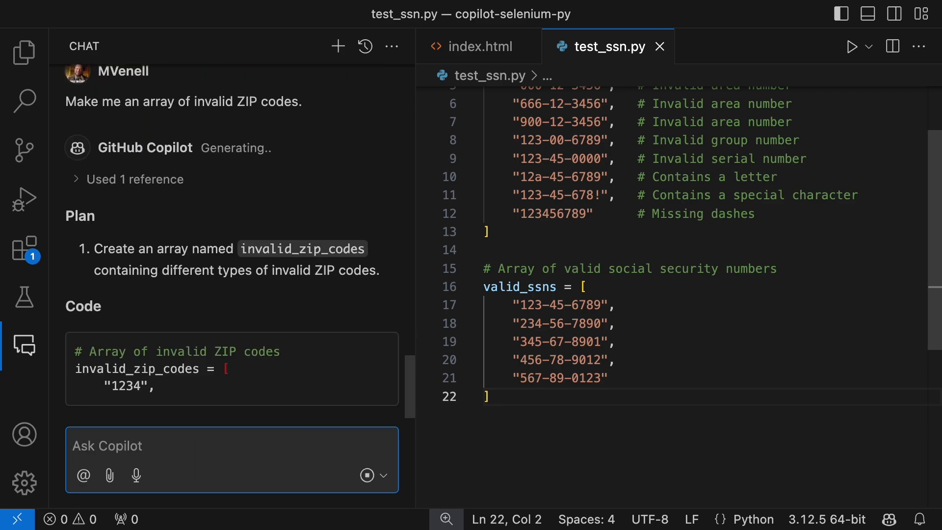
type("Make me an array of invalid A")
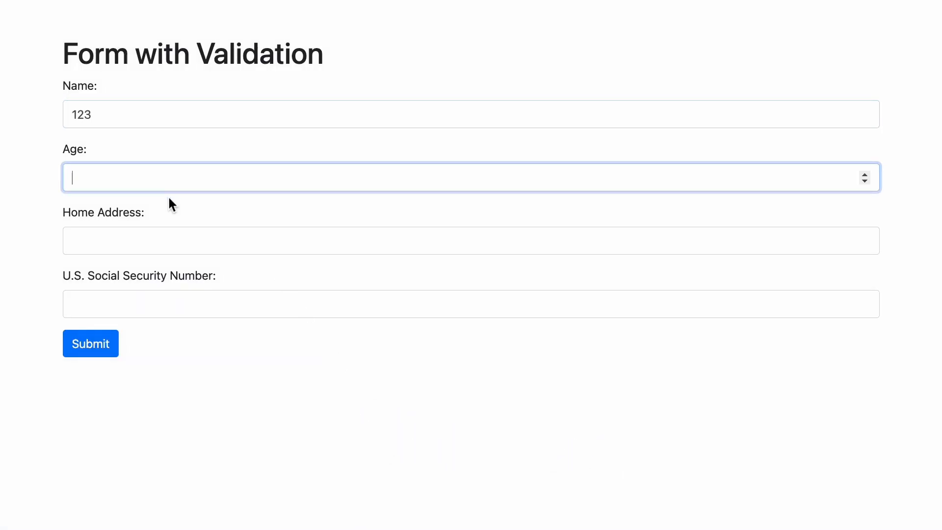
- Fill Age with 122 and the remaining form fields with 123, then submit the validation form
type("122")
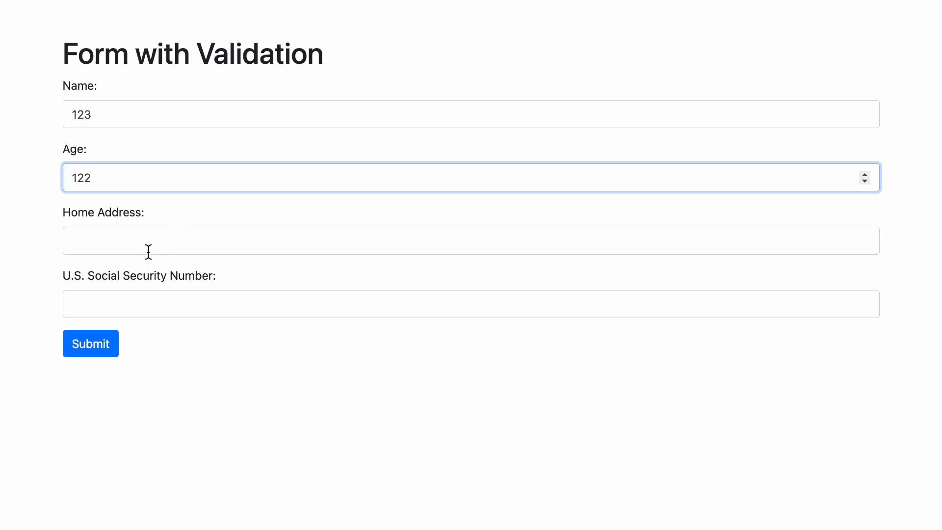
type("123")
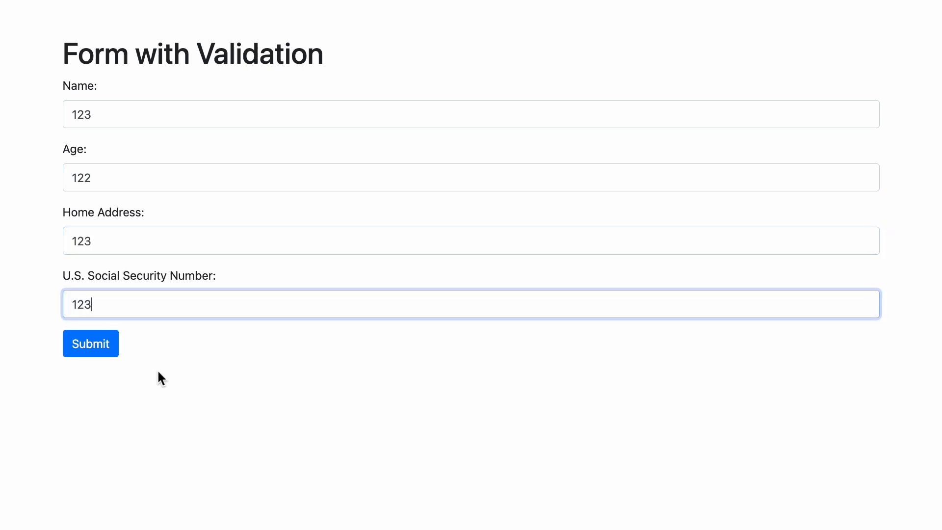
left_click(90, 343)
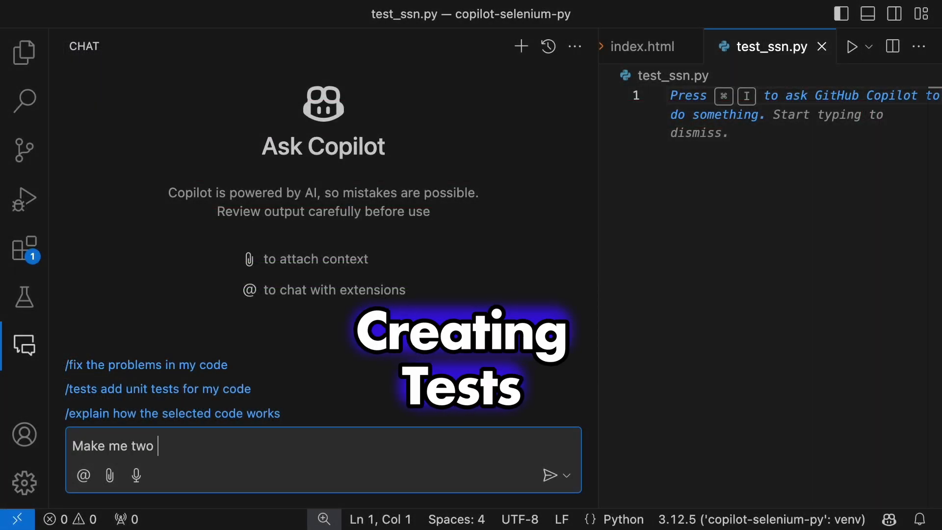
- Write a Copilot prompt for Python Selenium tests of all invalid and valid SSNs on the index.html form
type("Python Selenium")
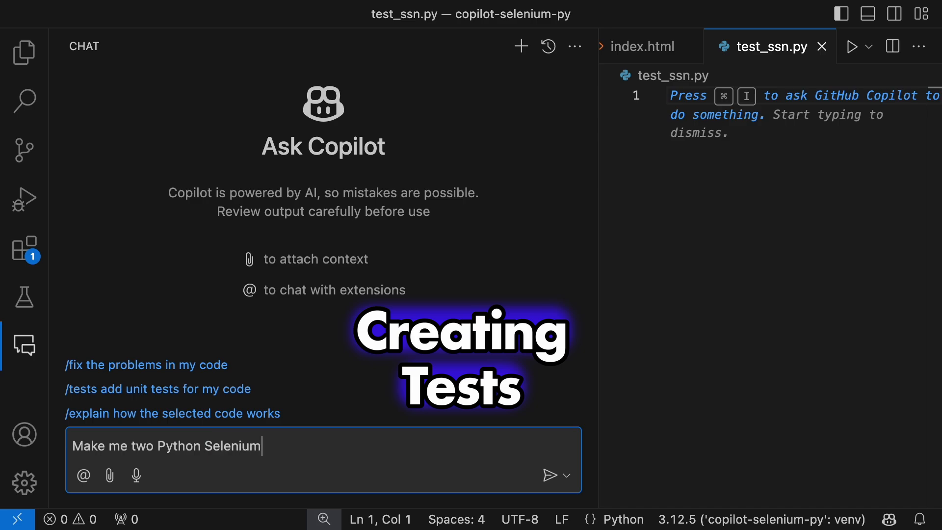
type("tests that test all types")
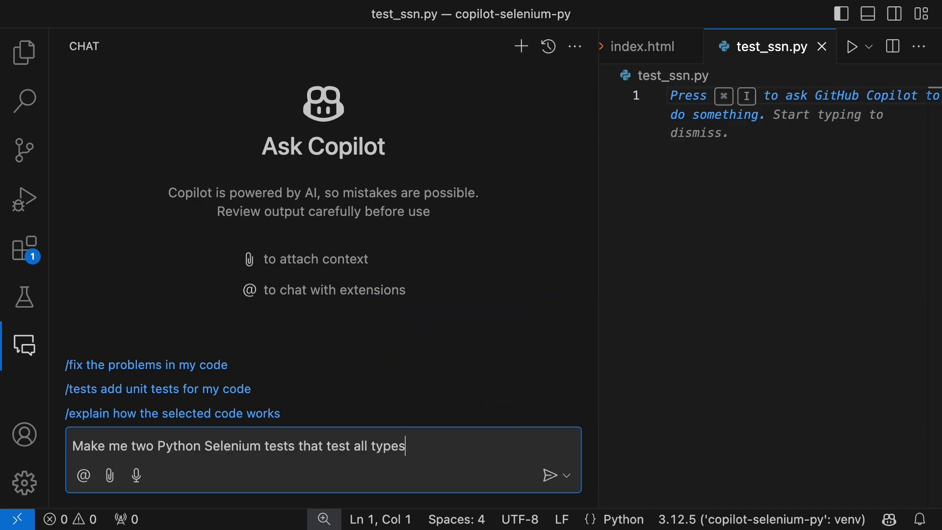
type("of invali")
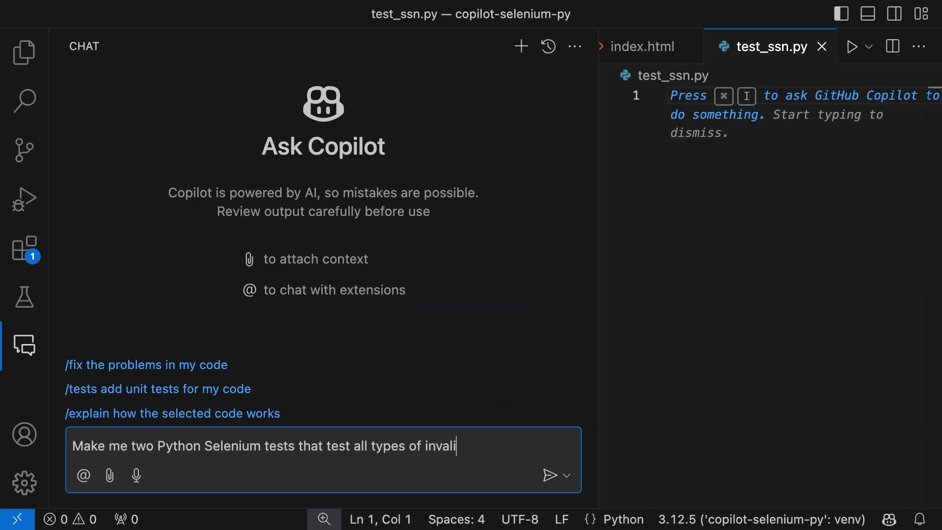
type("d and valid SSNs")
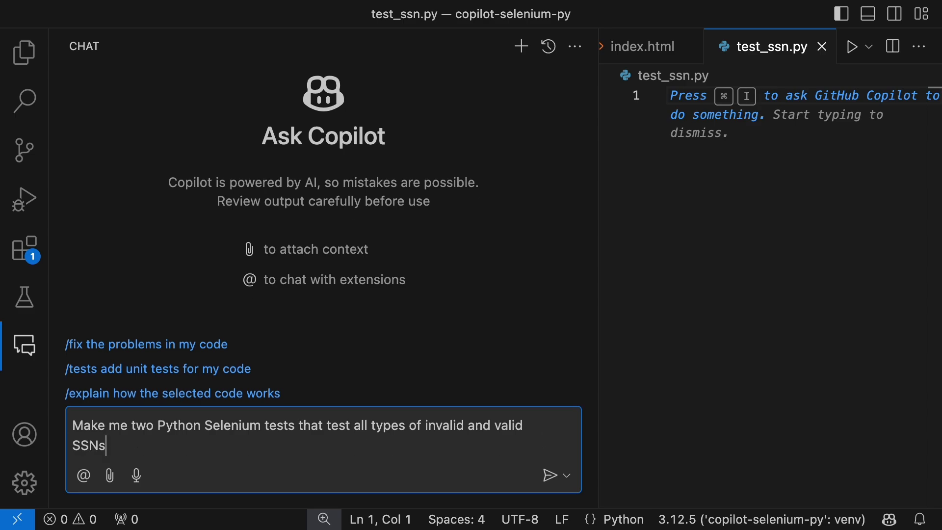
type(". The form is")
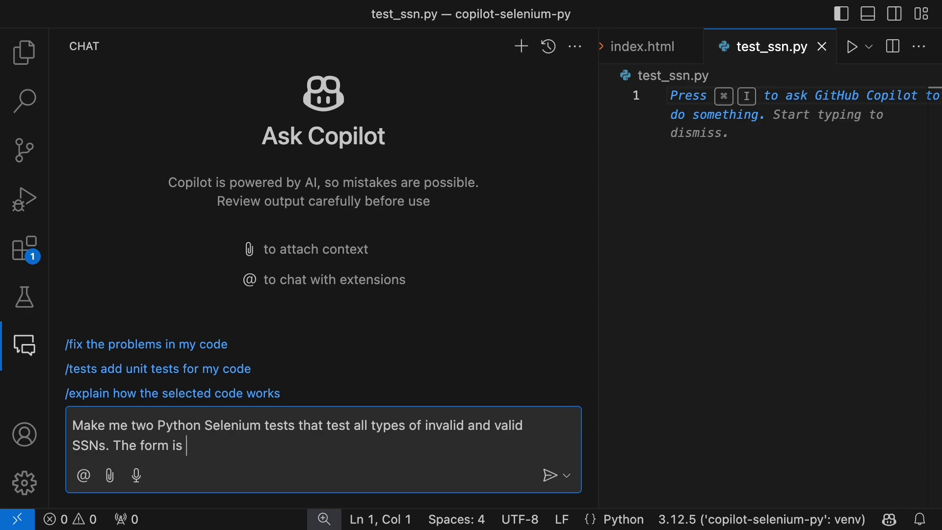
type("in the index.html.")
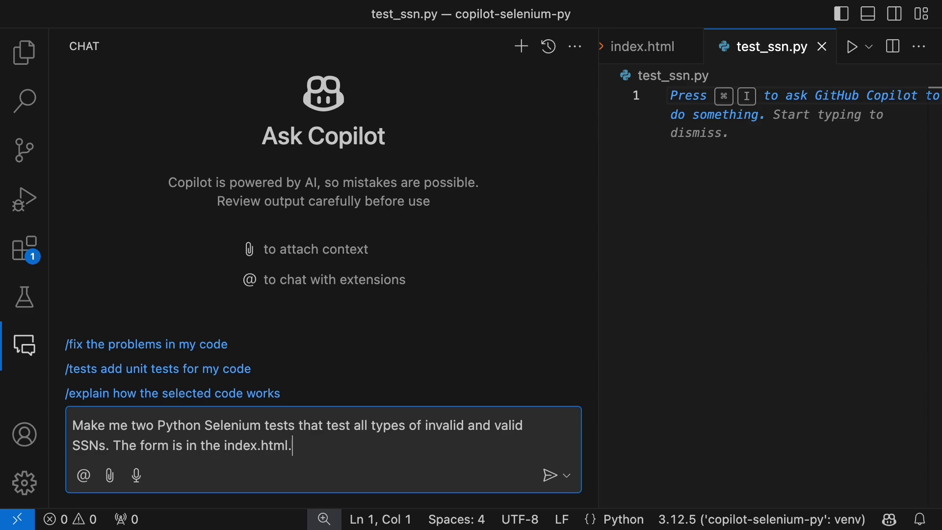
- Attach index.html as context, add that all fields need data, and send the request
left_click(110, 475)
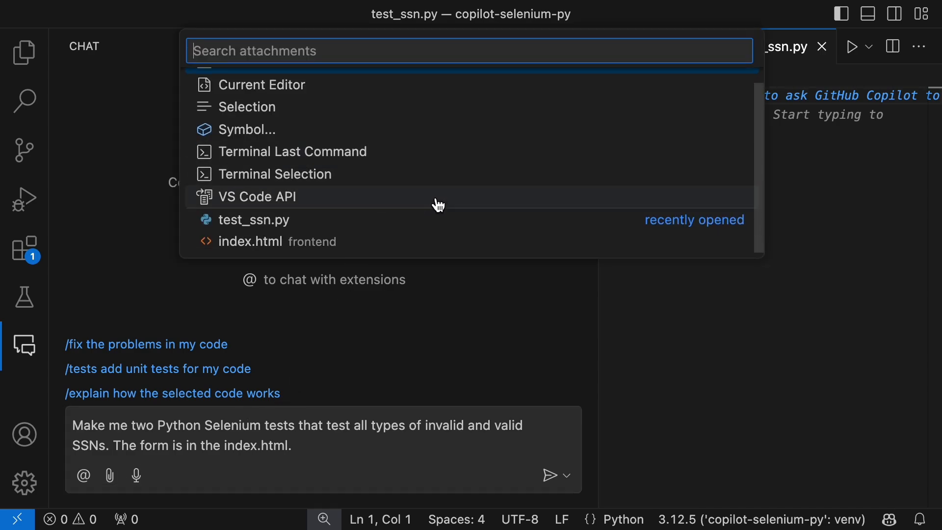
left_click(249, 241)
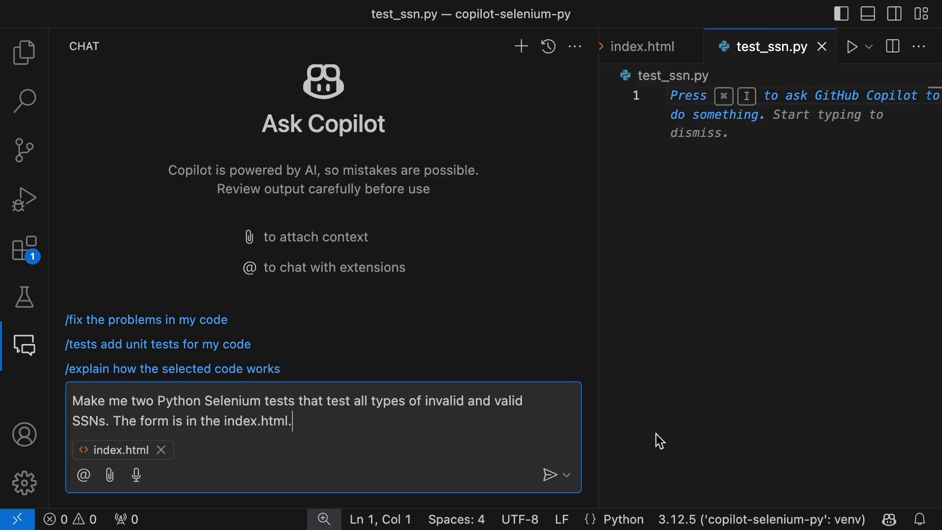
type("You need to")
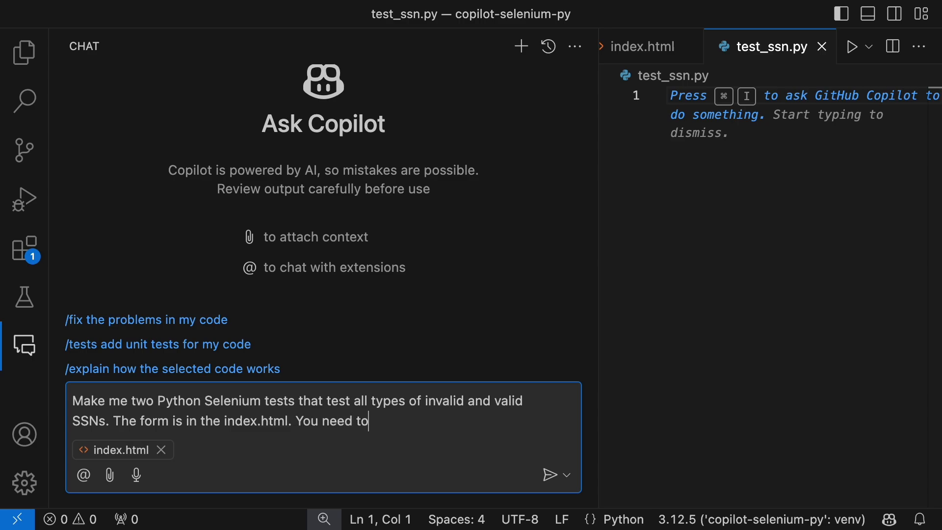
type("add some data to")
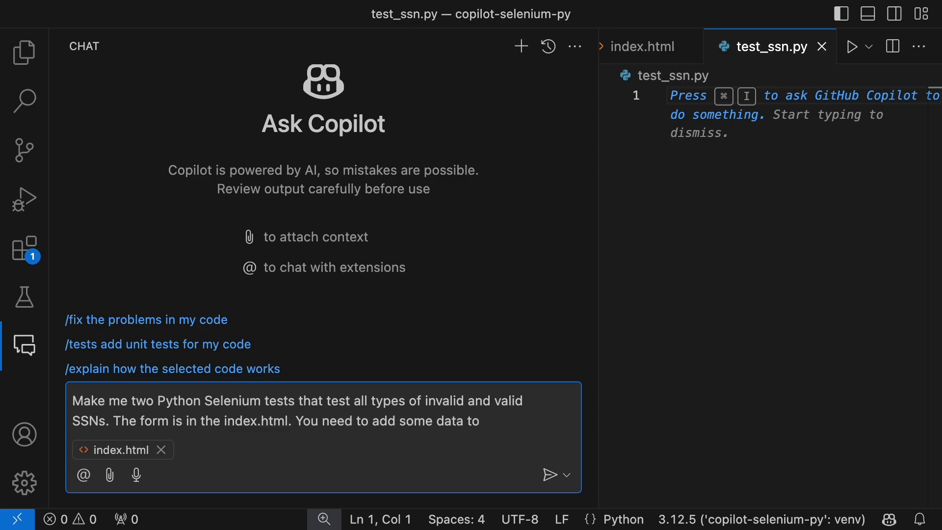
type("all the fields.")
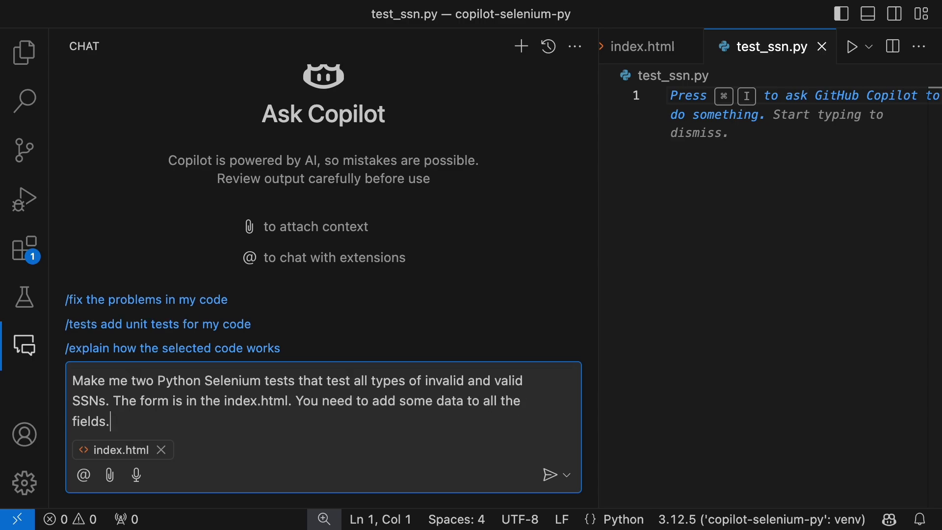
left_click(555, 474)
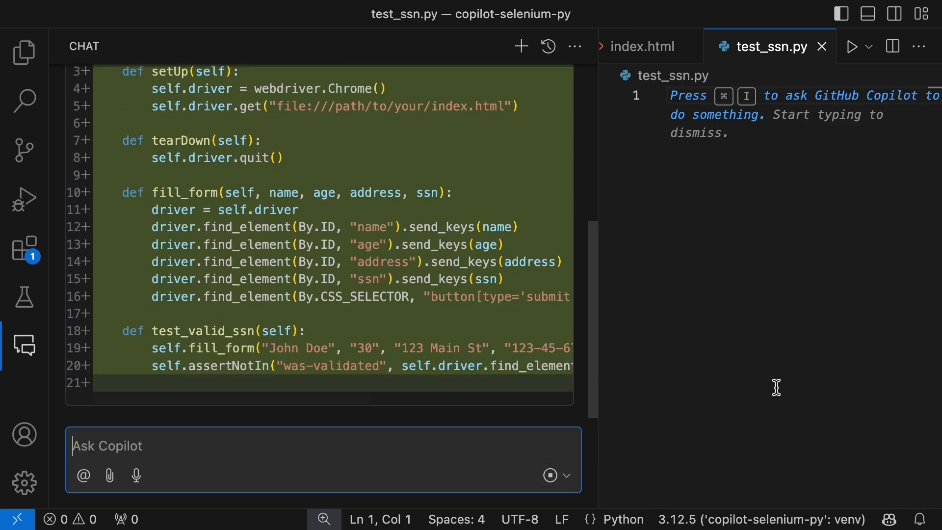
- Scroll through Copilot's generated unittest suite with one valid and one invalid SSN test
scroll("down", 3)
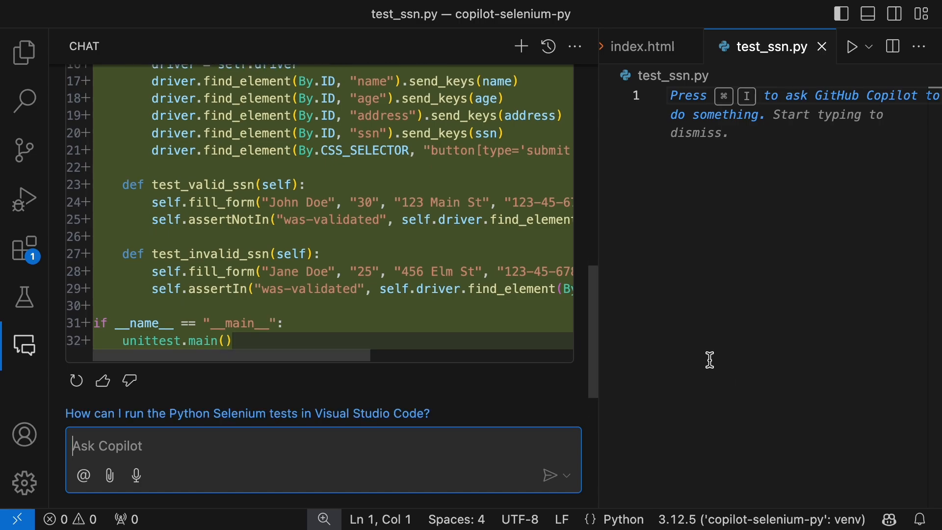
mouse_move(700, 337)
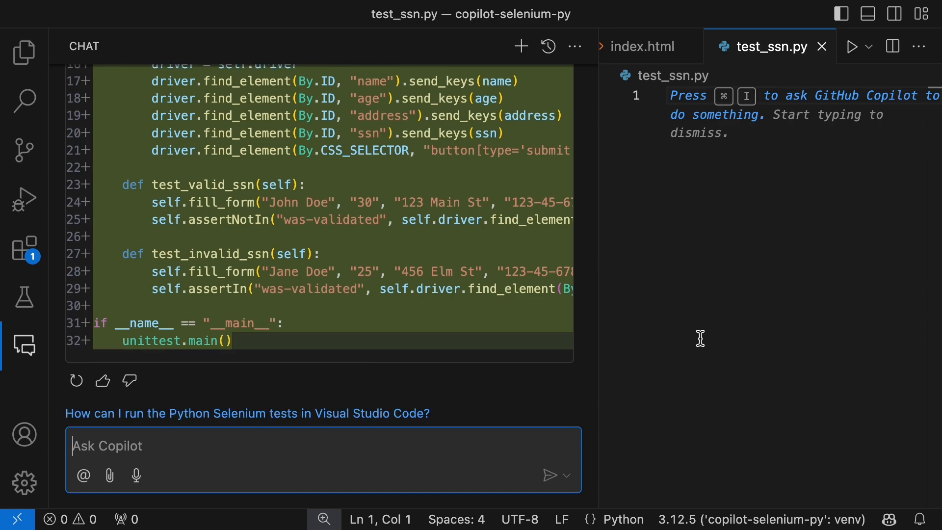
mouse_move(464, 311)
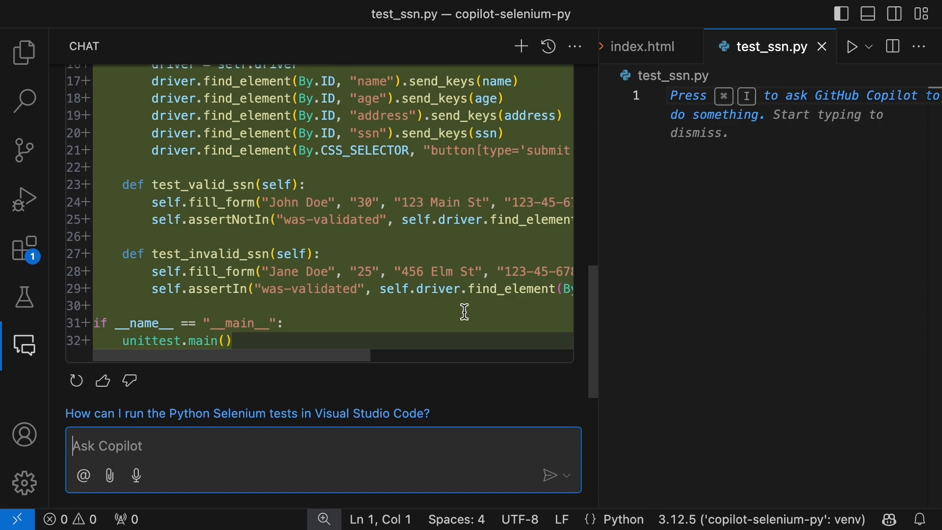
scroll("up", 3)
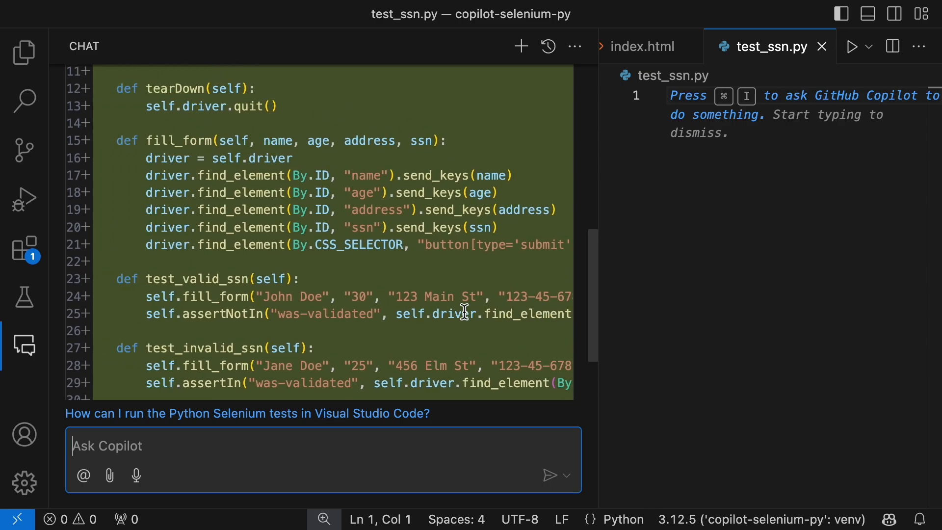
scroll("down", 3)
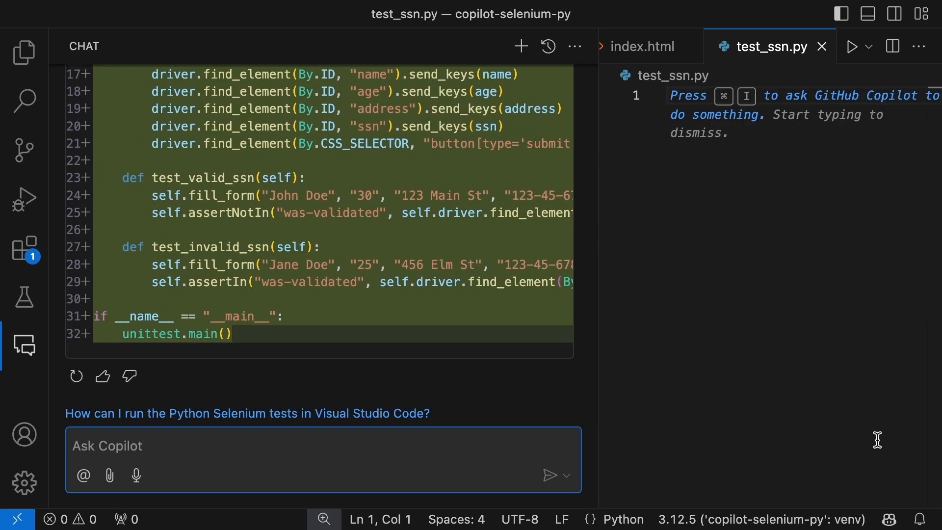
- Reply 'I said all types.' and review the revised suite looping over several invalid and valid SSNs
type("I said all types.")
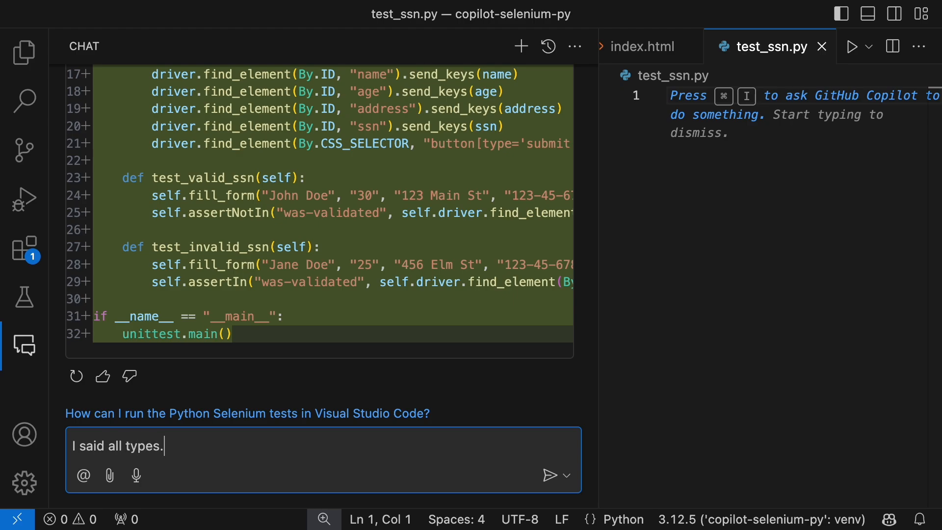
left_click(551, 474)
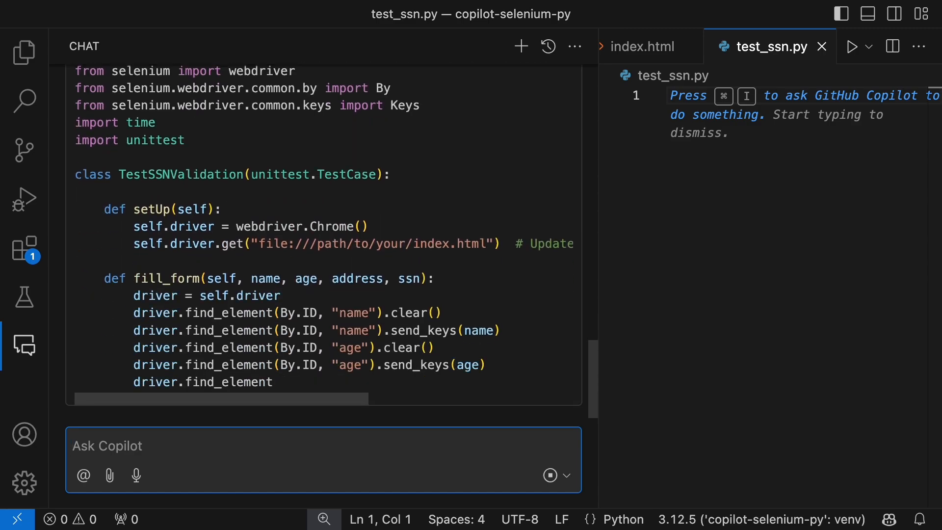
scroll("down", 3)
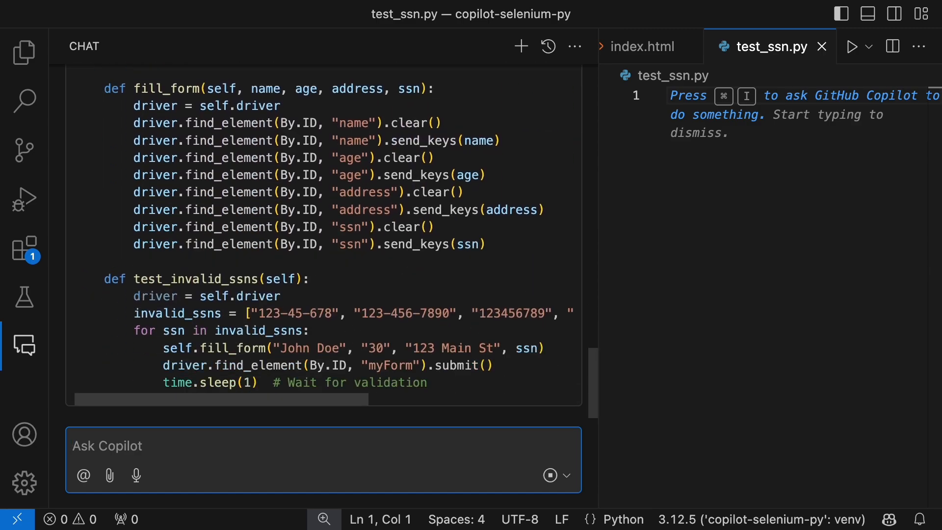
scroll("down", 3)
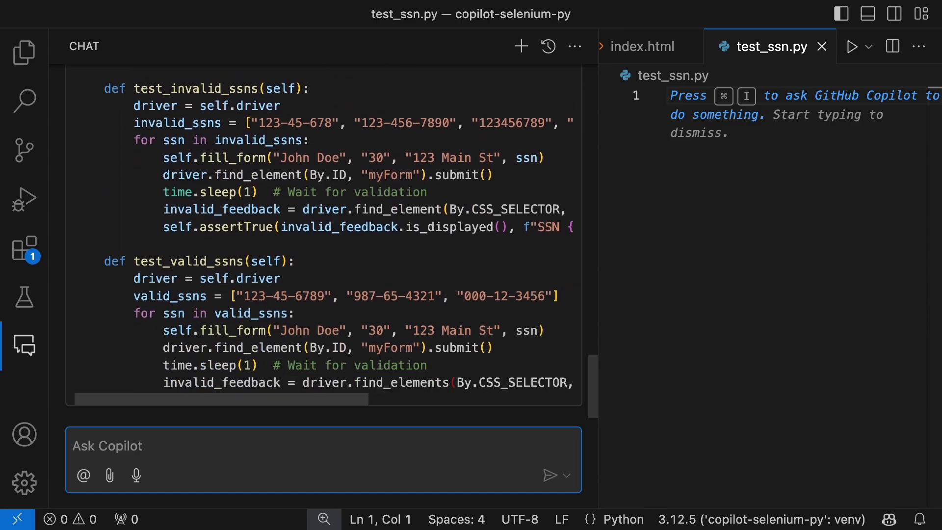
scroll("down", 3)
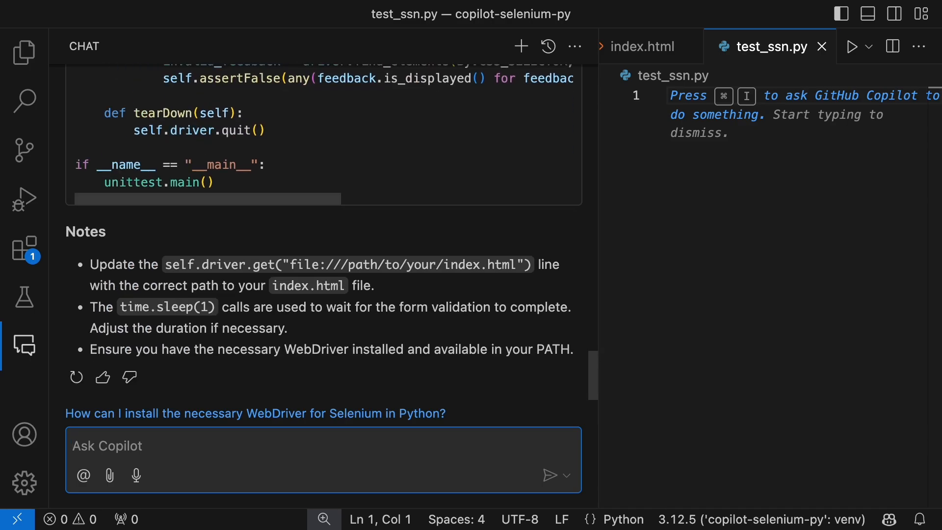
- Ask Copilot 'Can you make it use pytest' and review the pytest version with a driver fixture
type("Can")
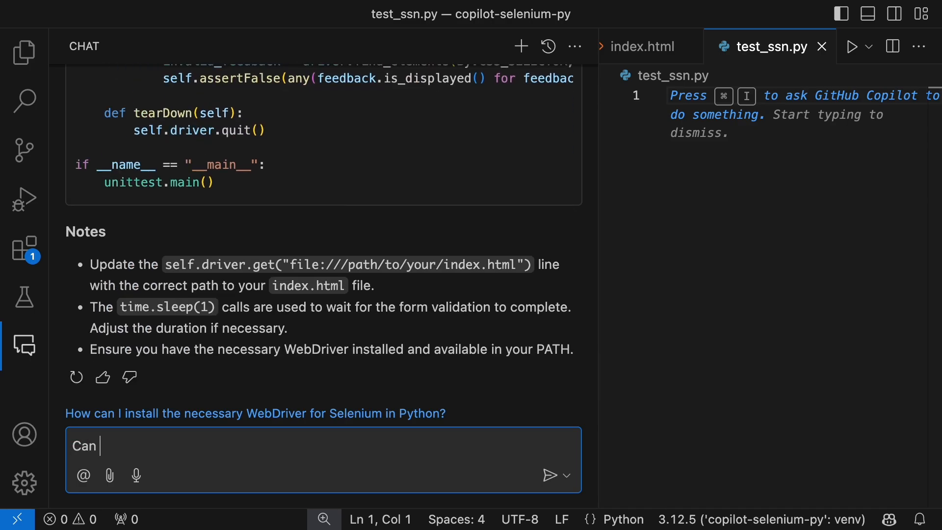
type("you make it")
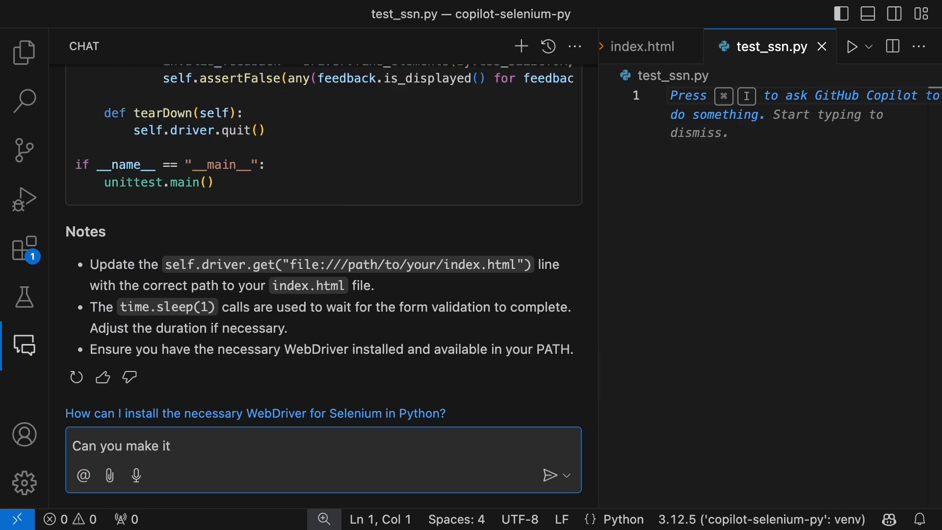
type("use pytest")
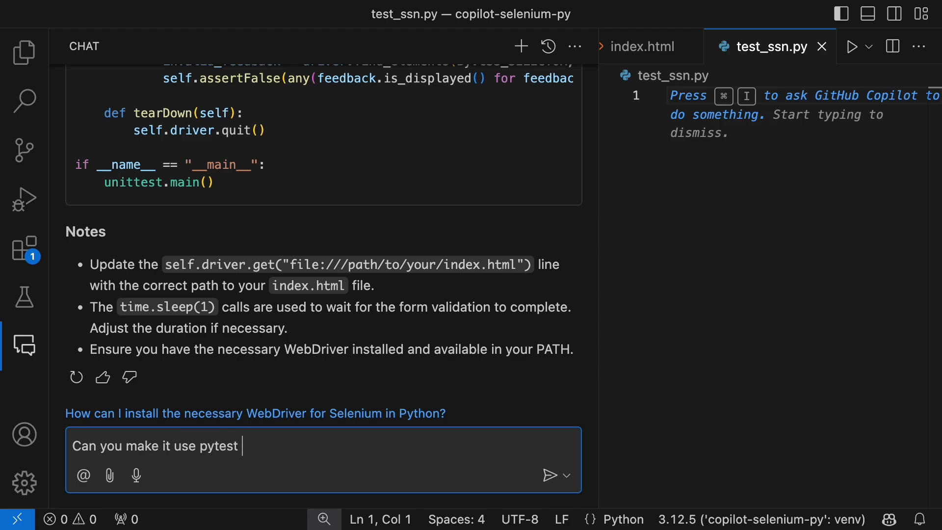
key("Return")
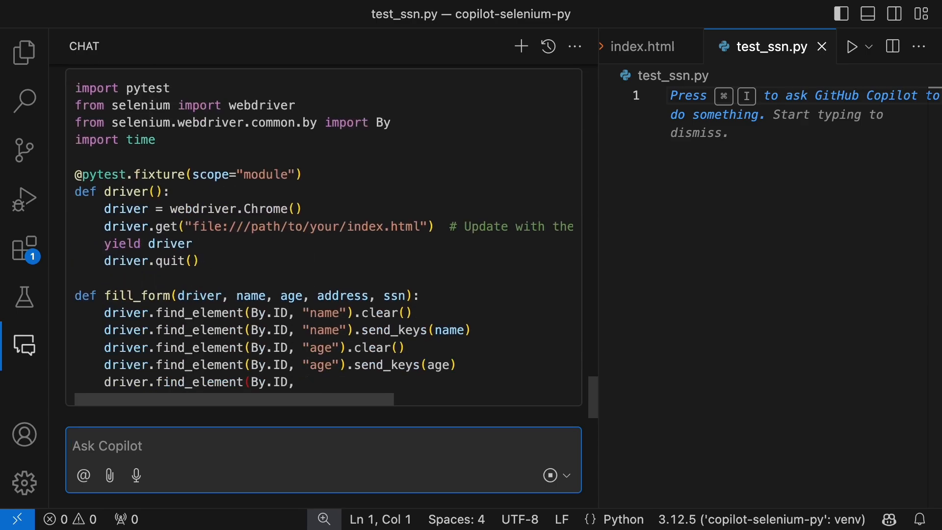
scroll("down", 3)
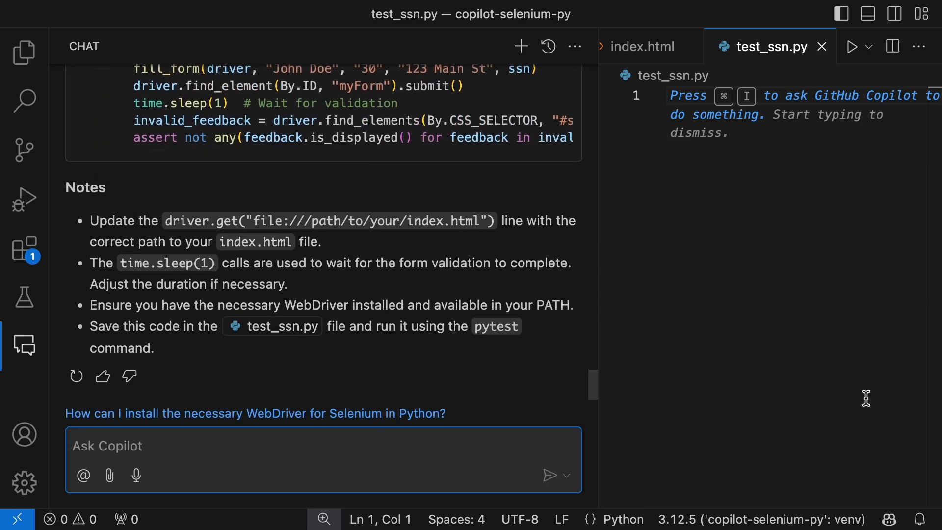
scroll("up", 3)
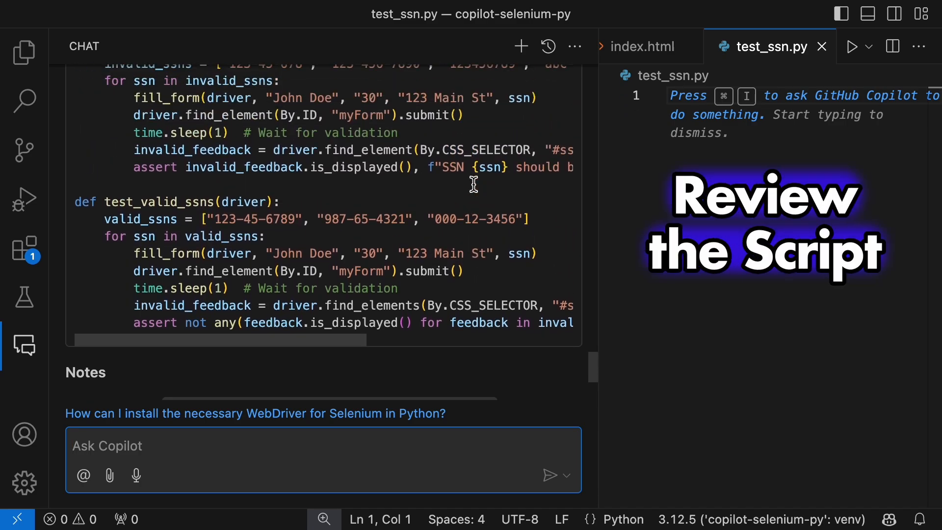
scroll("up", 3)
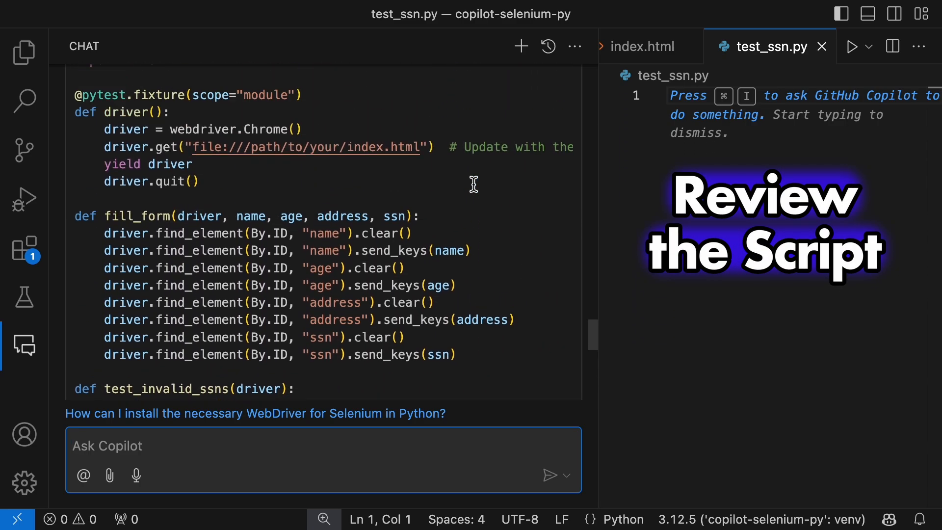
scroll("up", 3)
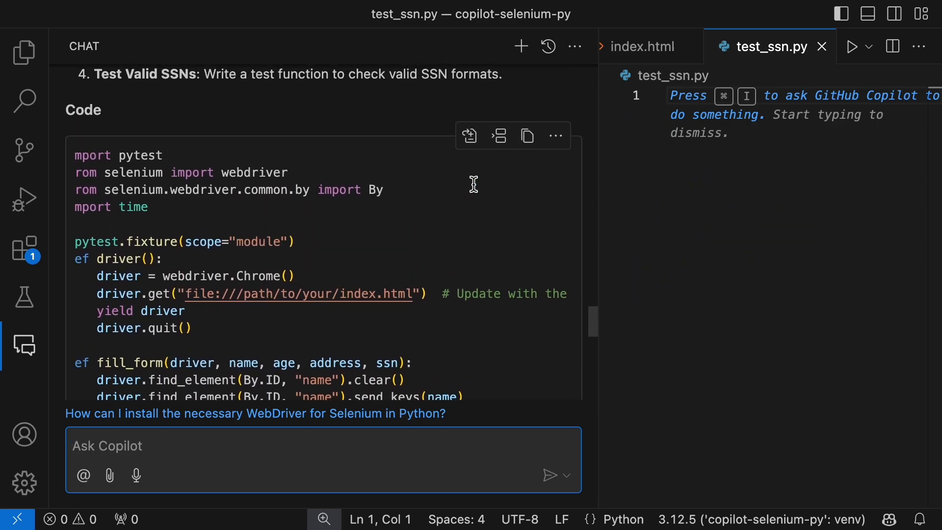
scroll("up", 3)
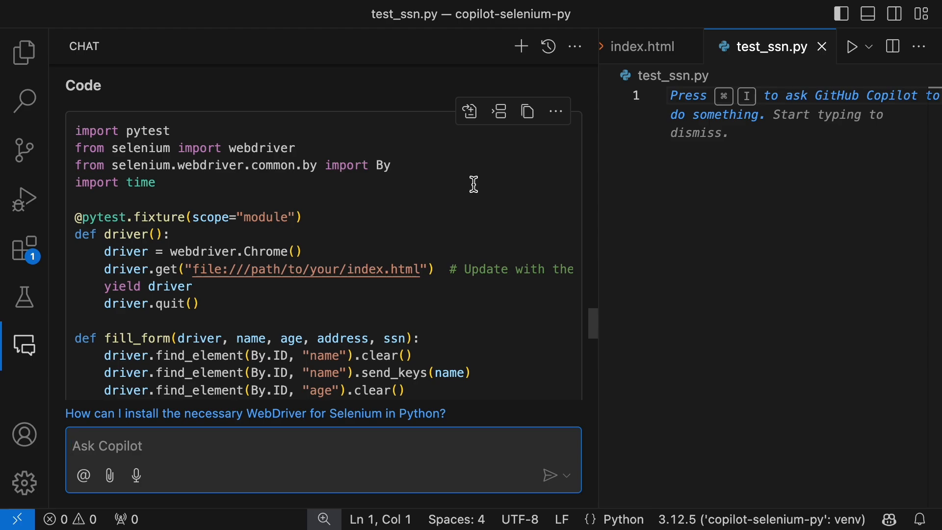
scroll("down", 3)
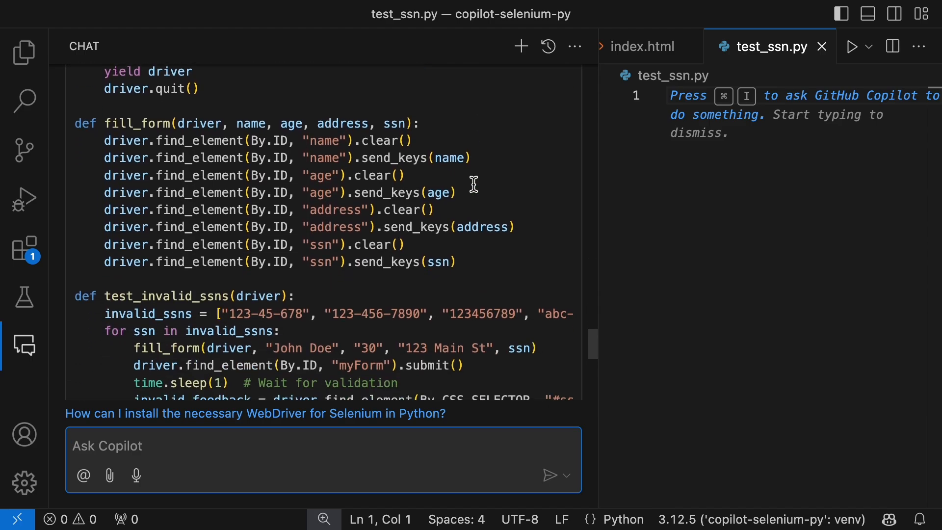
scroll("down", 3)
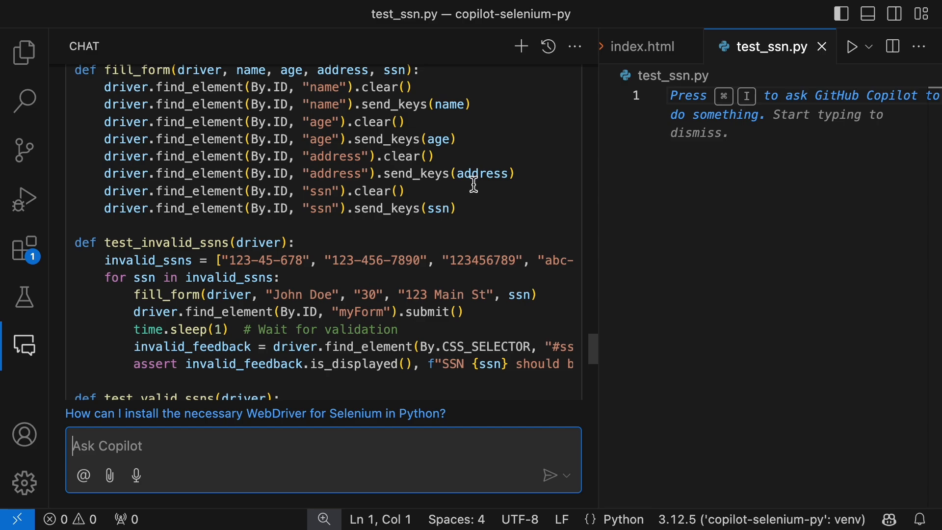
scroll("down", 3)
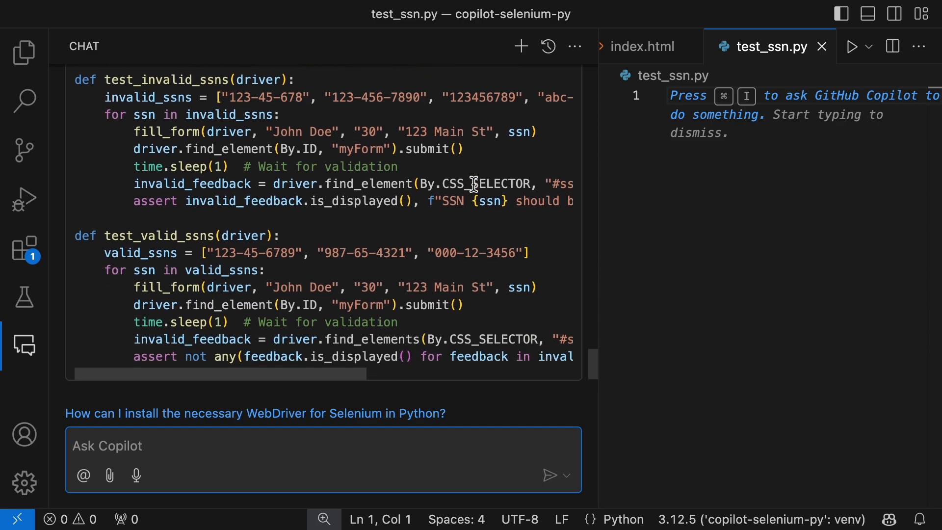
scroll("up", 3)
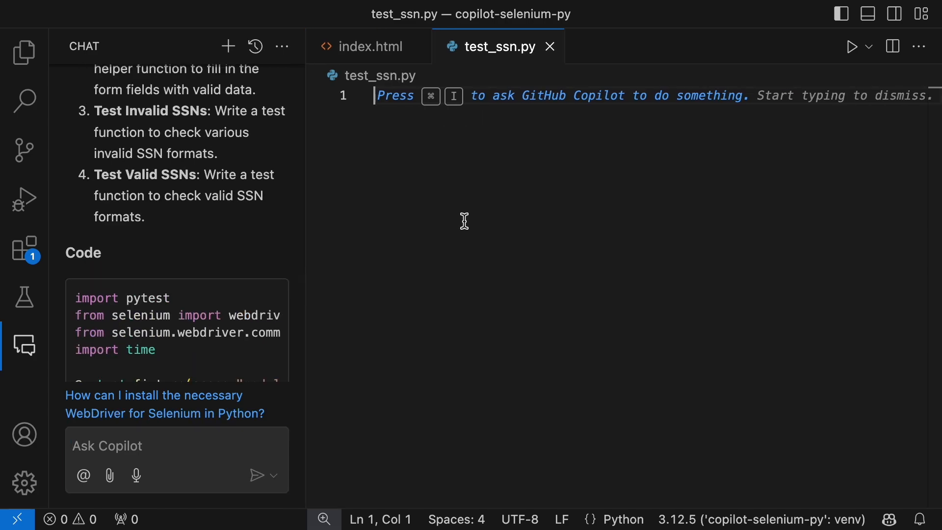
mouse_move(502, 417)
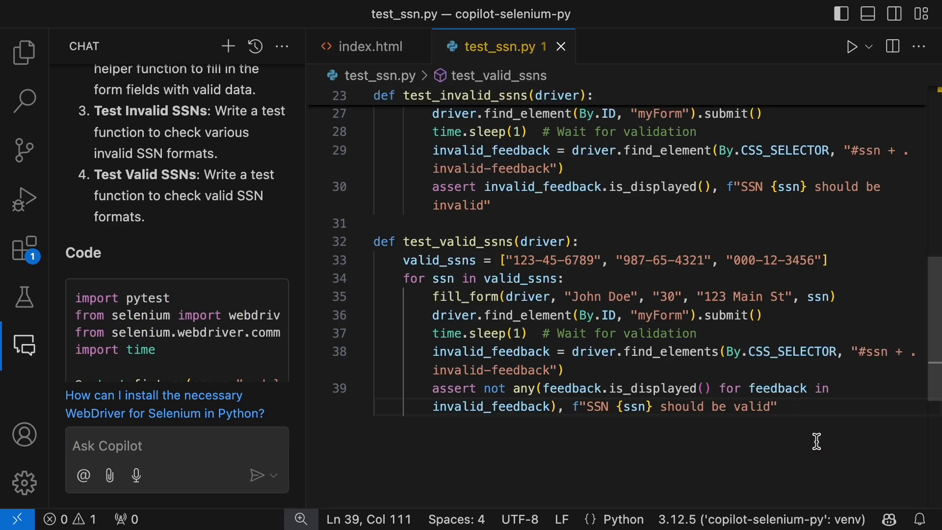
scroll("up", 3)
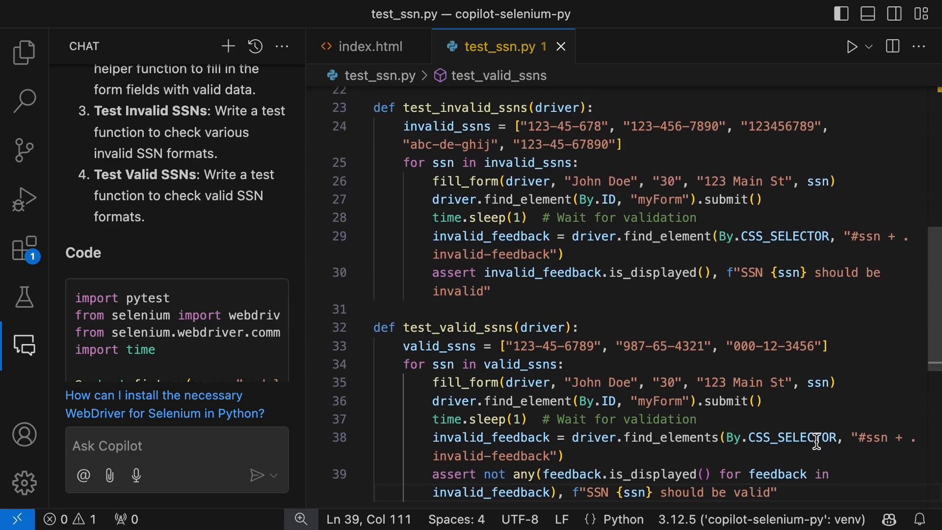
scroll("up", 3)
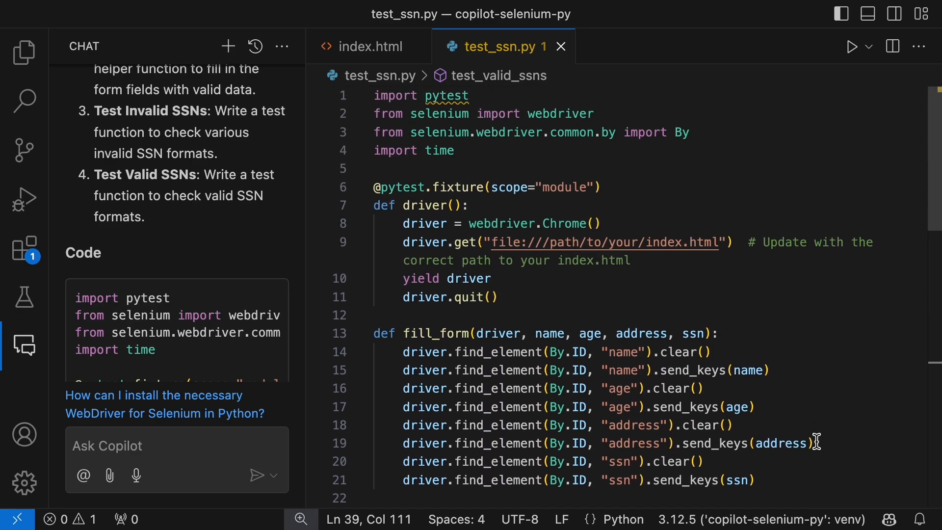
mouse_move(713, 251)
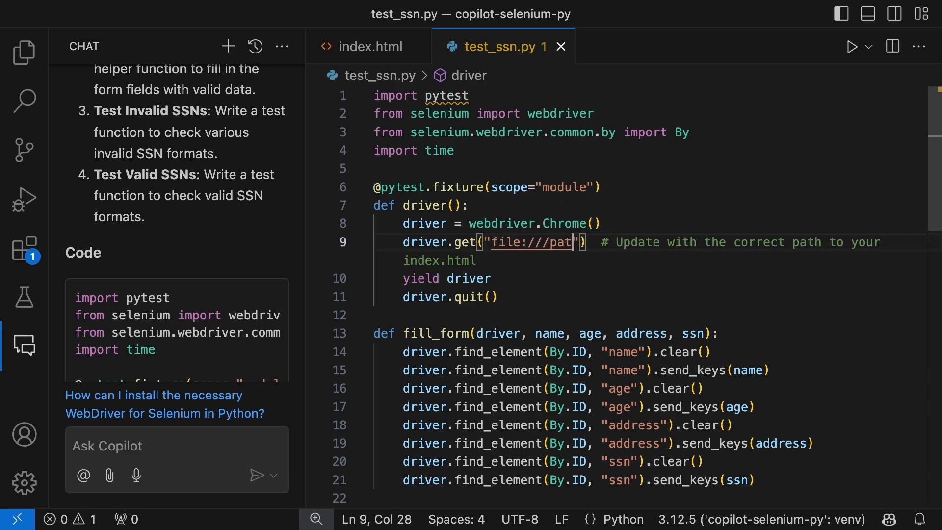
type("localhost")
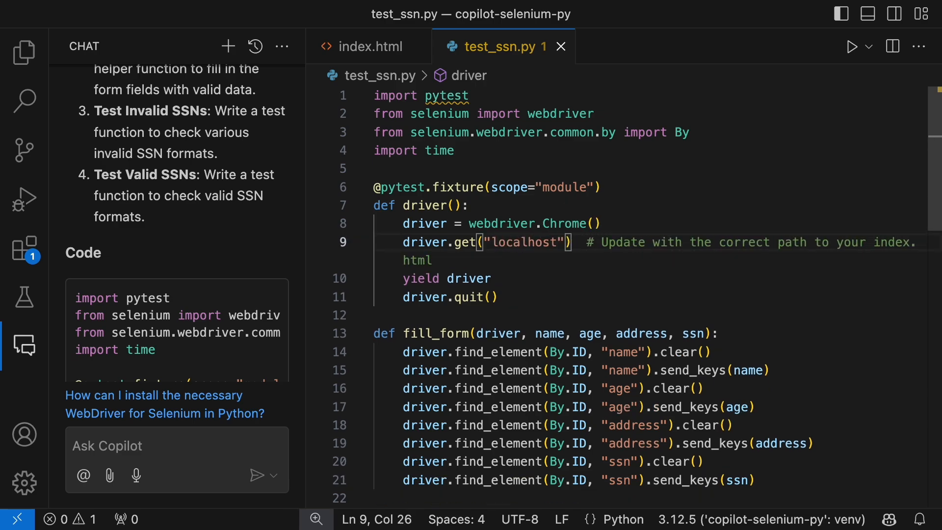
type("http://")
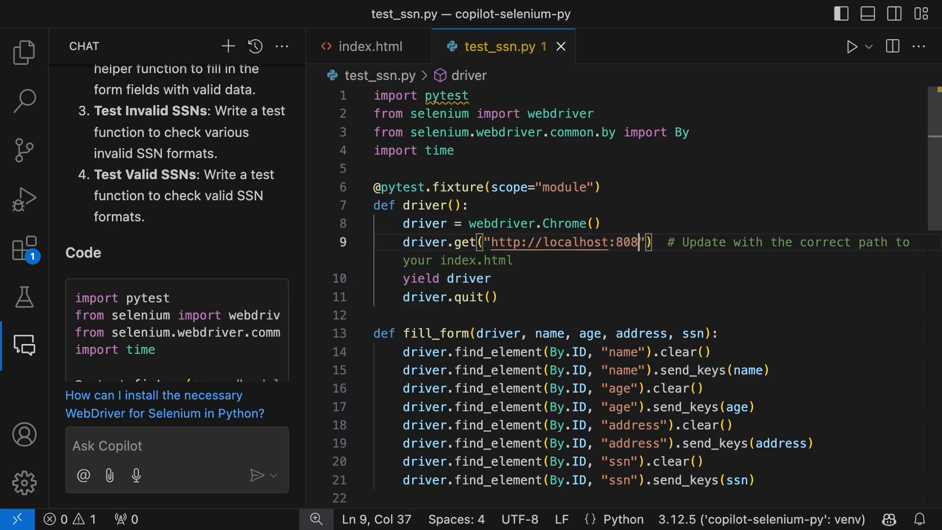
type("0")
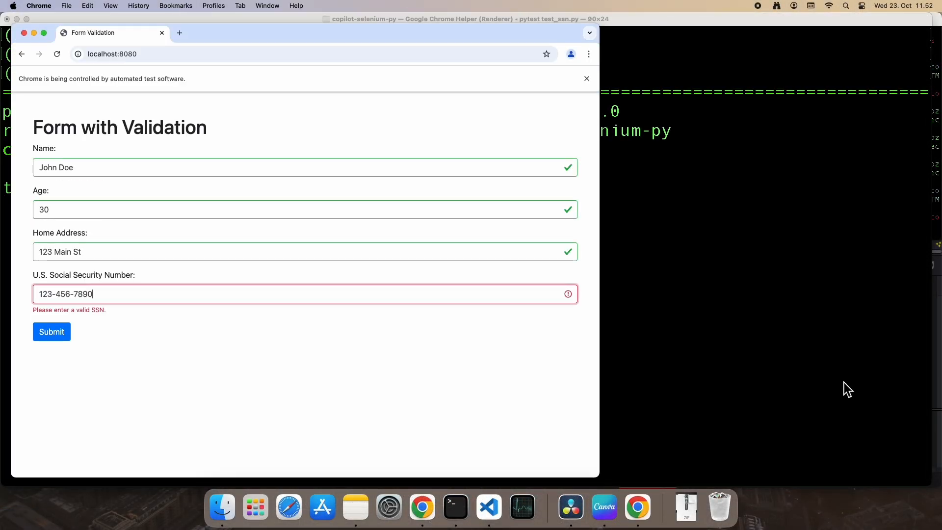
type("abc-de-ghij")
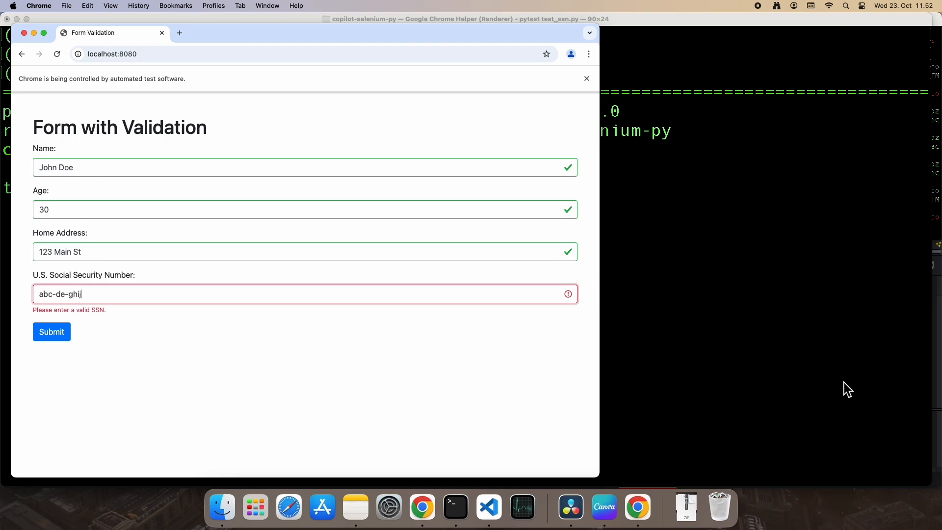
type("123-45-67890")
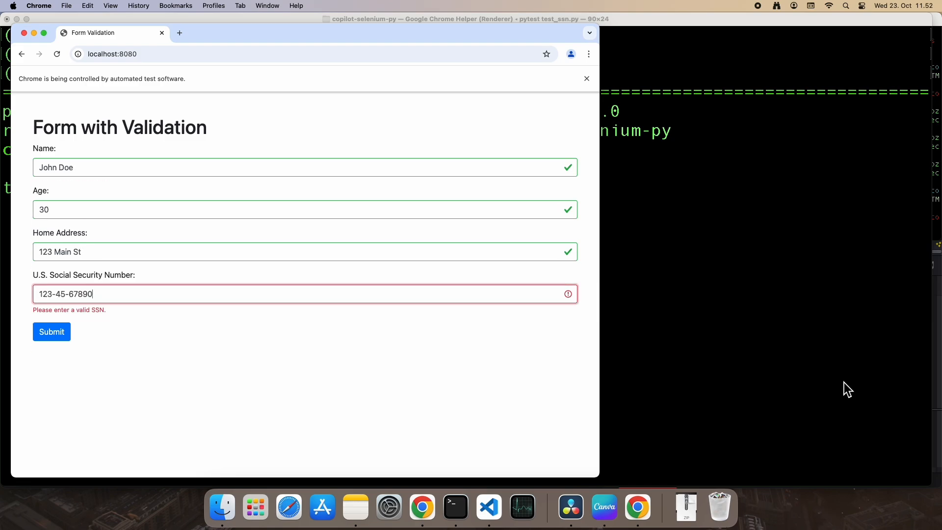
left_click(51, 331)
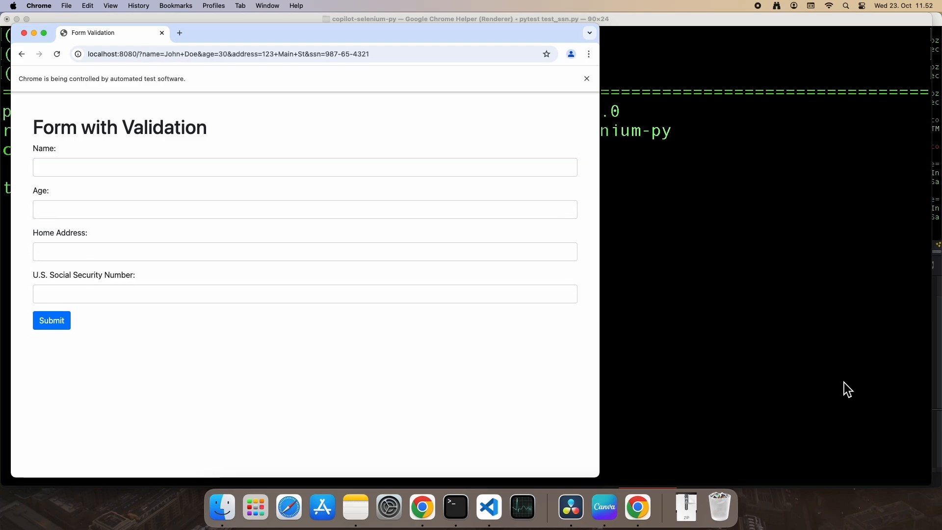
left_click(455, 506)
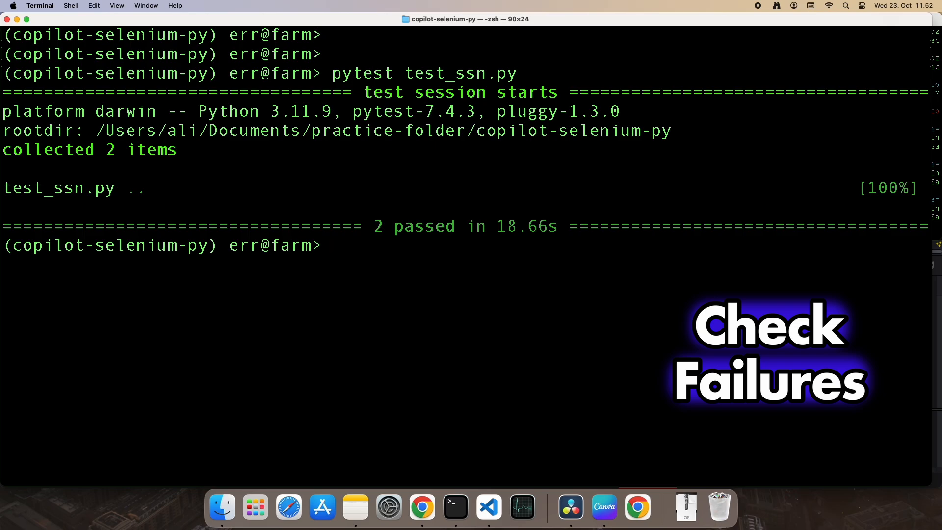
- Correct the failing valid SSN to 000-12-3456 and rerun pytest test_ssn.py in Terminal
left_click(488, 508)
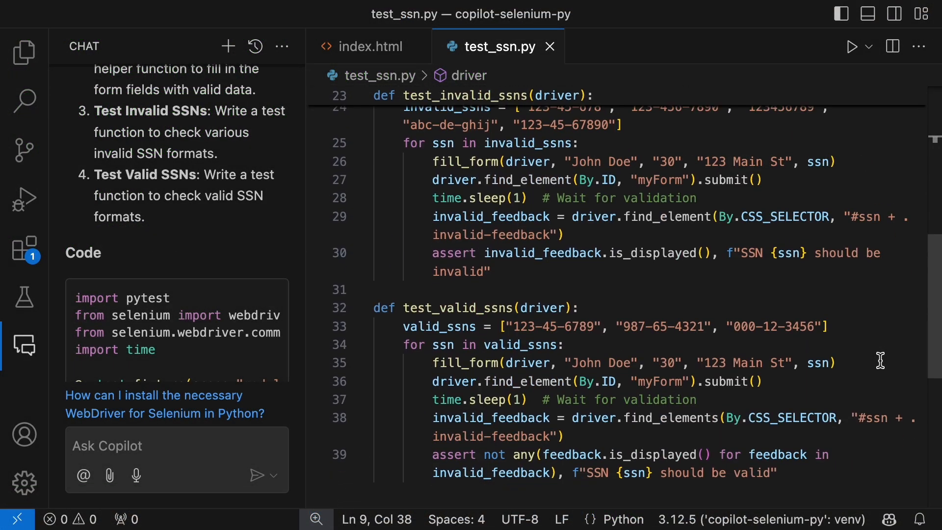
left_click(454, 506)
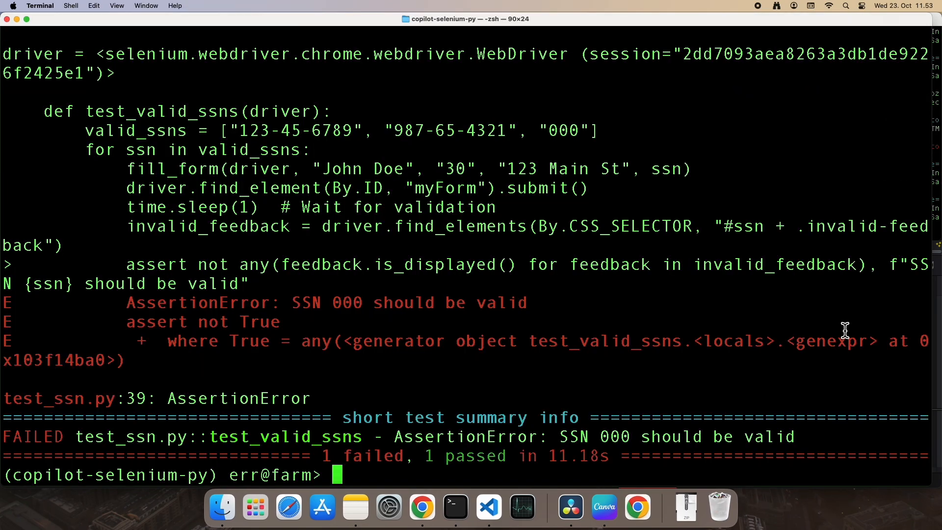
left_click(487, 506)
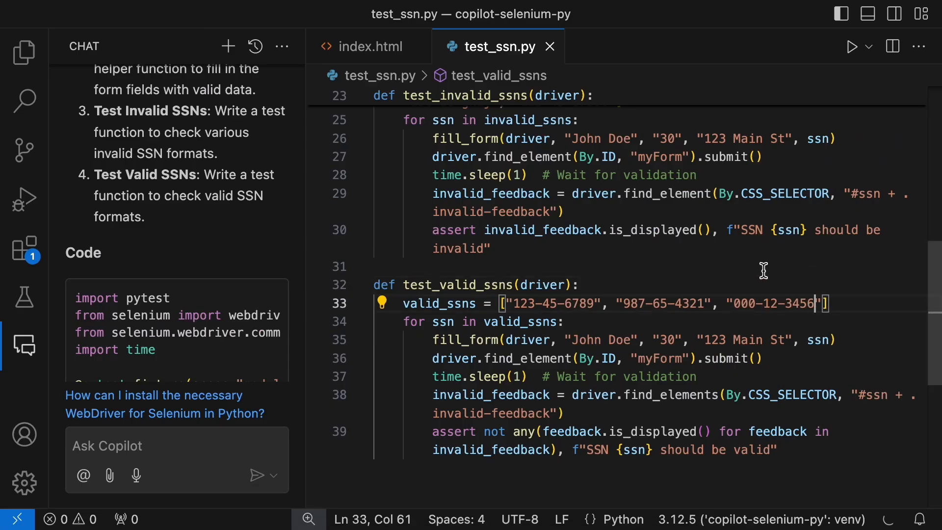
type("123")
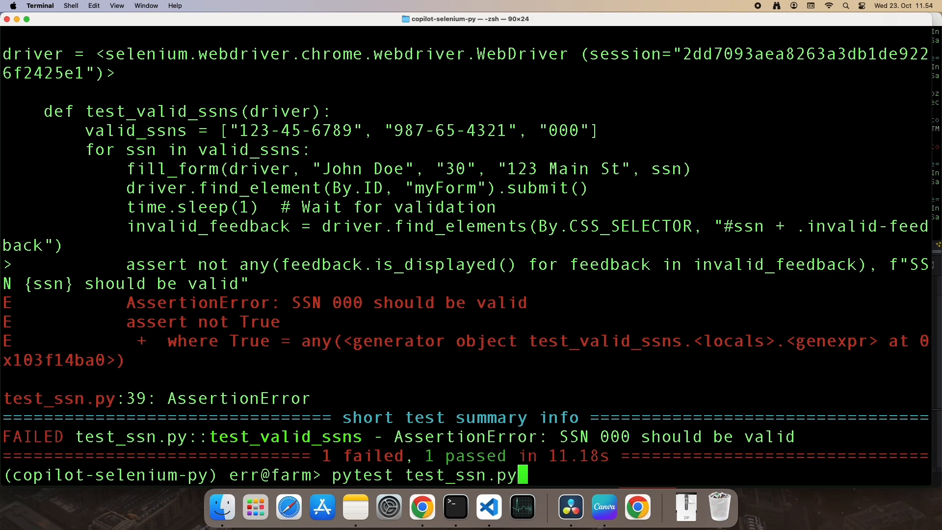
key("Return")
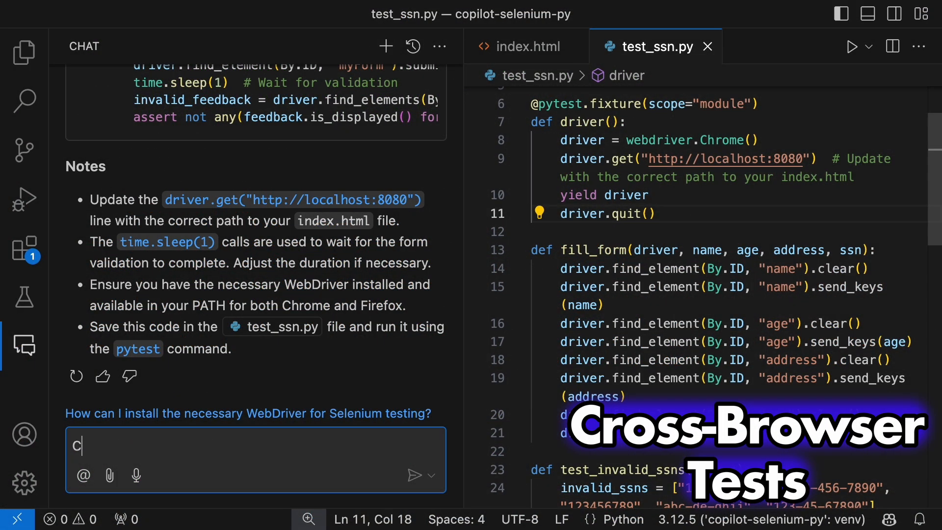
- Ask Copilot 'Can you make it a cross-browser test' and send the question
type("an you make it a cro")
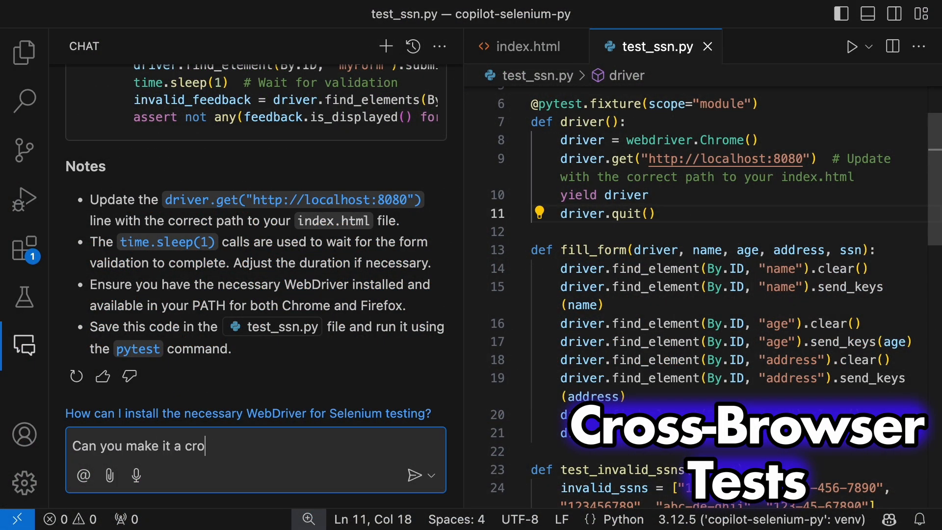
type("ss-browser test")
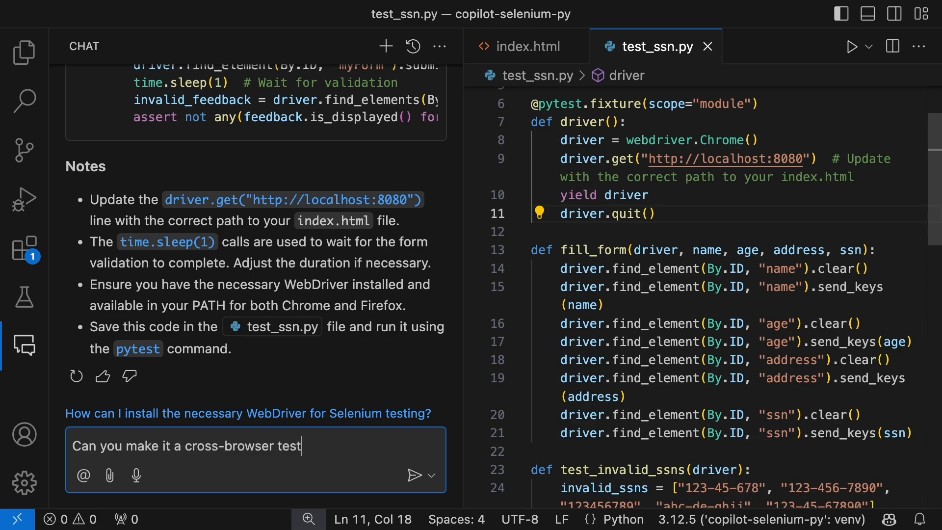
left_click(415, 474)
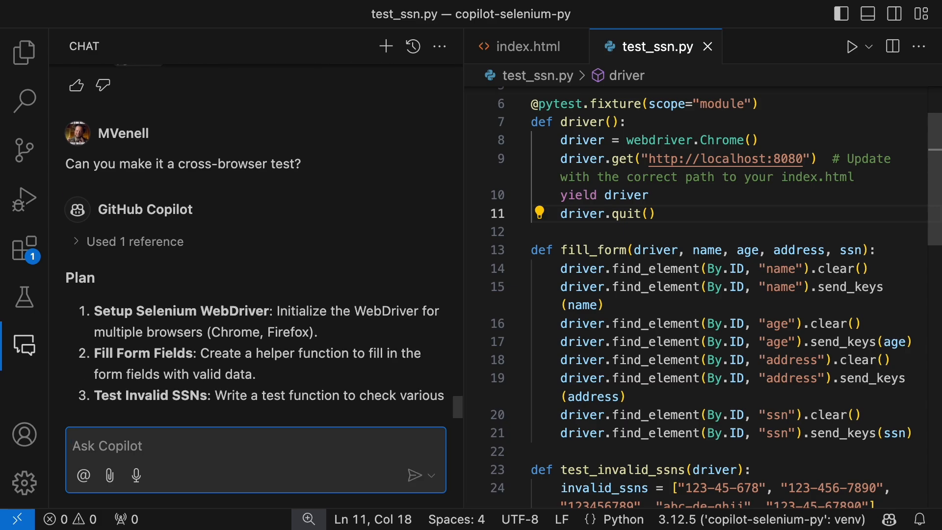
- Review Copilot's reply and copy the Chrome and Firefox driver fixture code
scroll("down", 3)
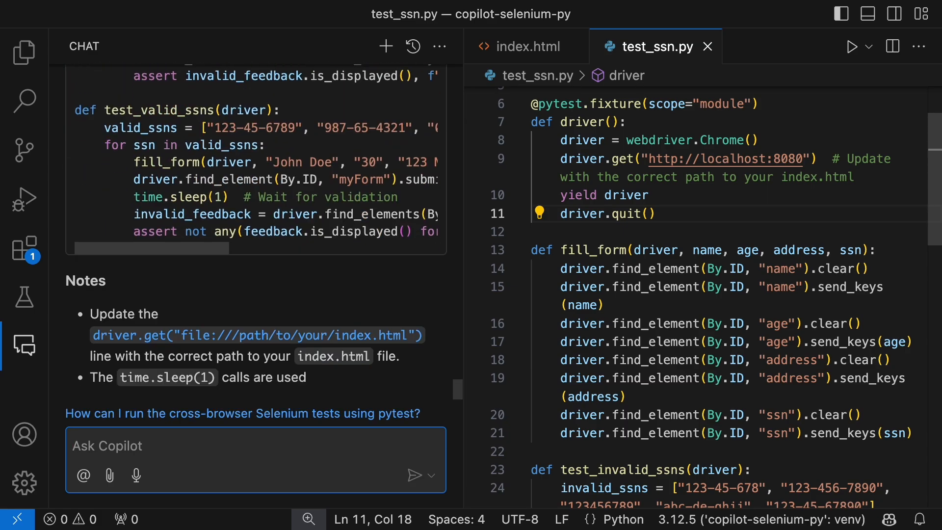
scroll("down", 3)
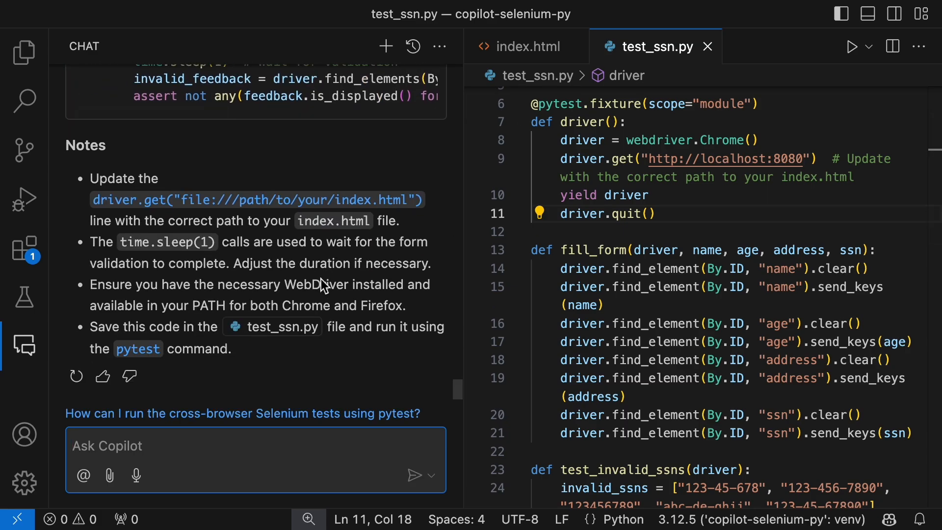
scroll("up", 3)
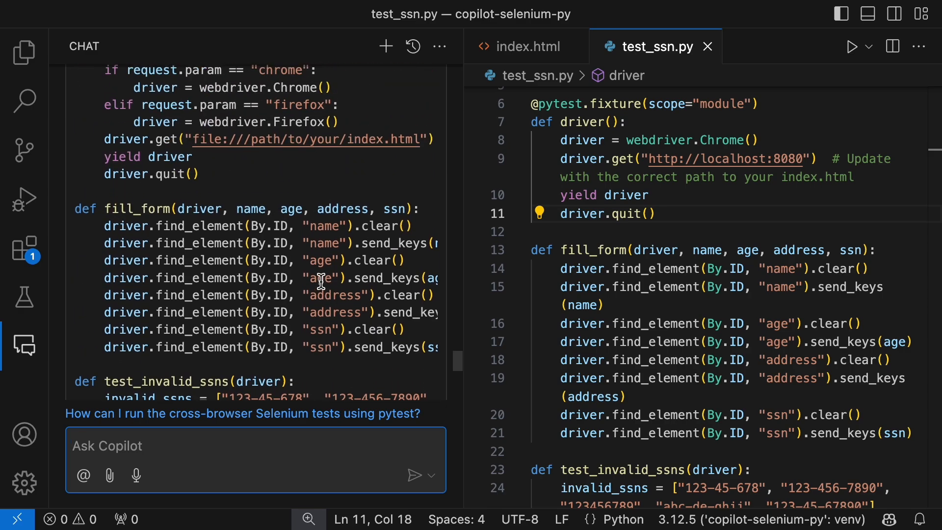
scroll("up", 3)
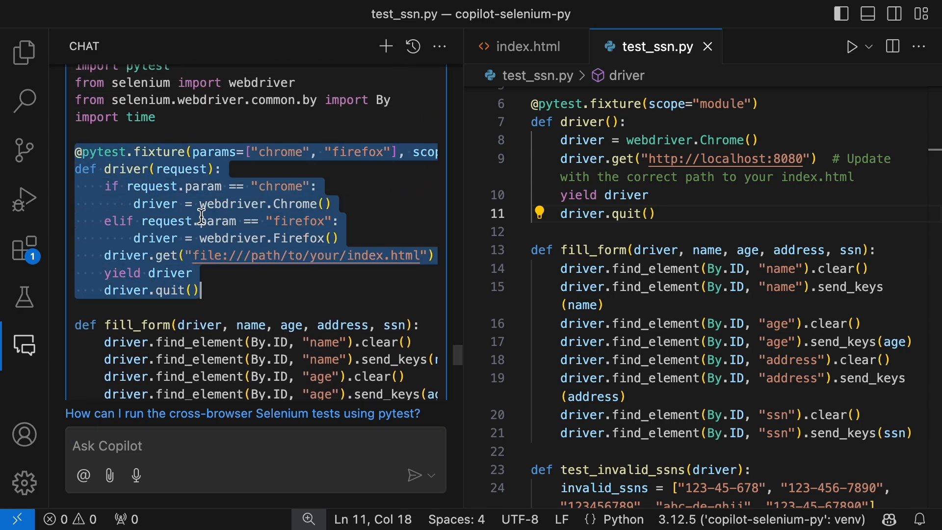
scroll("up", 3)
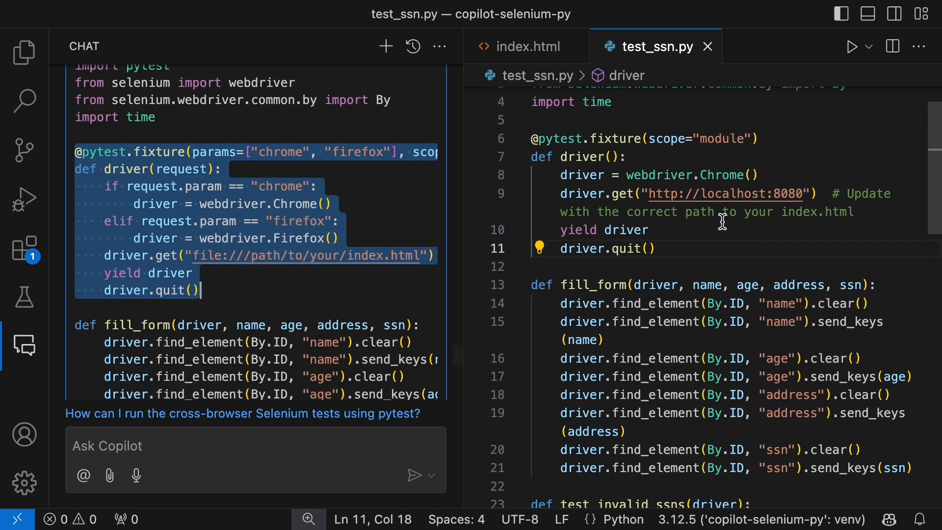
right_click(574, 193)
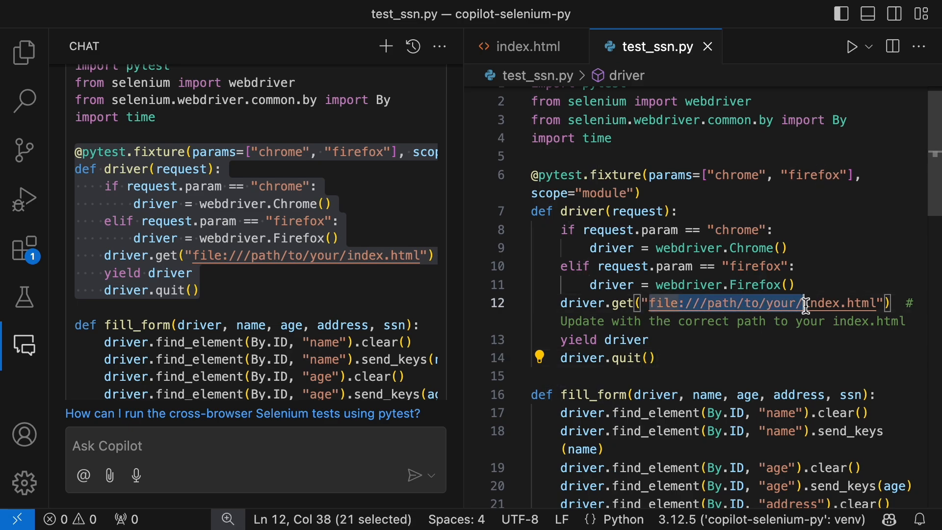
type("http://")
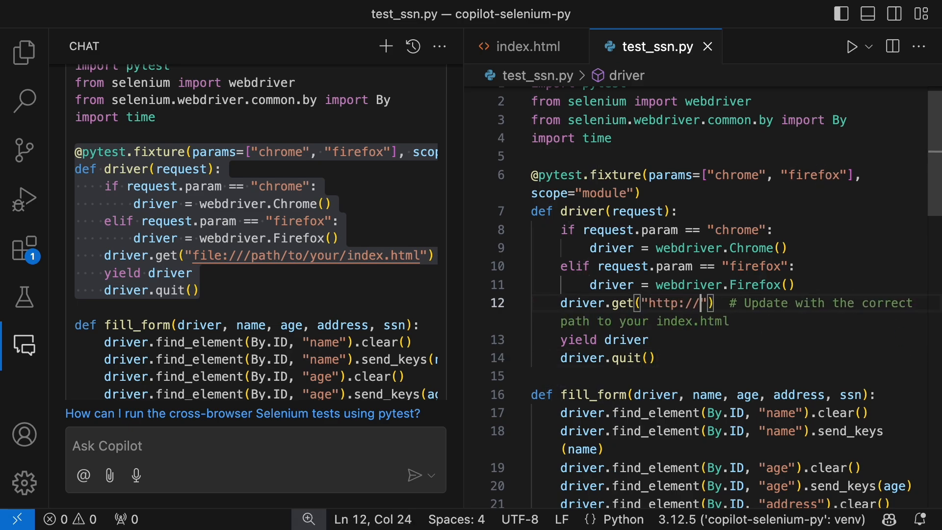
type("localhost:8080")
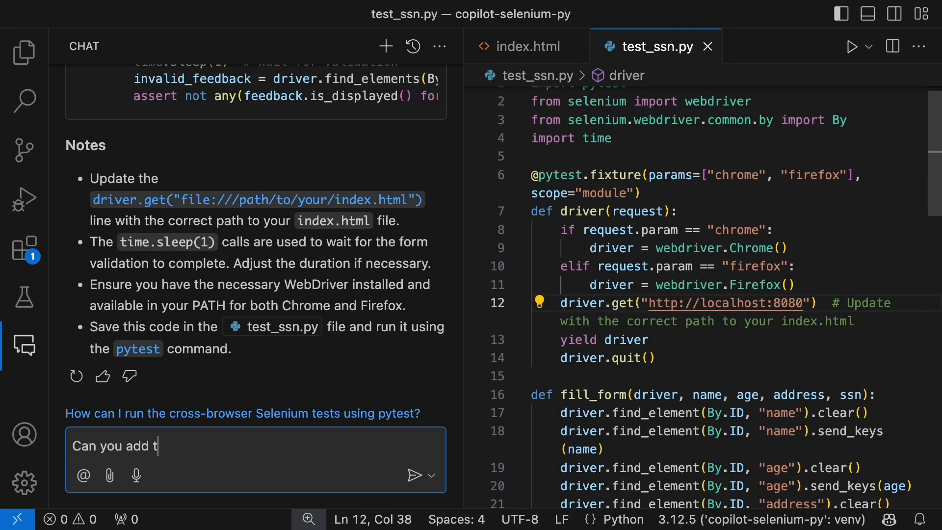
- Ask Copilot 'Can you add taking screenshots to verify the errors?' and review the screenshot-saving tests
type("aking screenshots to ver")
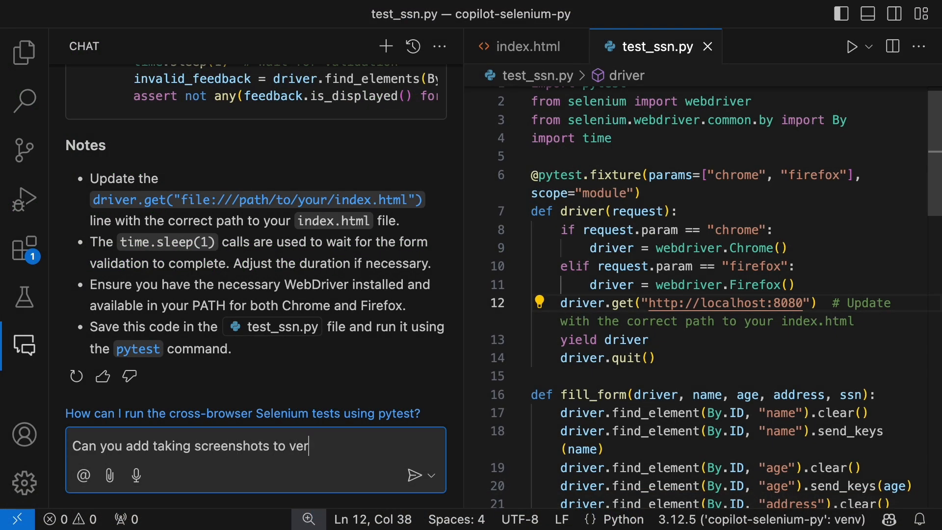
type("ify the errors?")
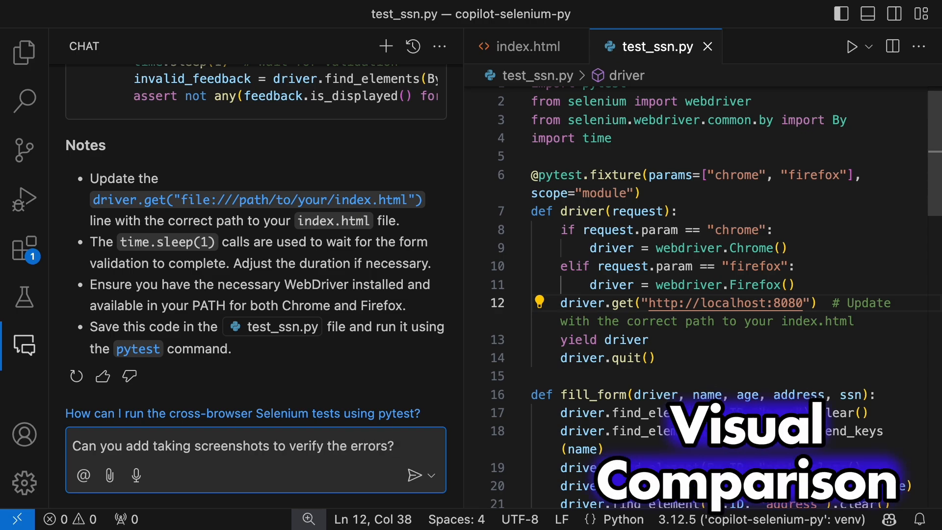
left_click(415, 475)
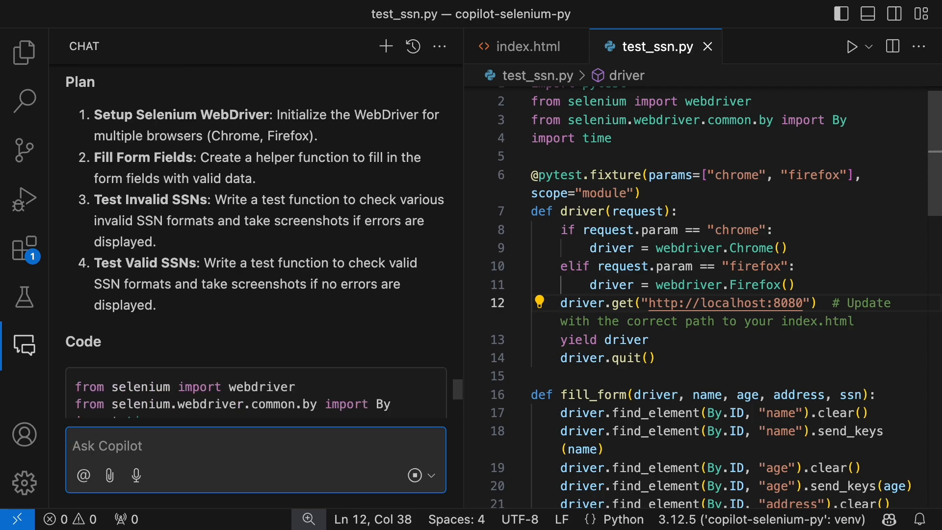
scroll("down", 3)
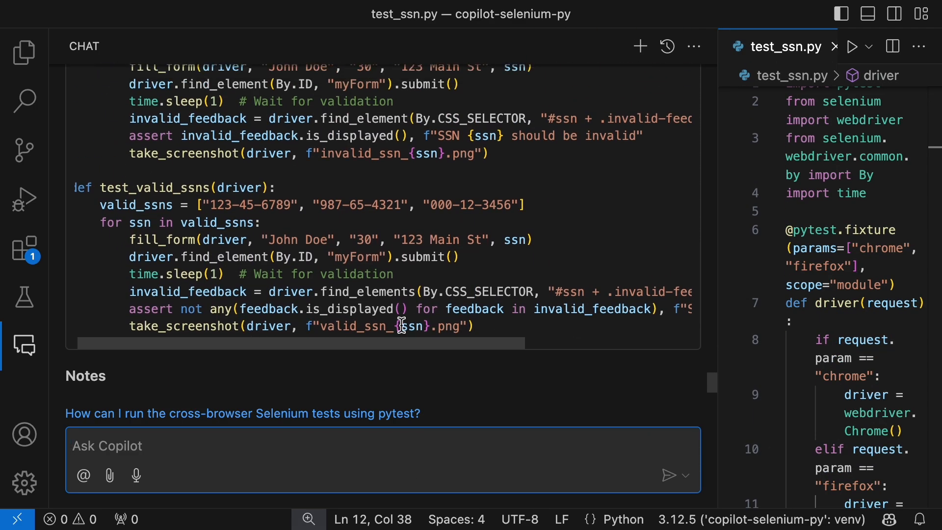
scroll("up", 3)
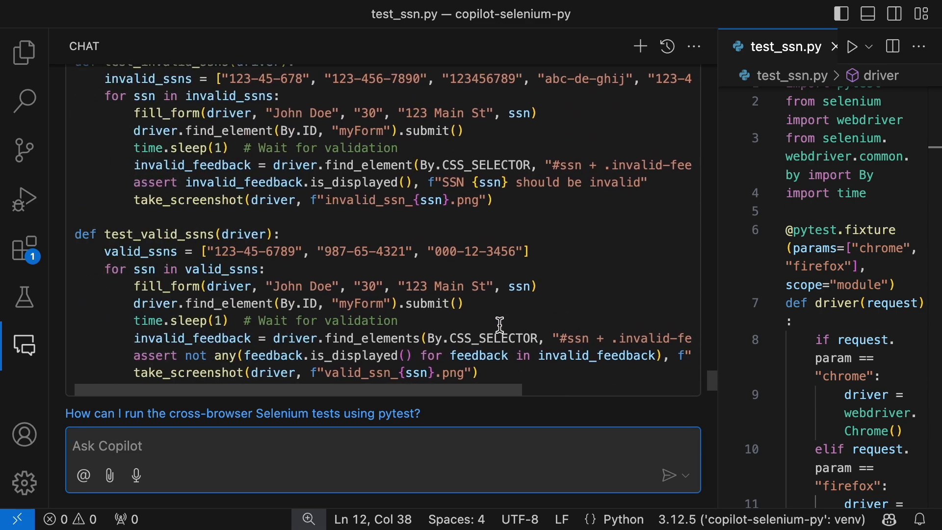
scroll("down", 3)
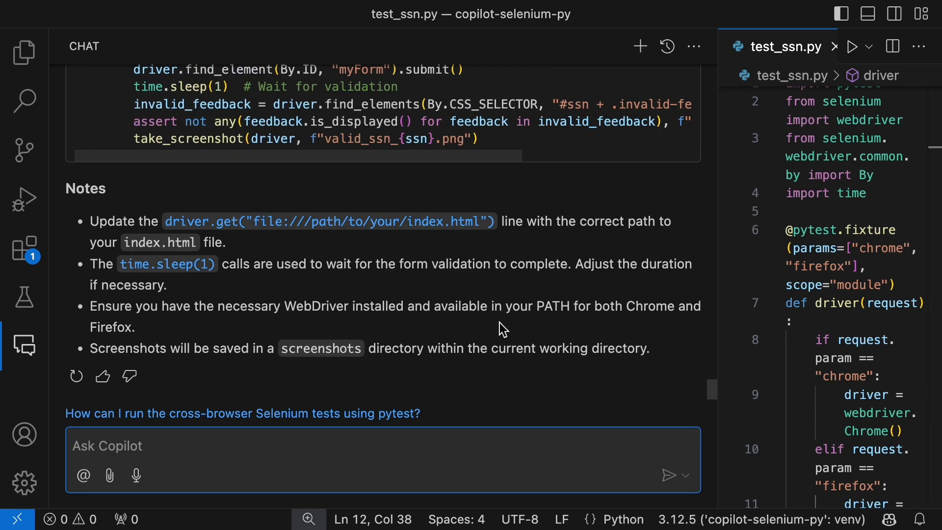
- Ask Copilot to also add comparing the screenshots and review the PIL-based compare_screenshots code
type("Can you also")
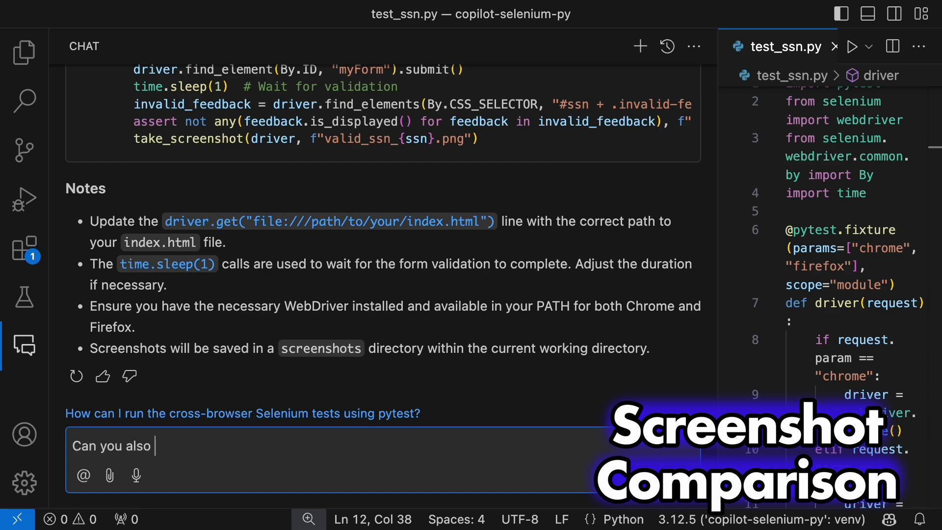
type("add comparing the screensh")
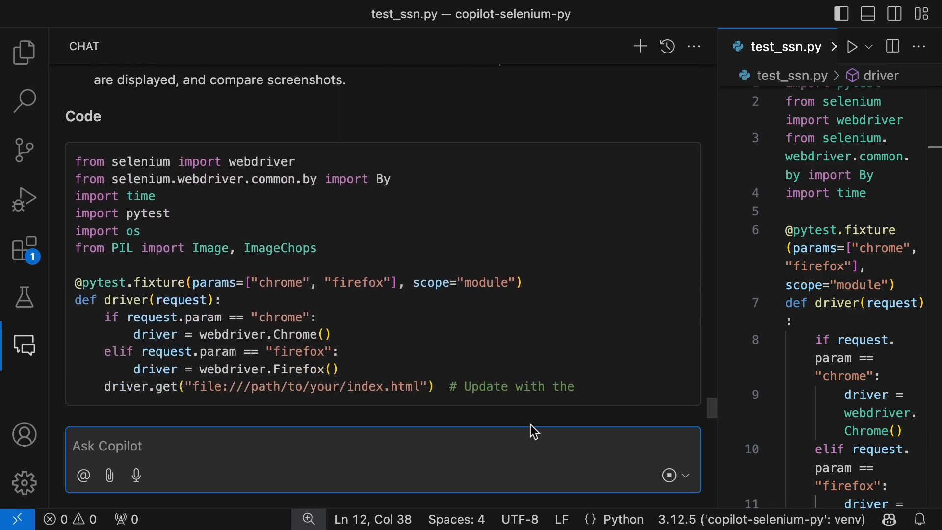
scroll("down", 3)
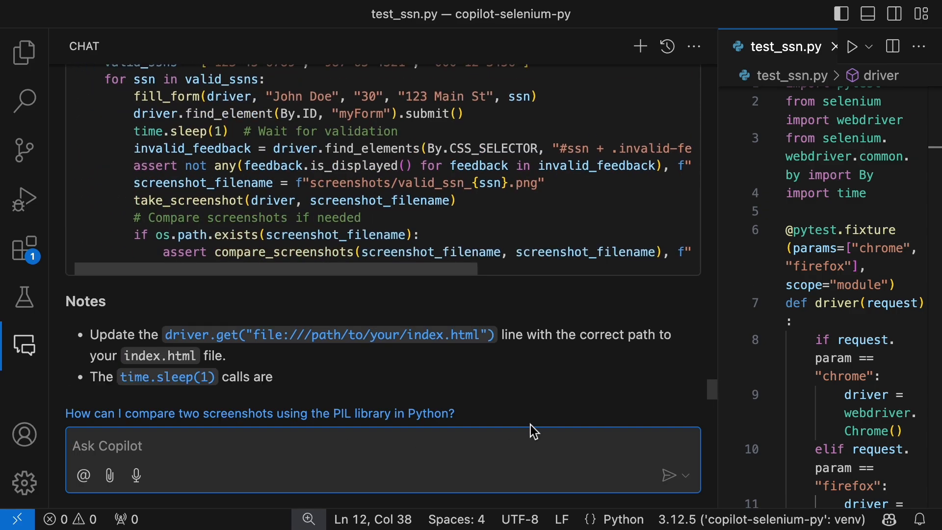
scroll("up", 3)
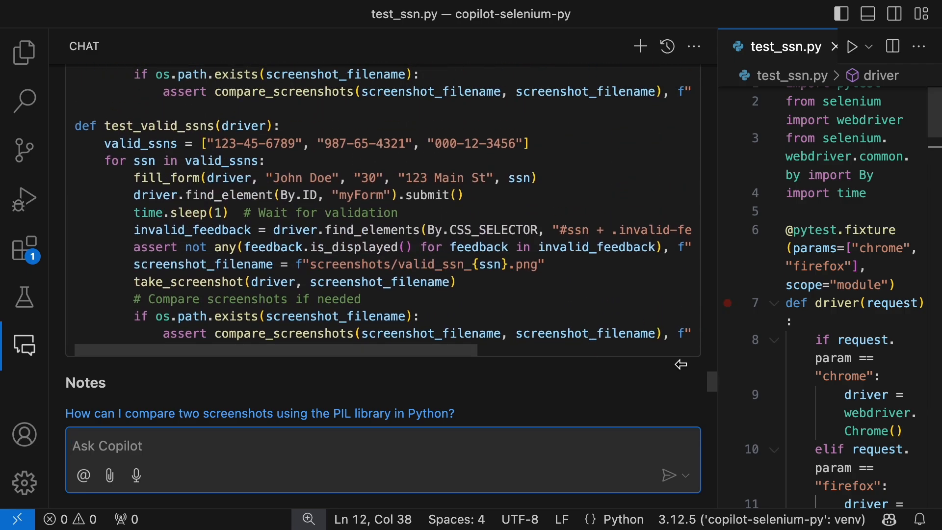
mouse_move(578, 334)
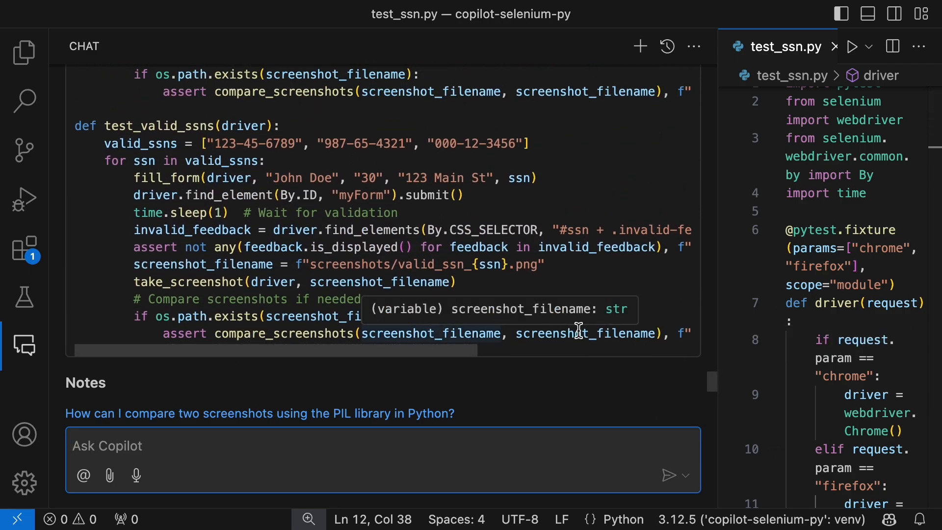
mouse_move(703, 295)
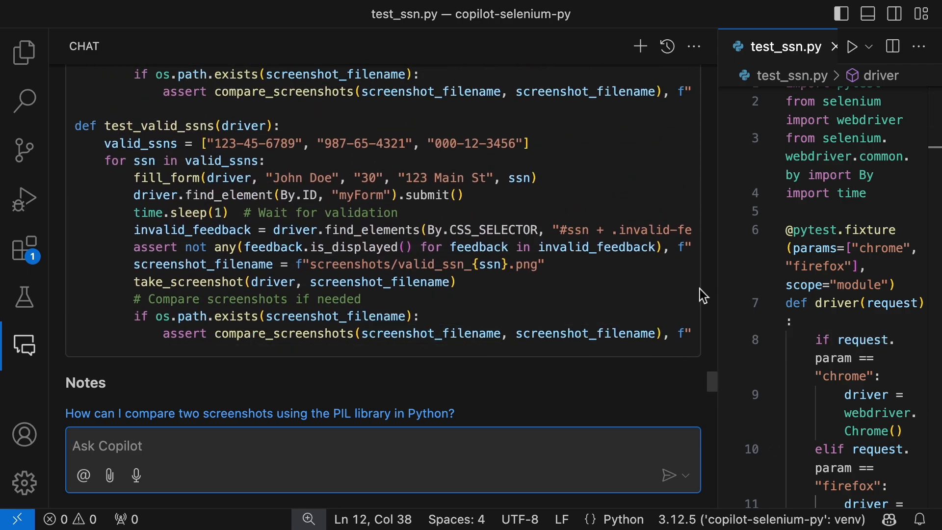
scroll("up", 3)
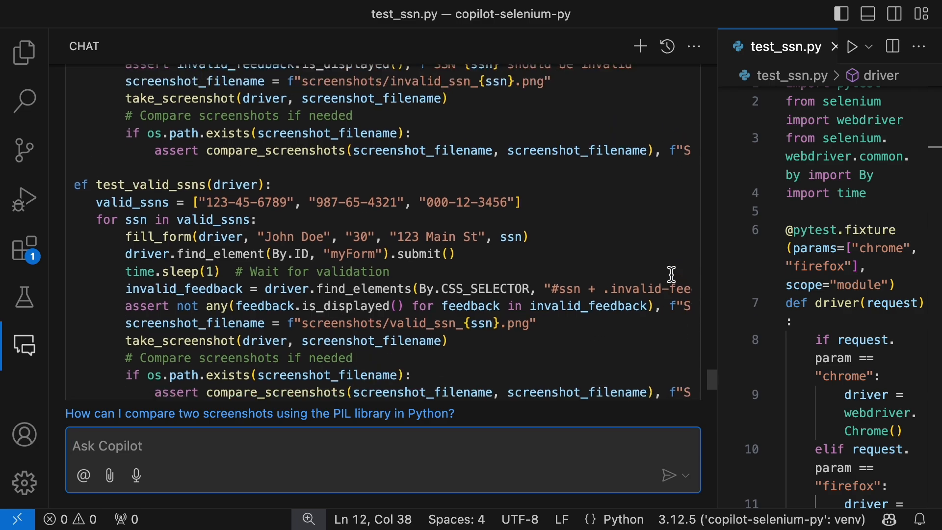
scroll("right", 3)
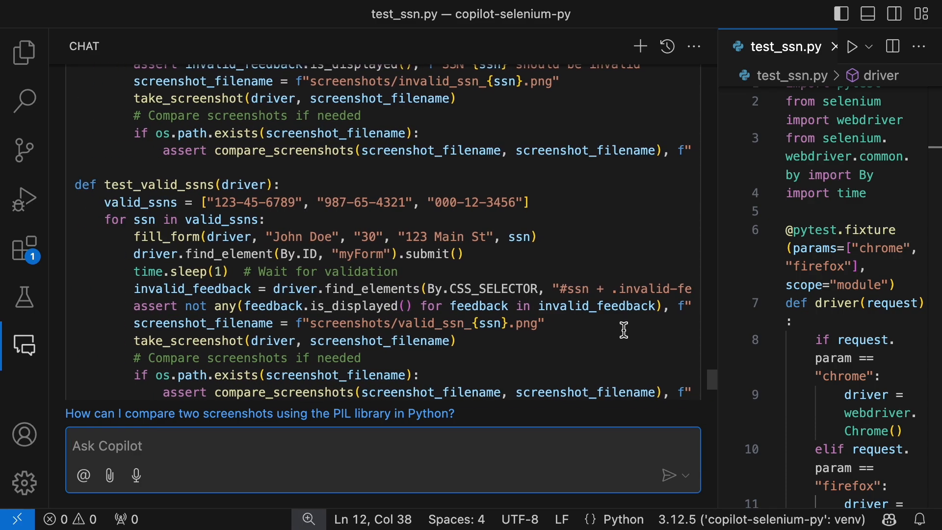
scroll("up", 3)
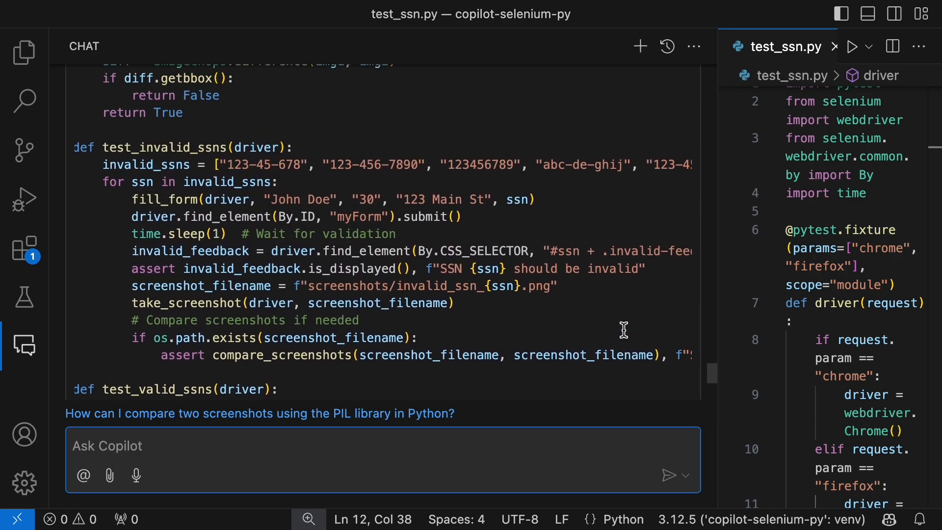
scroll("up", 3)
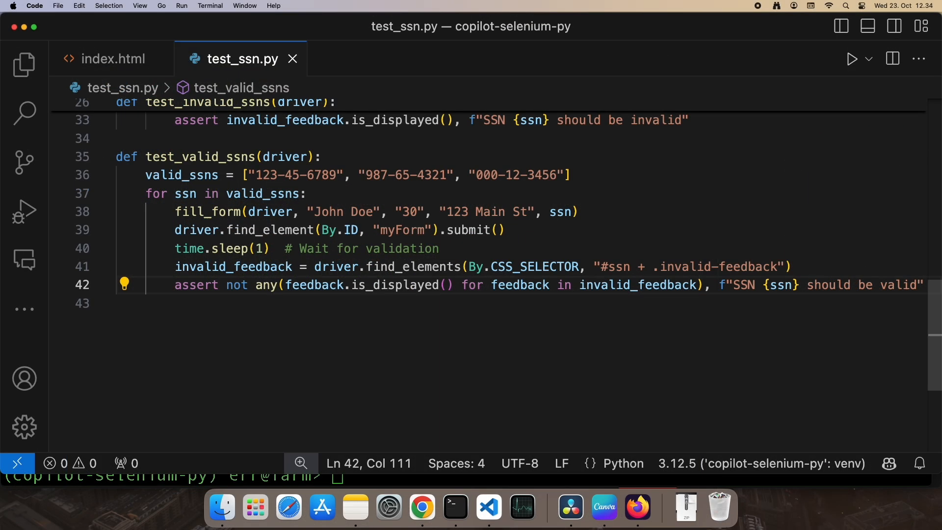
- Write test_invalid_ages(driver) checking only age "0" with assert message ending 'should be invalid'
key("enter")
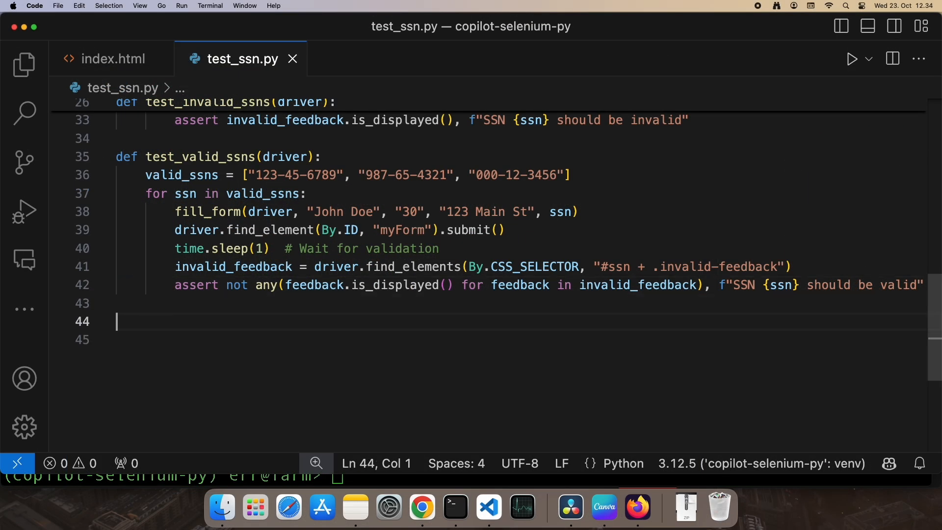
type("def test_invalid_ages(driver):")
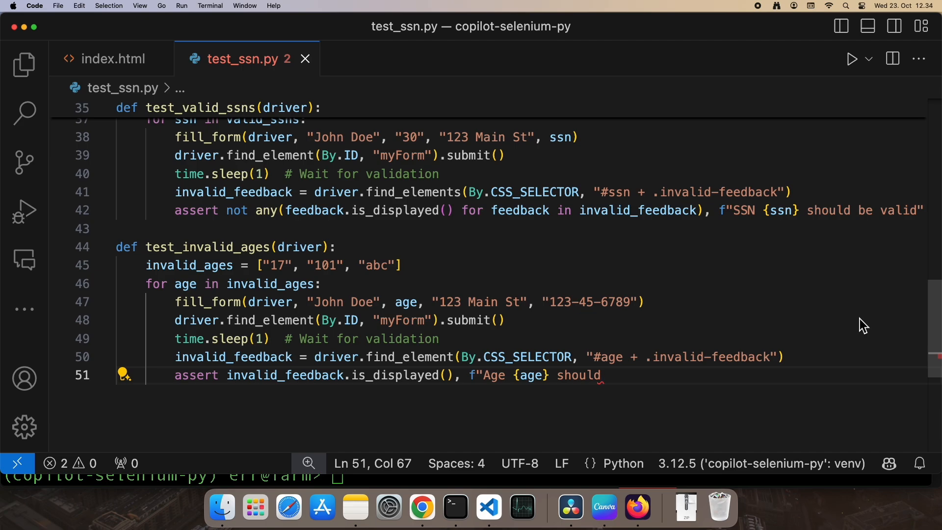
mouse_move(255, 282)
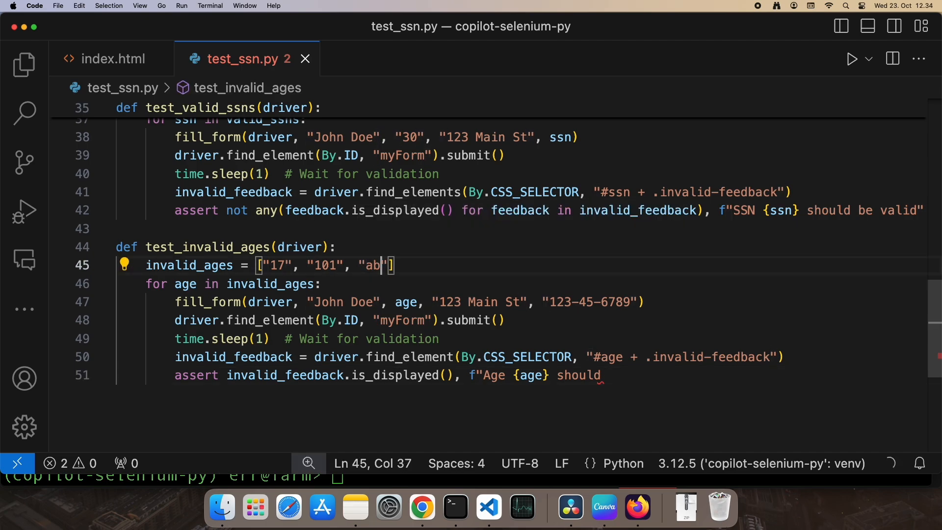
key("Backspace")
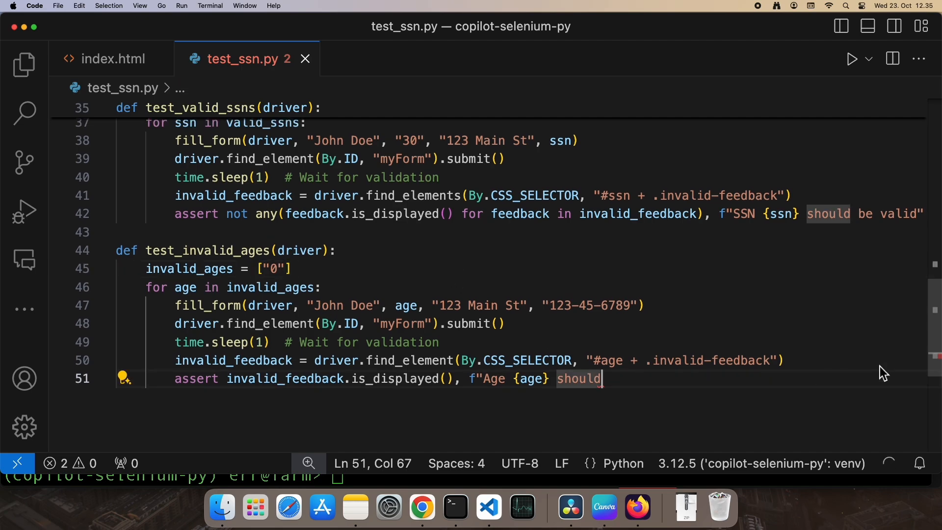
type("be invalid\"")
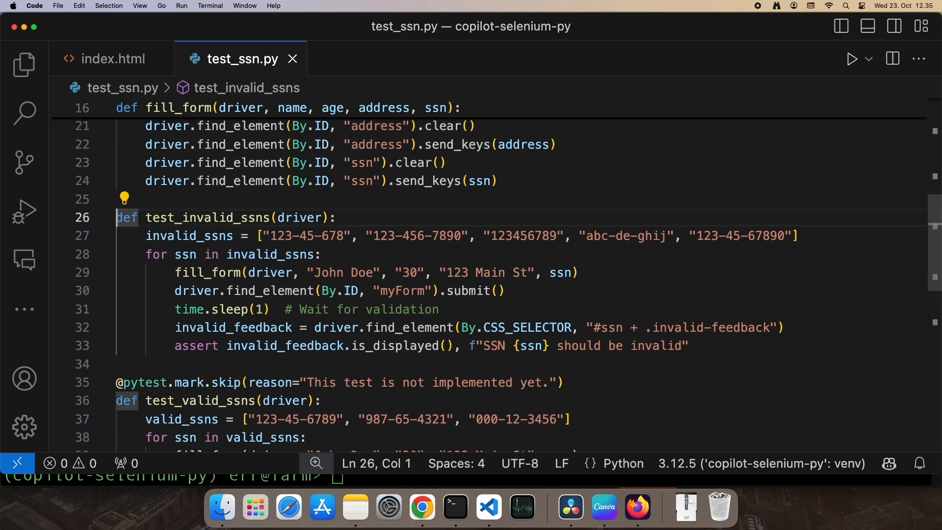
- Mark test_invalid_ssns skipped with reason 'This test is not implemented yet.' and switch to Terminal
type("@y")
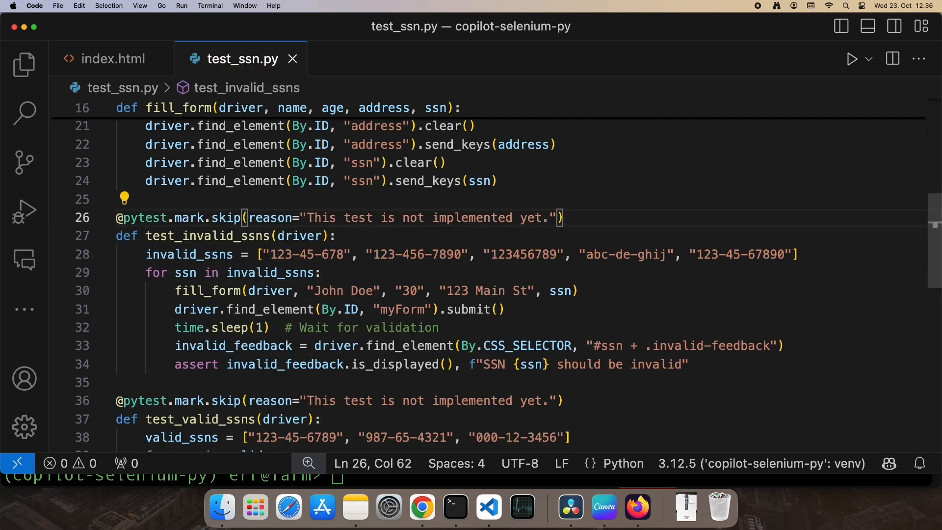
left_click(455, 508)
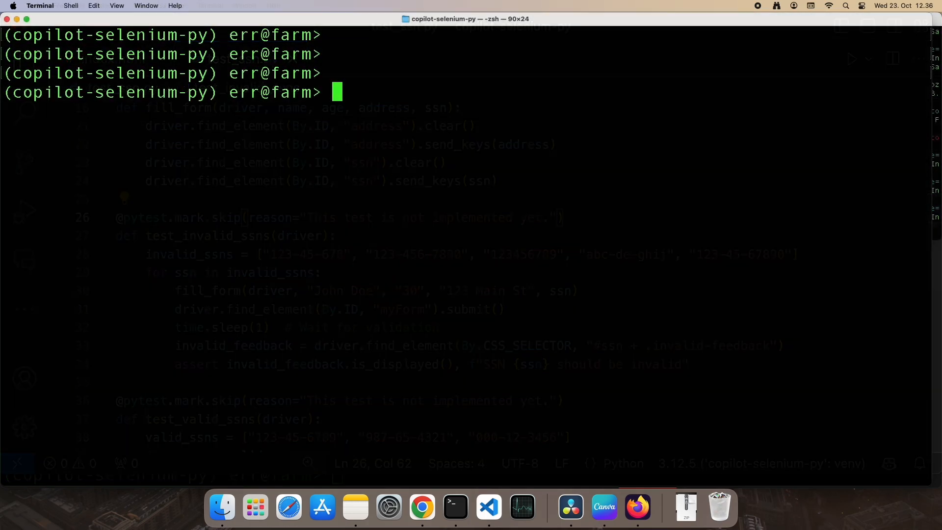
- Run pytest test_ssn.py in Terminal (2 passed, 4 skipped) and return to VS Code
type("pytest")
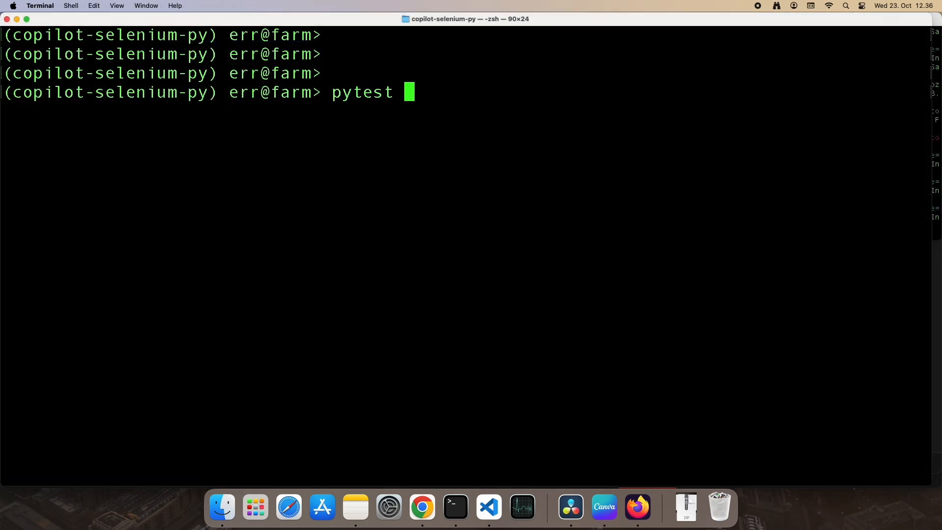
key("Return")
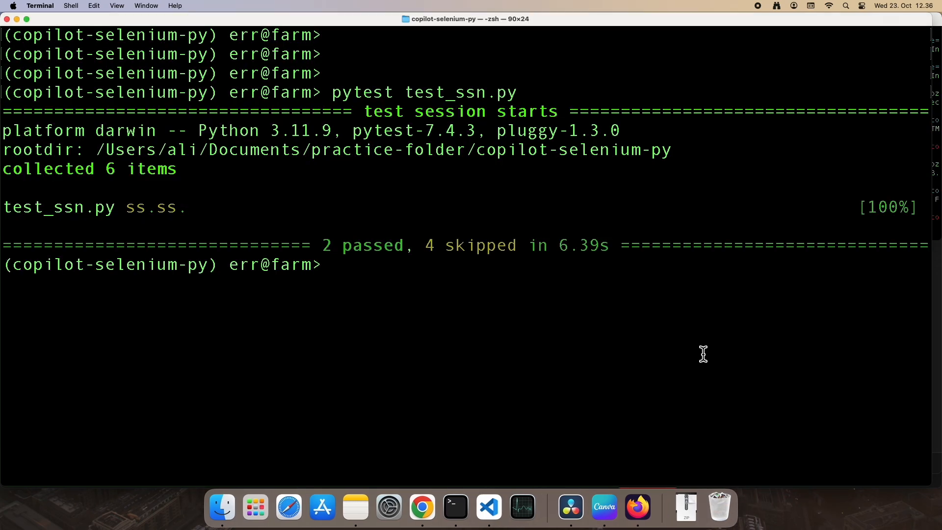
left_click(488, 507)
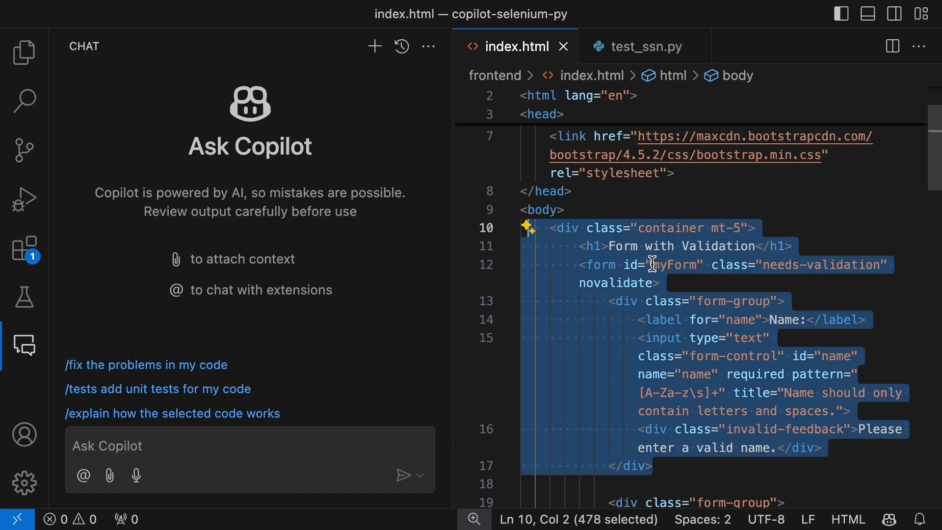
- Attach the selected index.html lines 10-17 to Copilot chat via Add Selection to Chat
right_click(652, 265)
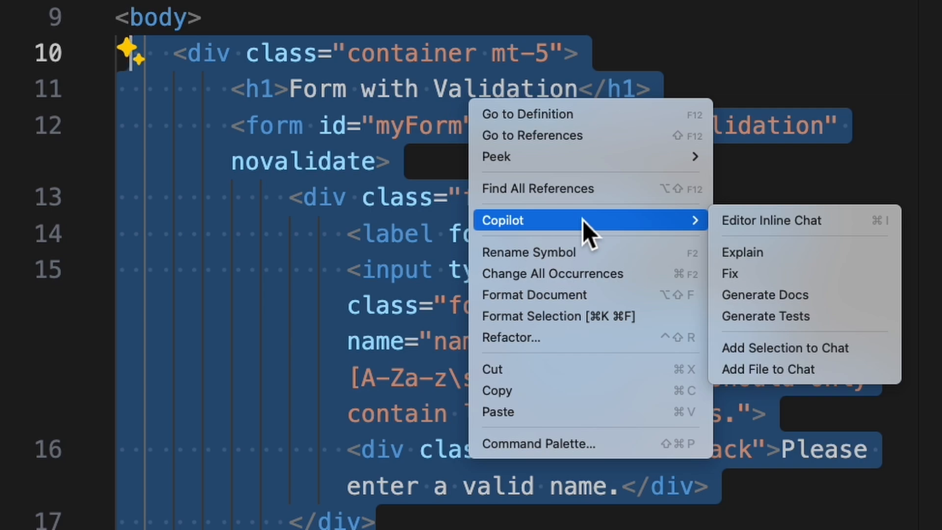
mouse_move(775, 354)
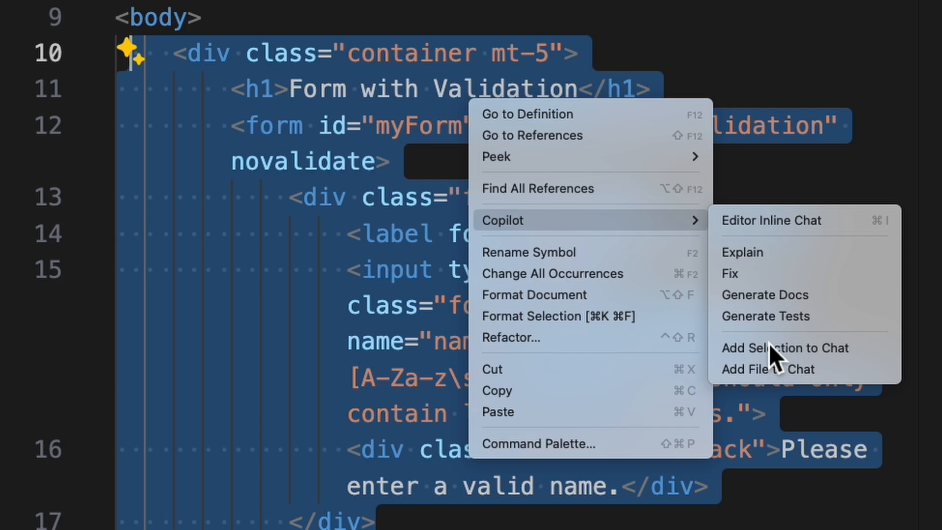
left_click(784, 347)
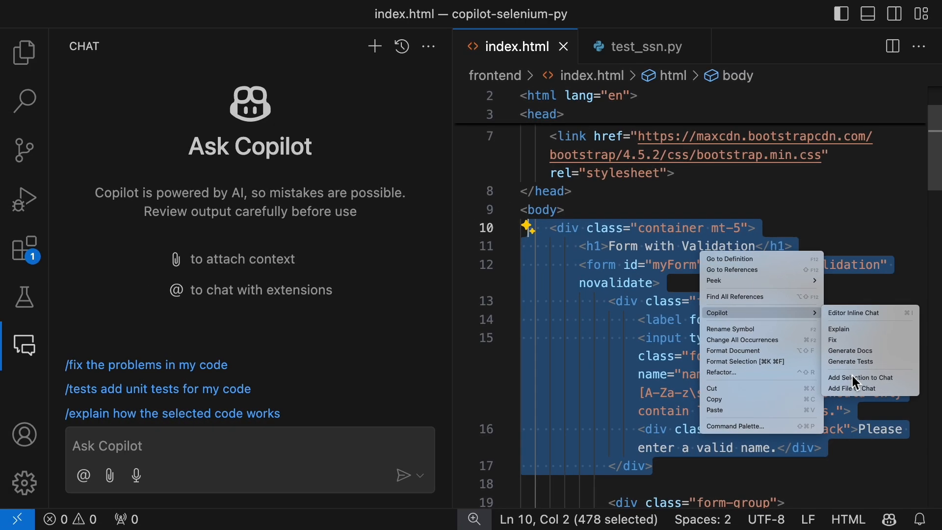
left_click(861, 377)
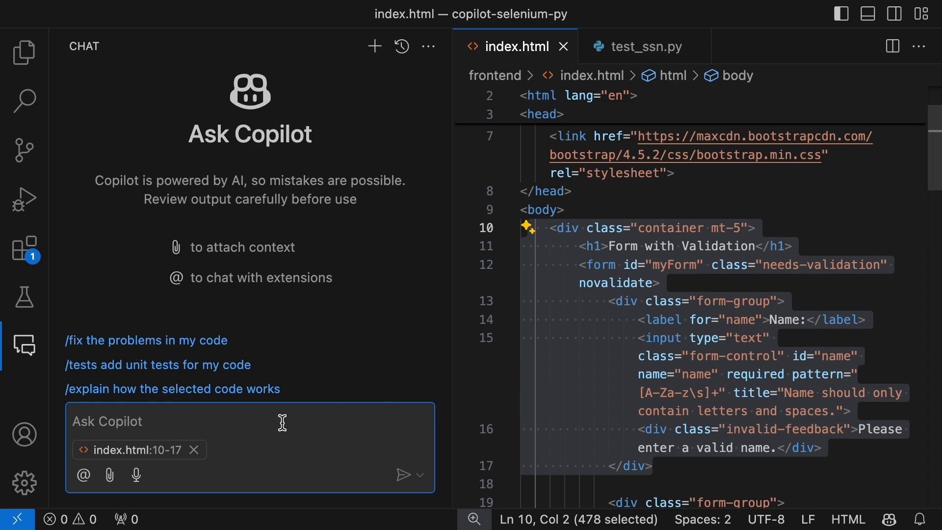
- Ask Copilot how to locate the name input field and review the By.ID answer
type("Can you")
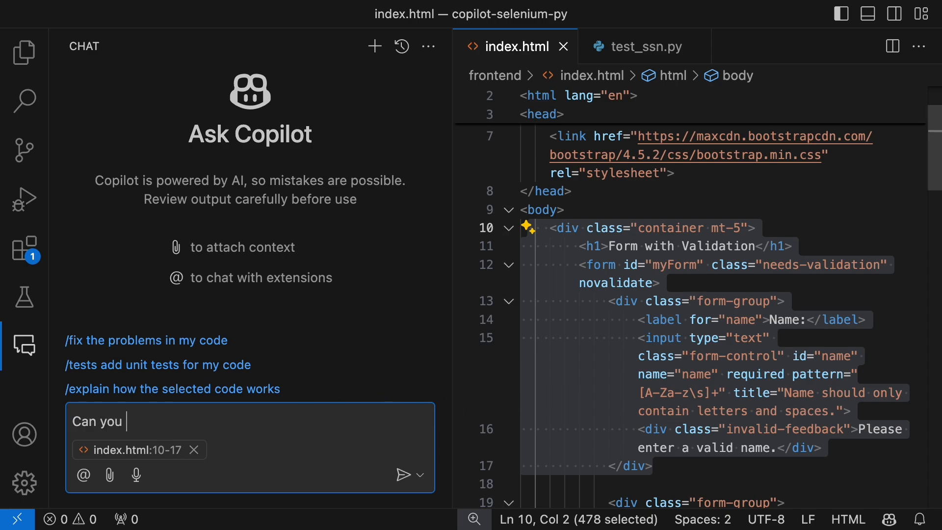
type("show me how to locate")
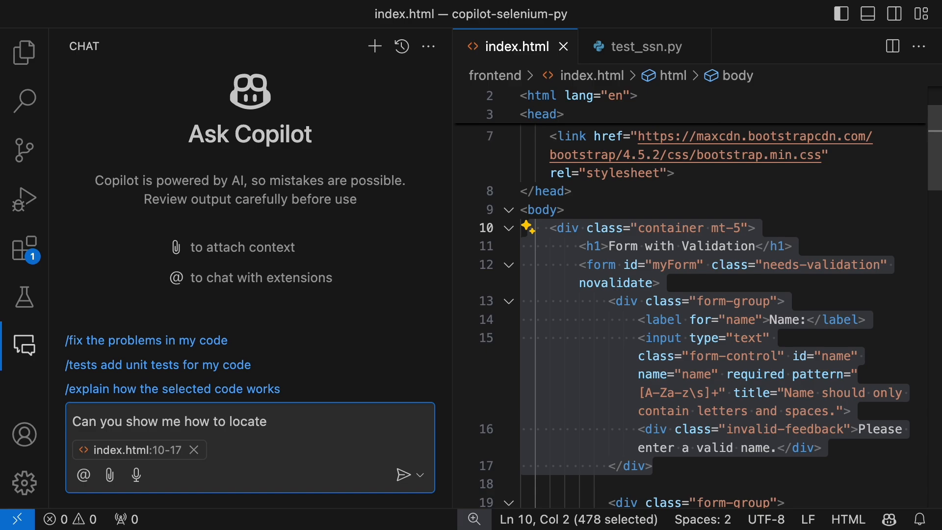
left_click(407, 474)
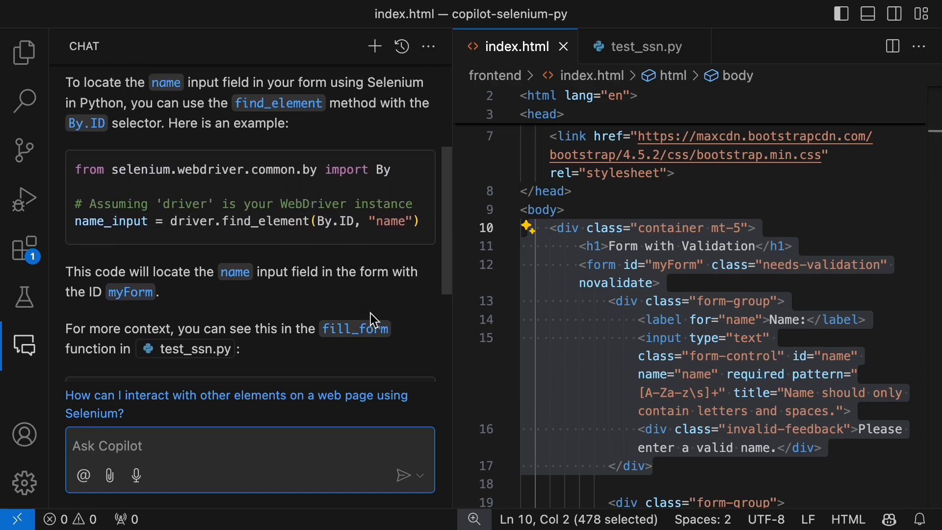
scroll("up", 3)
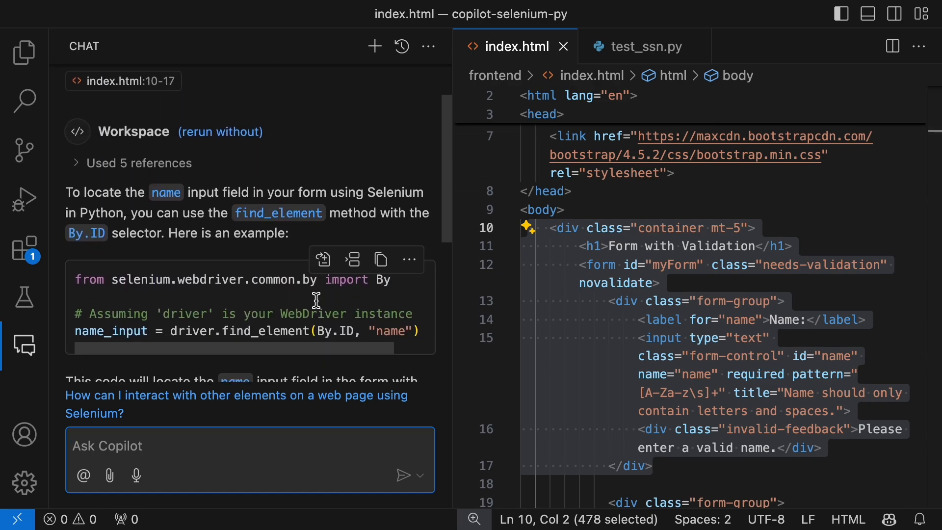
scroll("up", 3)
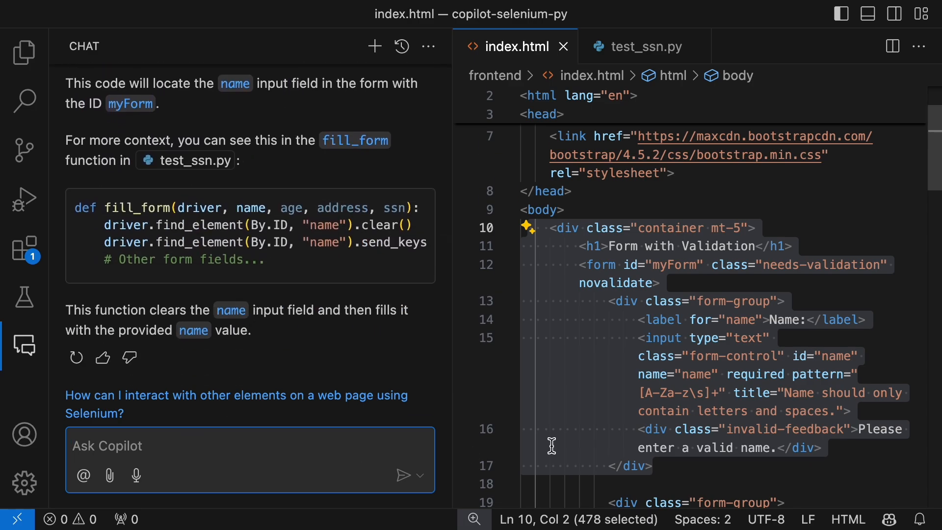
type("Can you make it X")
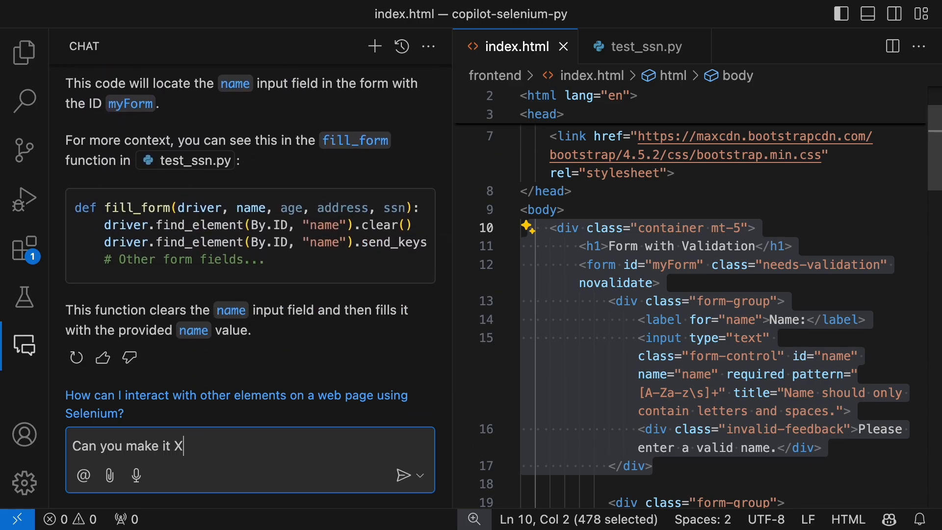
left_click(408, 475)
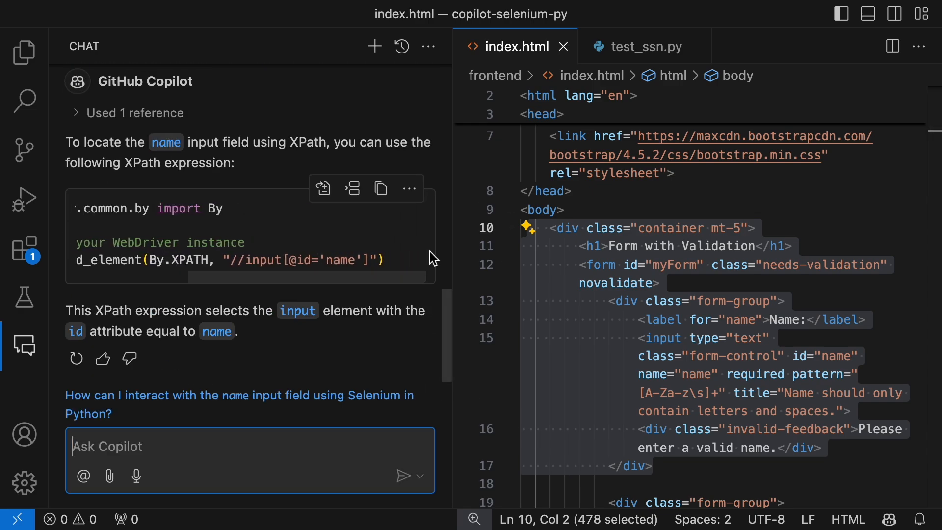
mouse_move(412, 259)
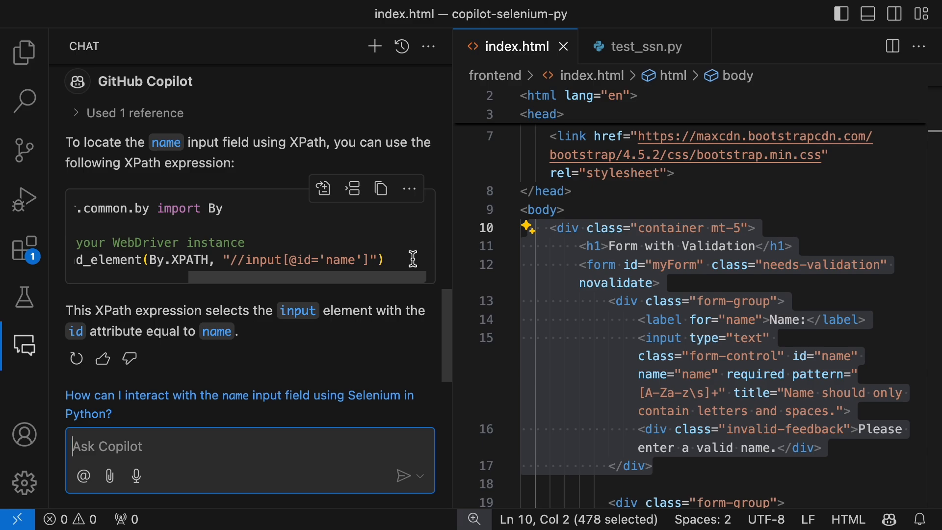
mouse_move(404, 259)
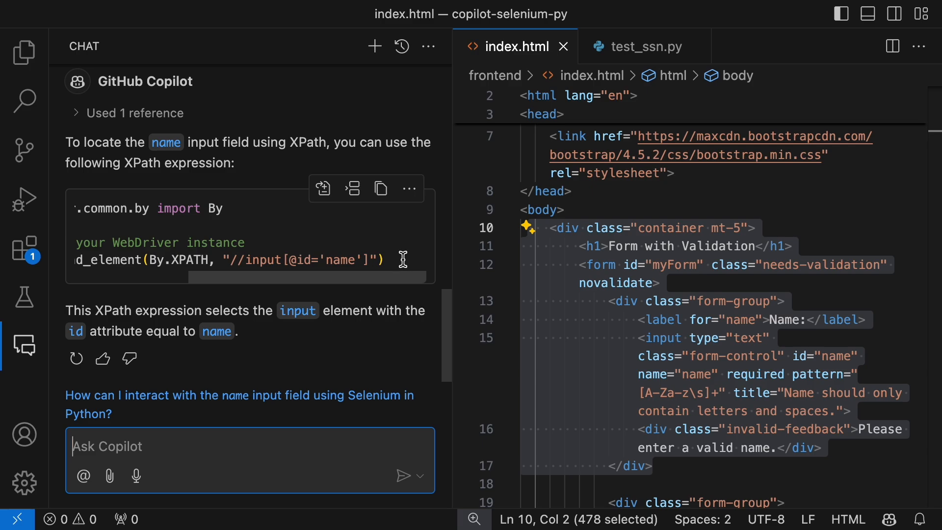
scroll("left", 3)
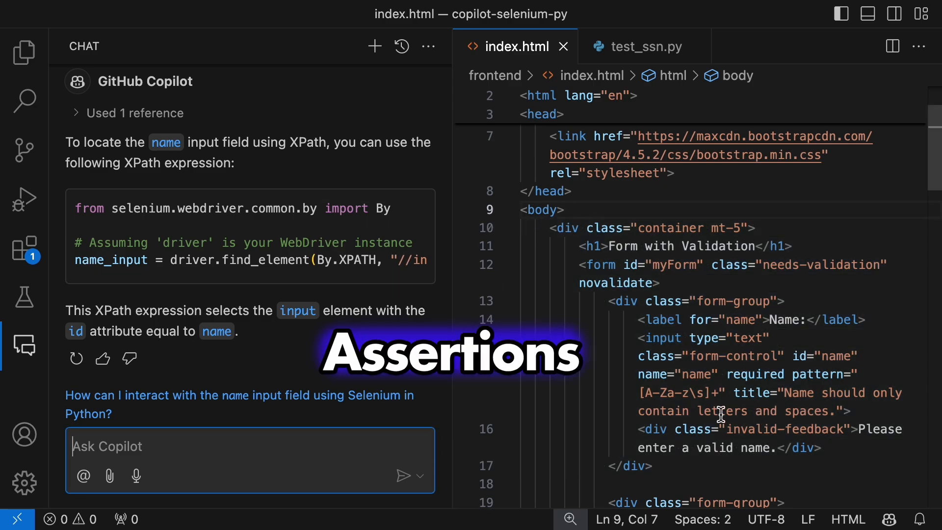
- Ask Copilot for a Selenium assertion that name is short, letters-only and every word starts uppercase
type("Can you make")
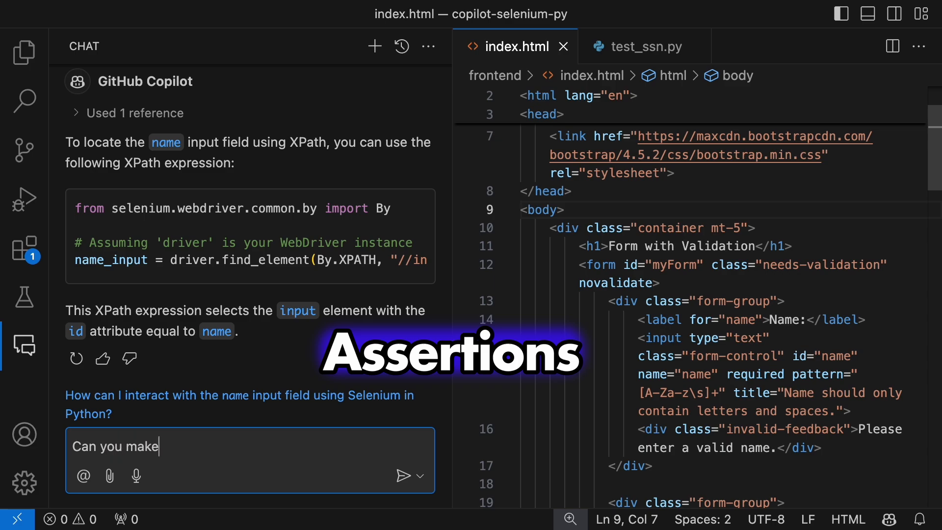
type("me a pyth")
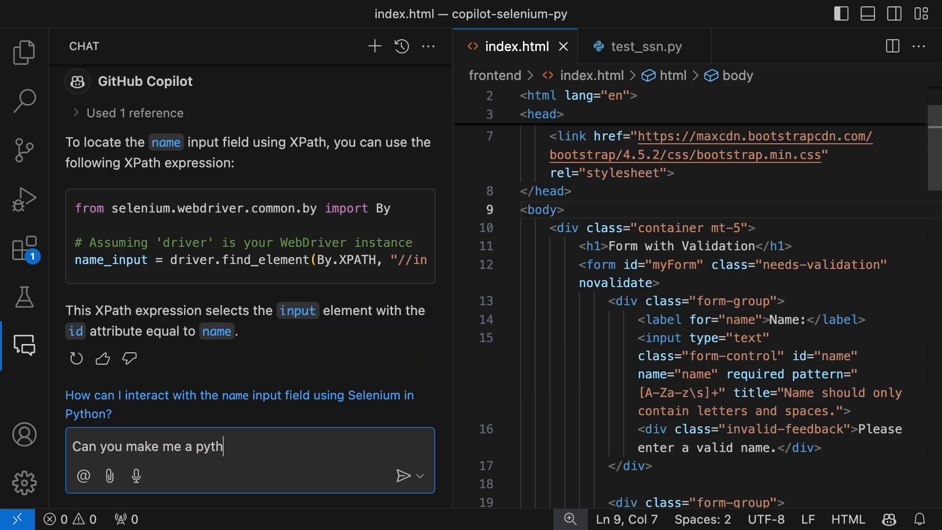
type("on selenium assertion wh")
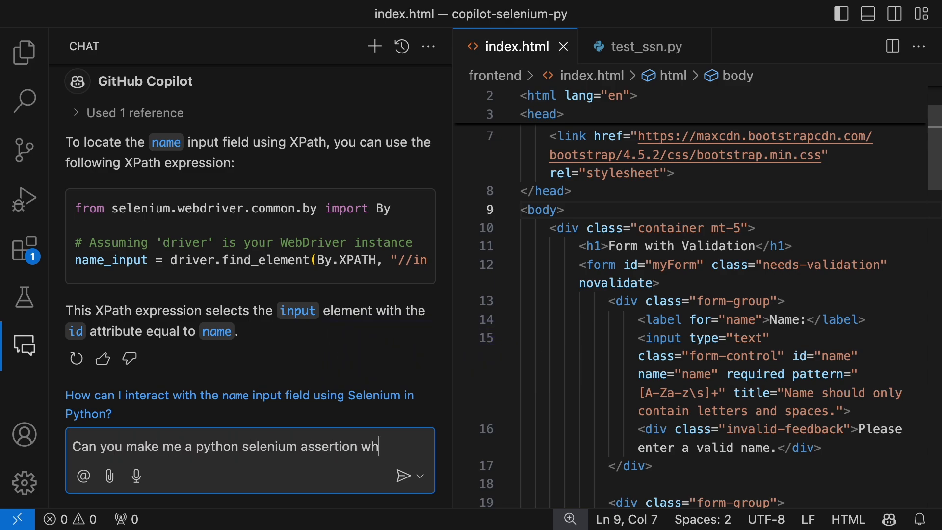
type("ich verifies")
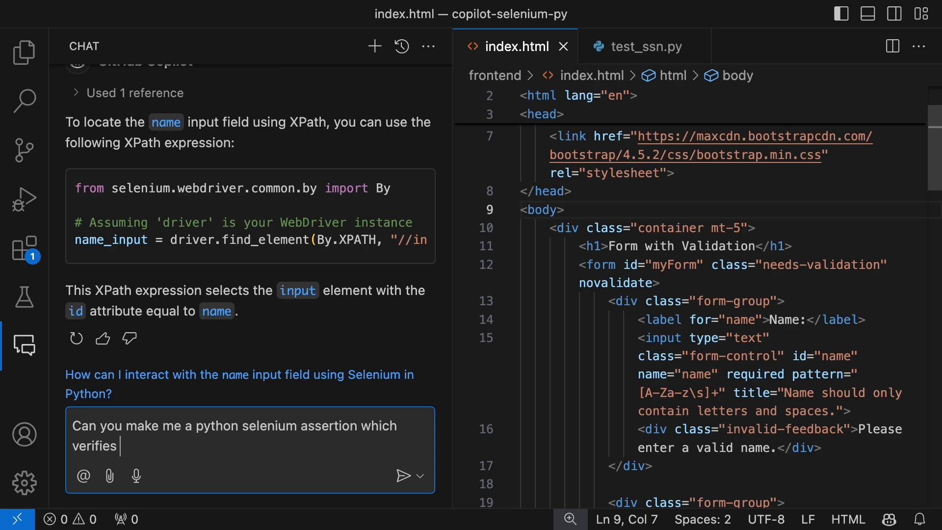
type("that name:")
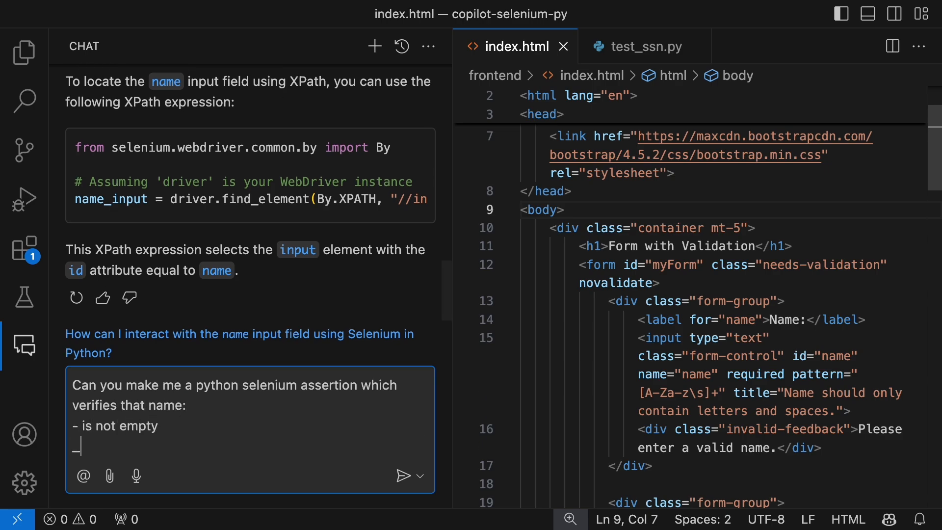
type("- is less than 50 characters")
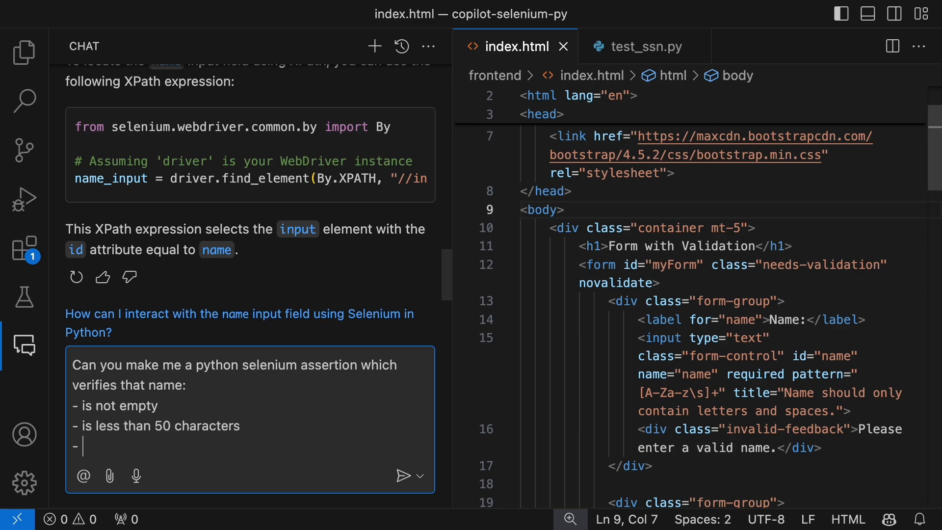
type("doesn't co")
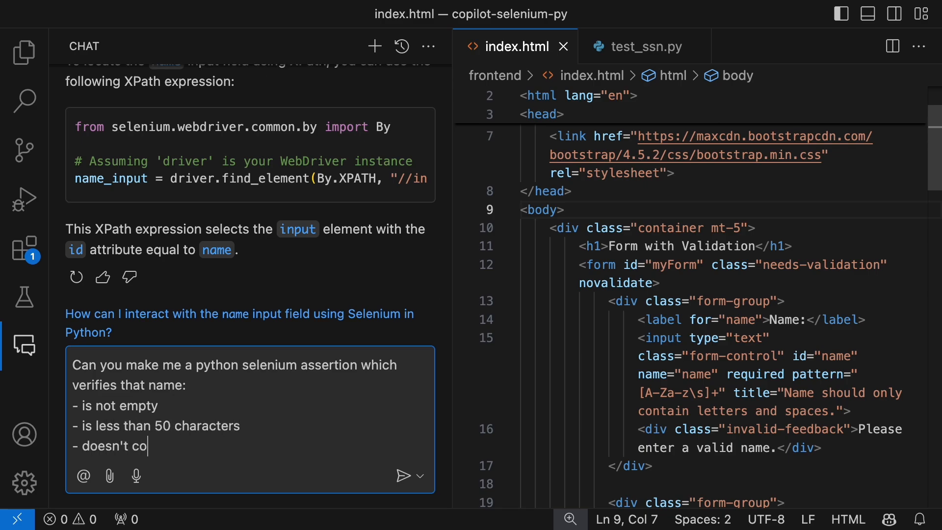
type("ntain special")
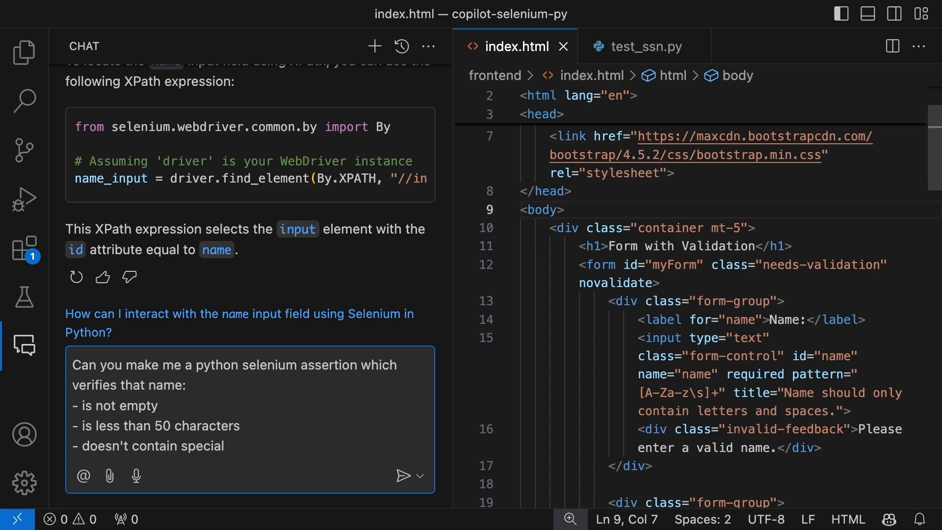
type("characters or numbers")
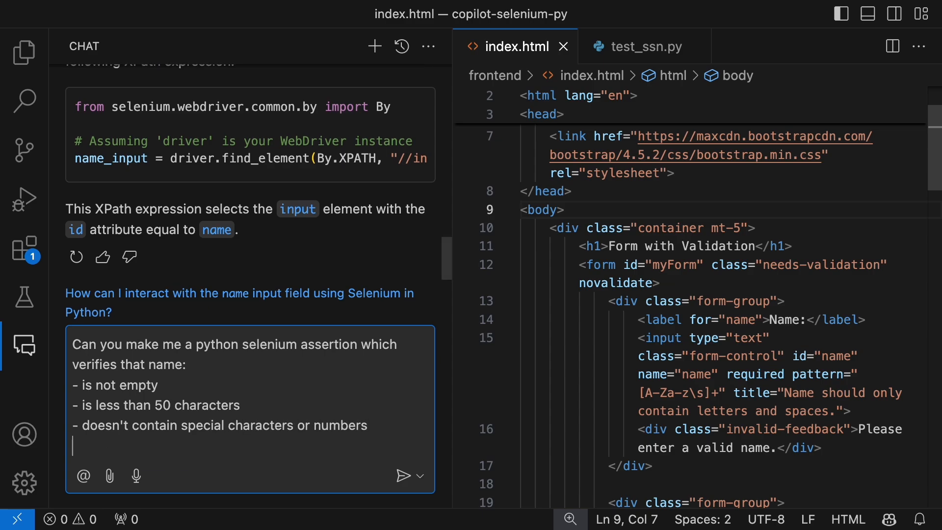
type("- every word start")
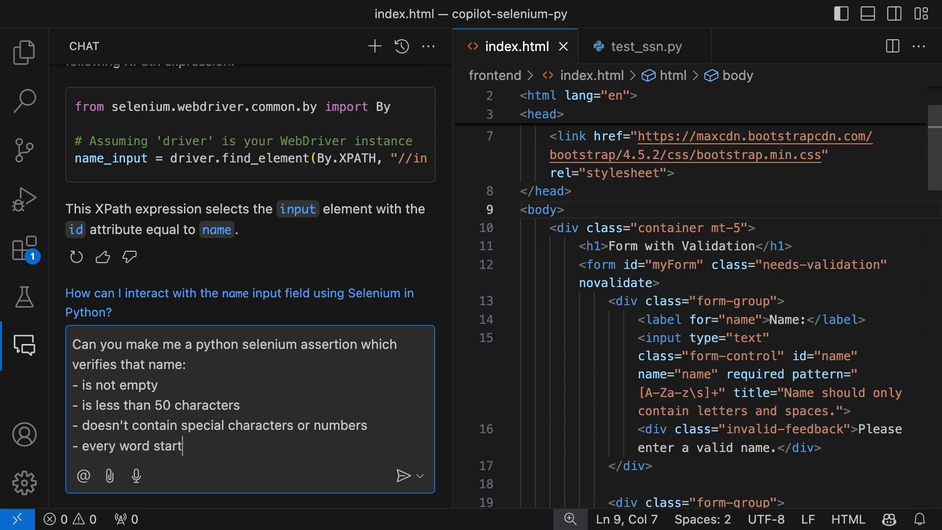
type("s with uppercasd")
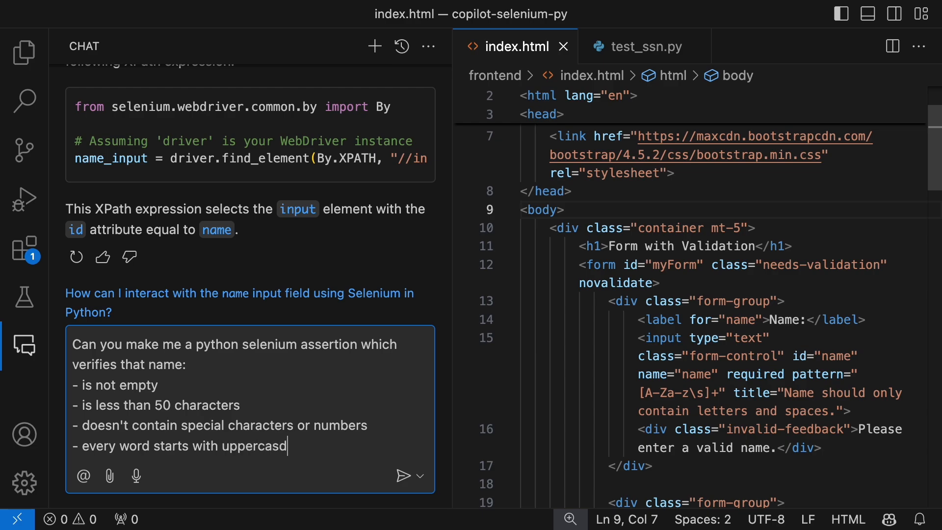
left_click(404, 476)
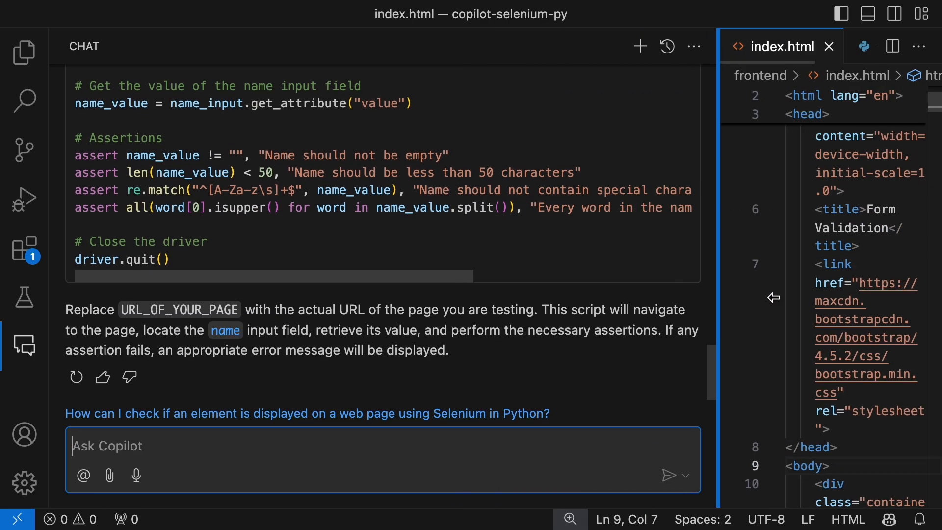
- Review the generated name-assertion script in the Copilot chat
scroll("up", 3)
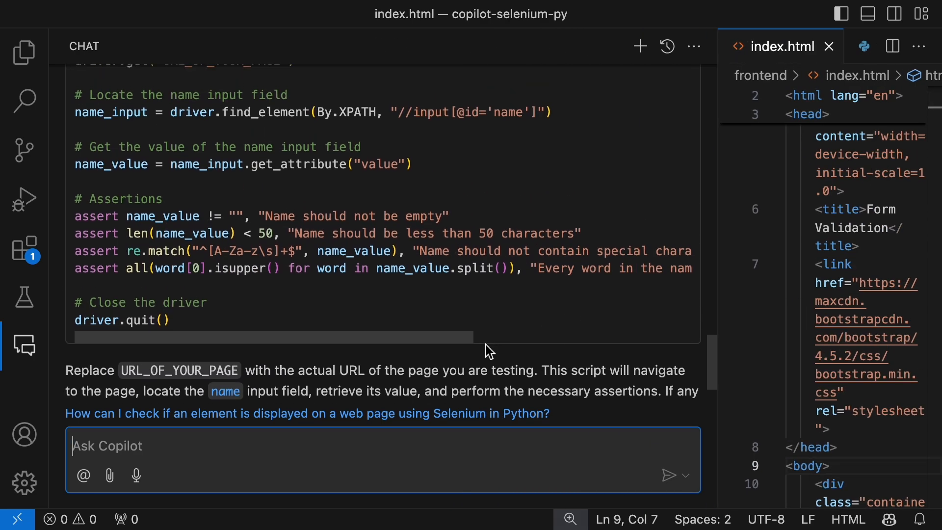
scroll("up", 3)
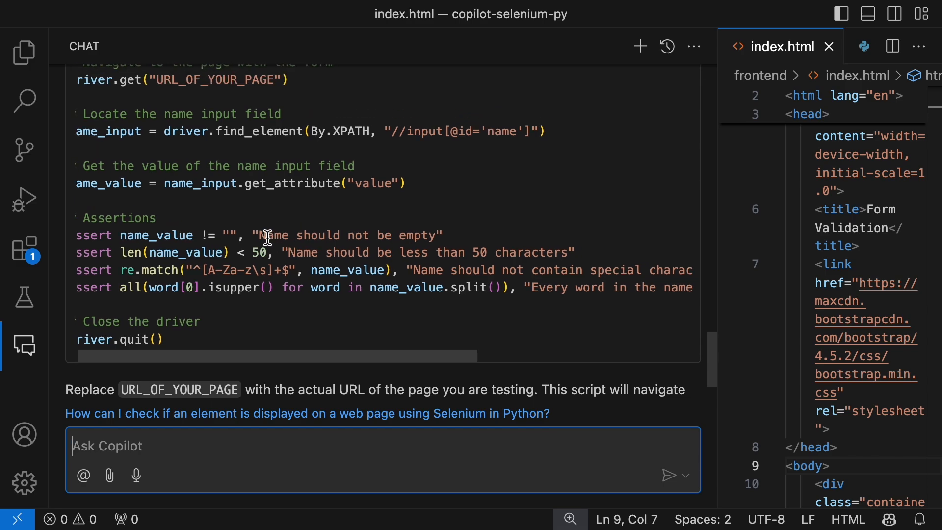
mouse_move(418, 270)
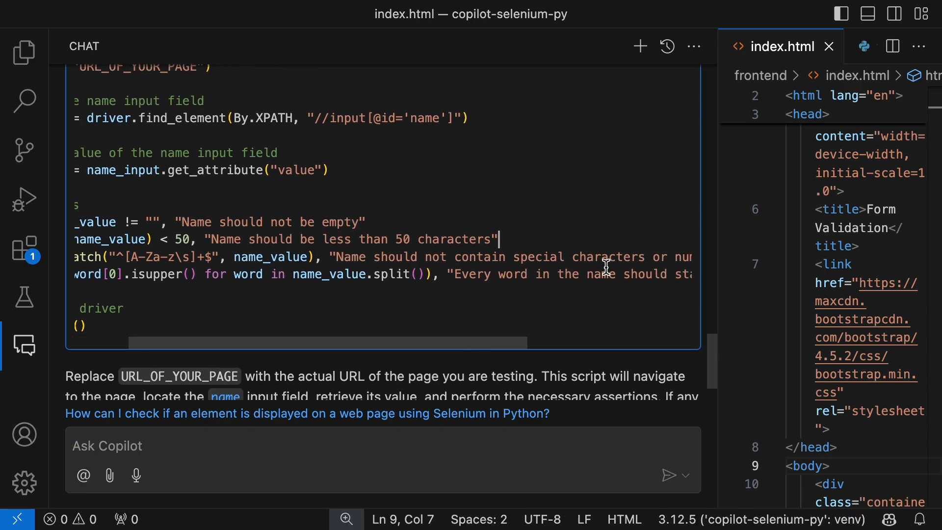
scroll("left", 3)
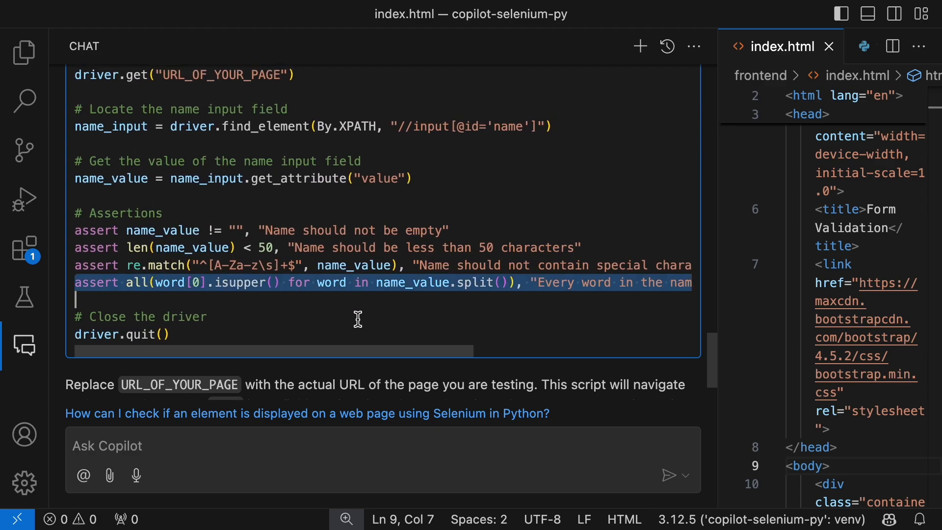
scroll("right", 3)
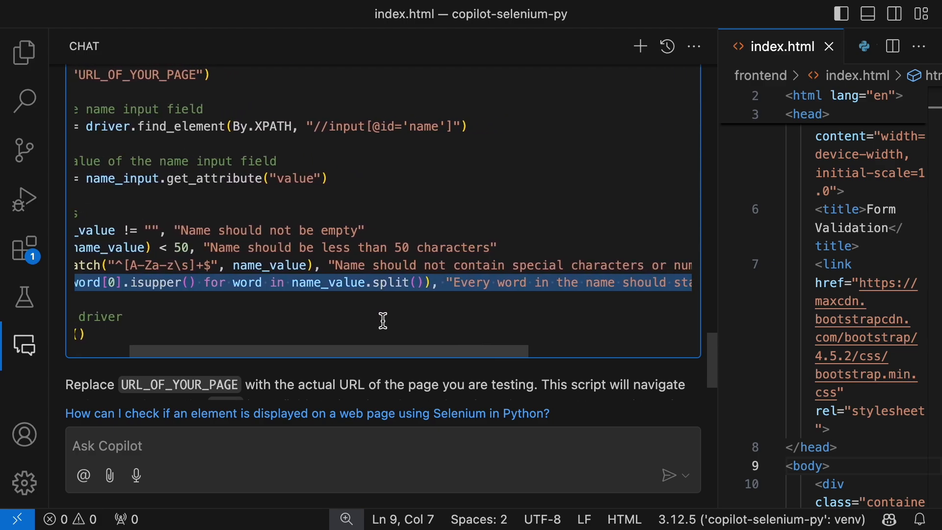
scroll("right", 3)
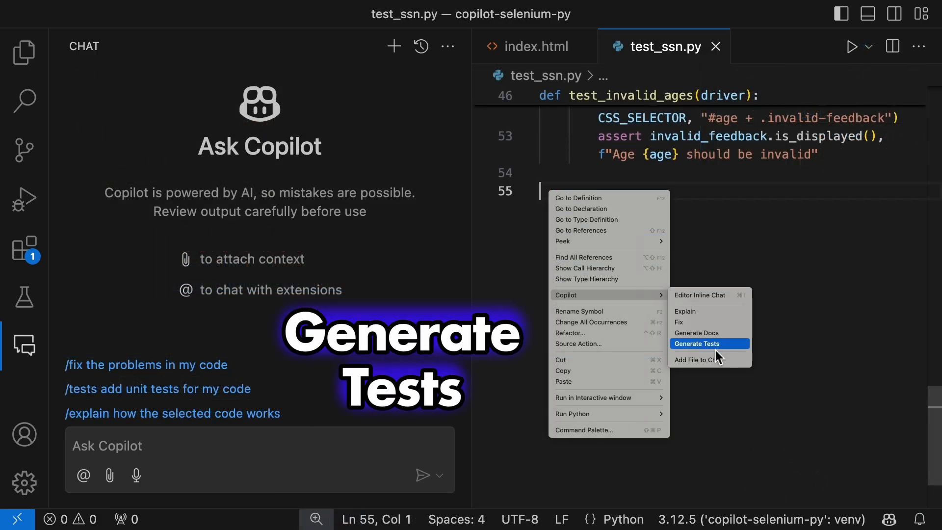
mouse_move(735, 353)
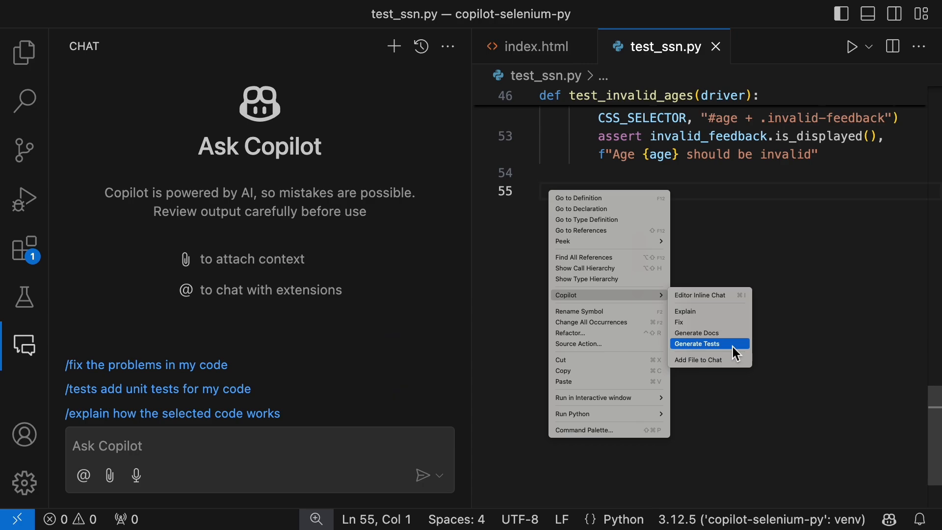
- Have Copilot generate tests for empty fields, invalid names, invalid addresses and valid ages
left_click(698, 344)
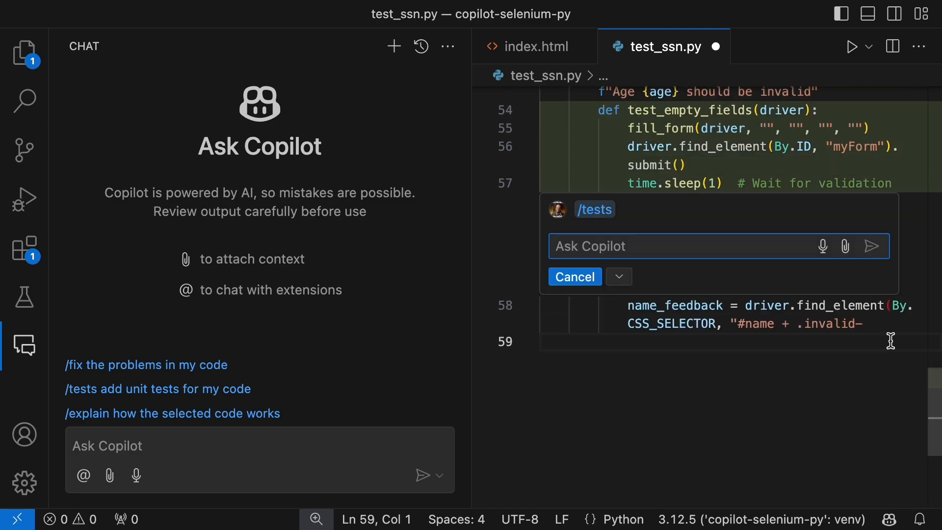
scroll("down", 3)
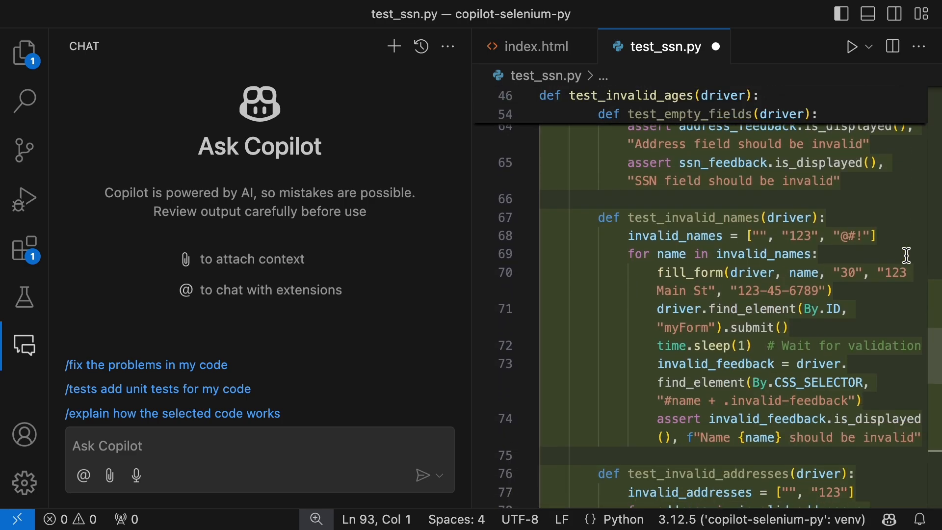
scroll("down", 3)
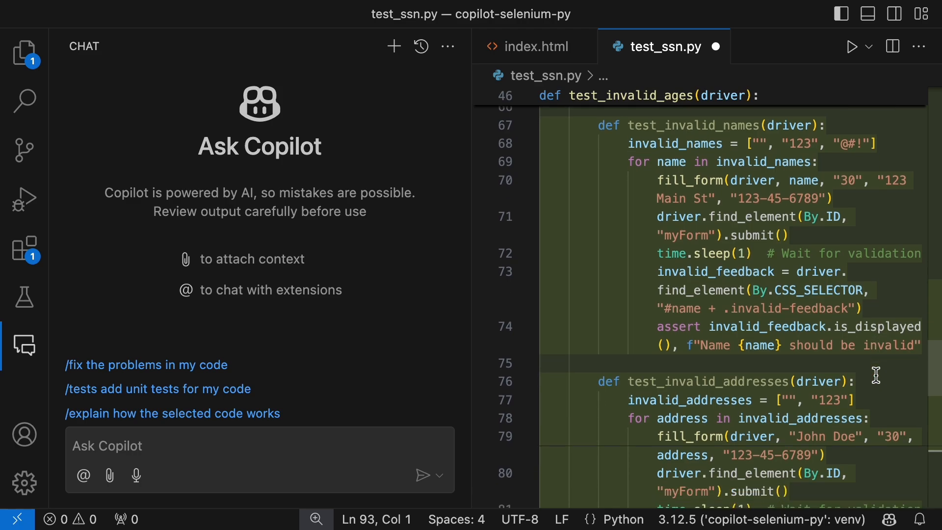
scroll("down", 3)
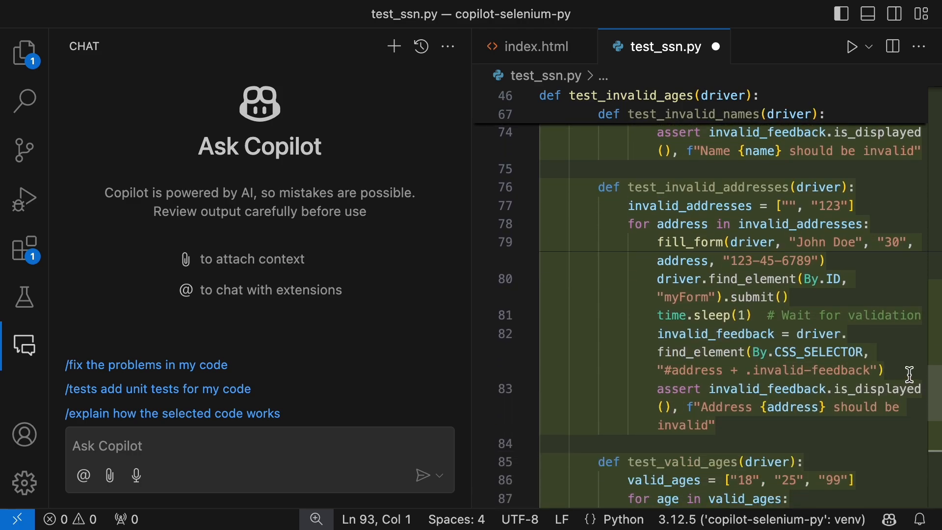
scroll("down", 3)
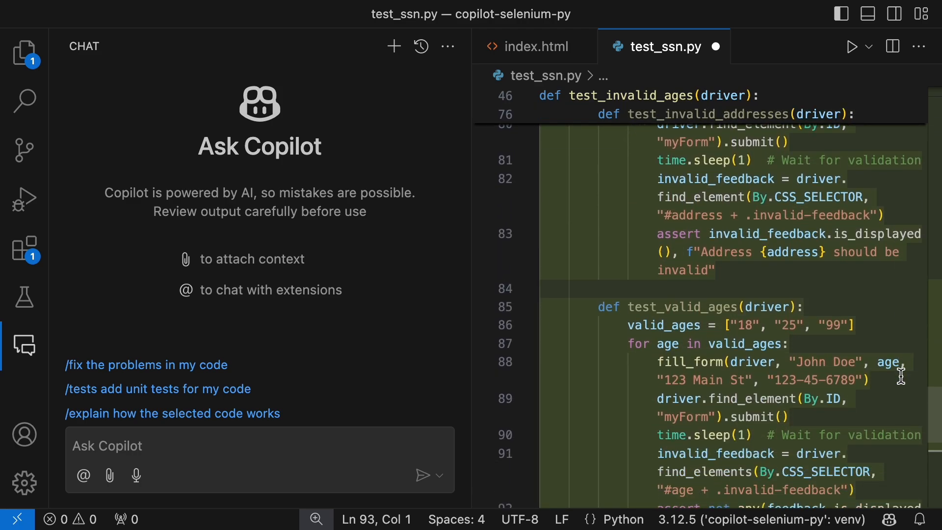
scroll("down", 3)
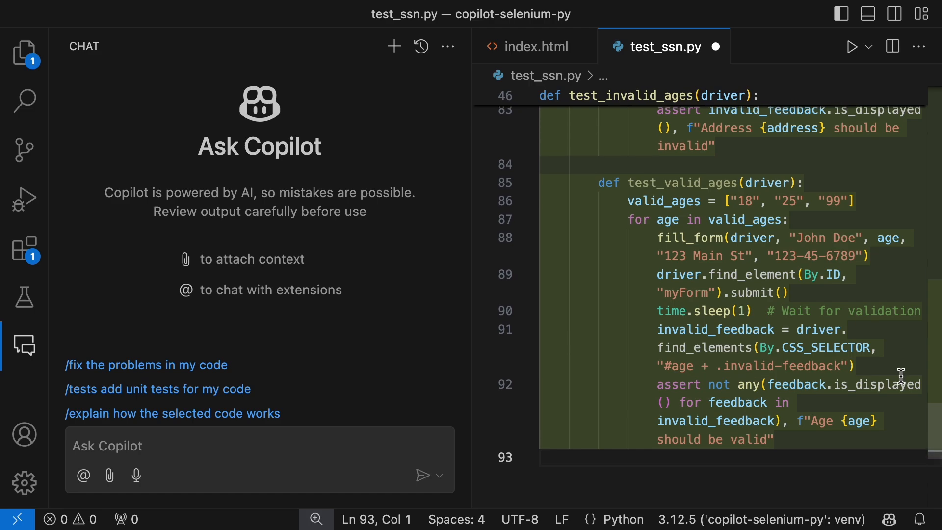
scroll("up", 3)
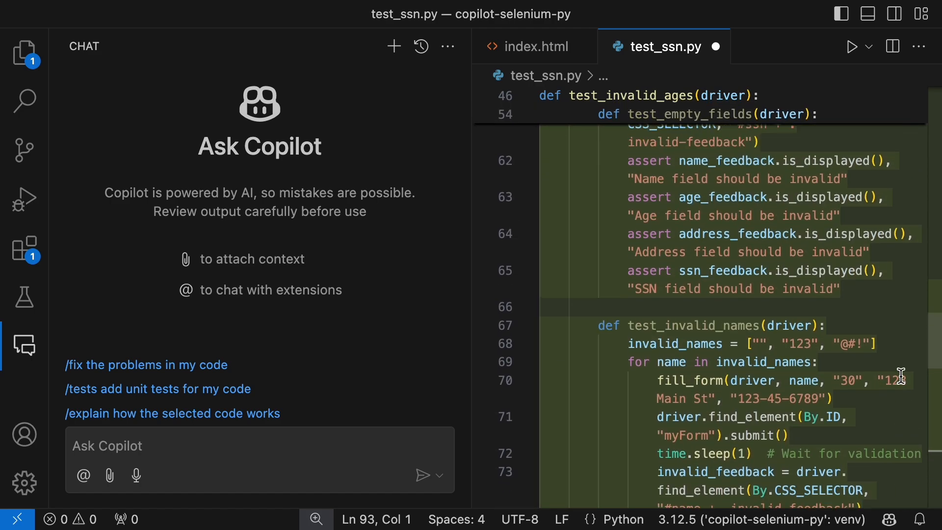
scroll("up", 3)
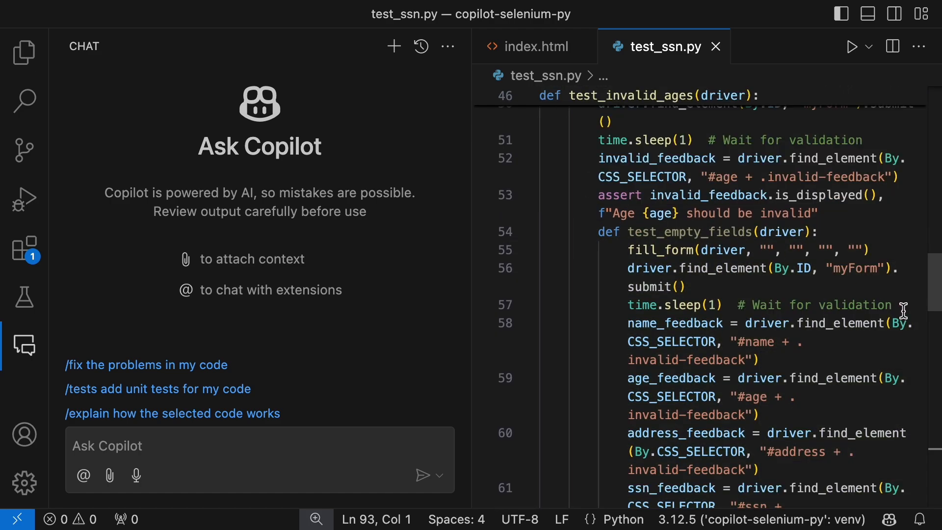
scroll("up", 3)
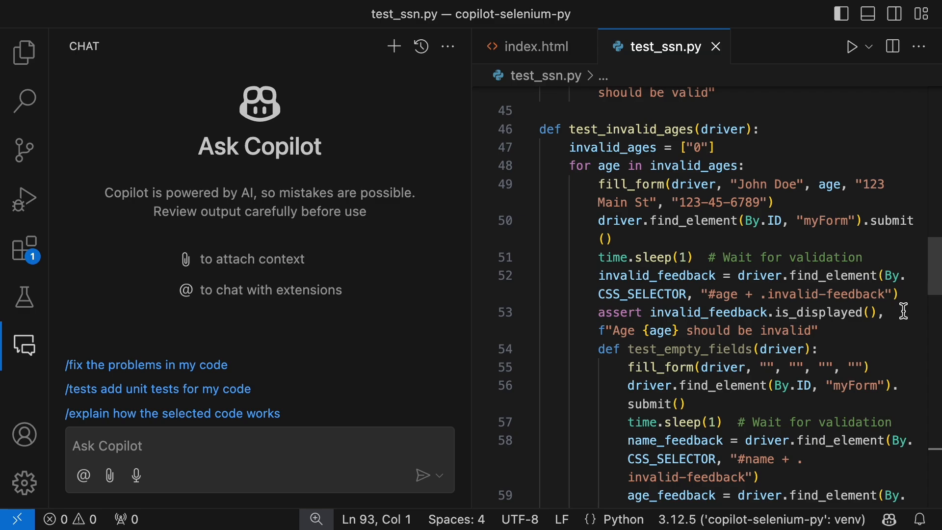
mouse_move(610, 359)
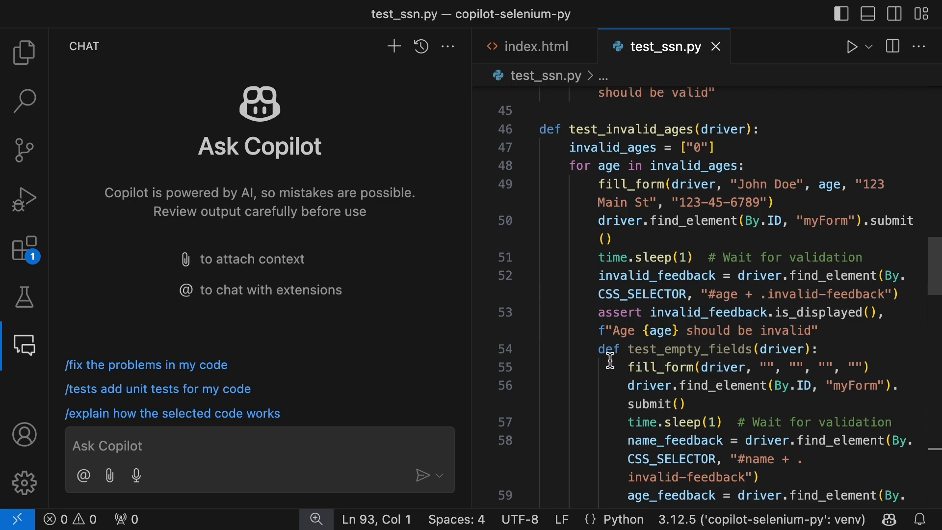
- Fix the indentation of test_empty_fields so the new tests sit at top level without errors
left_click(577, 349)
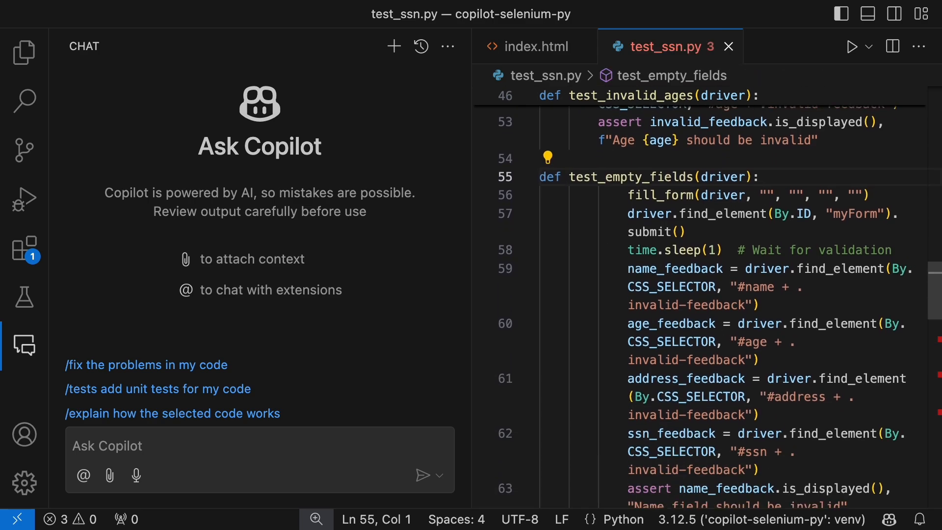
scroll("down", 3)
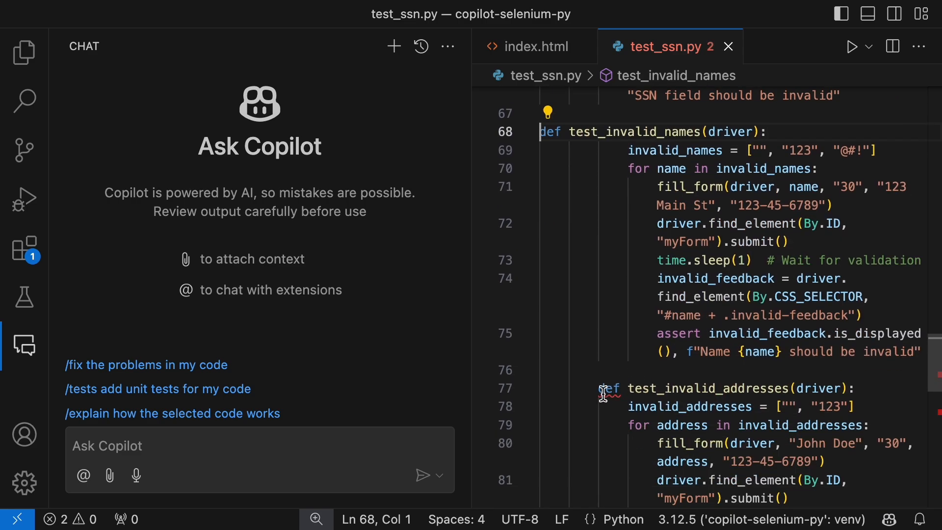
scroll("down", 3)
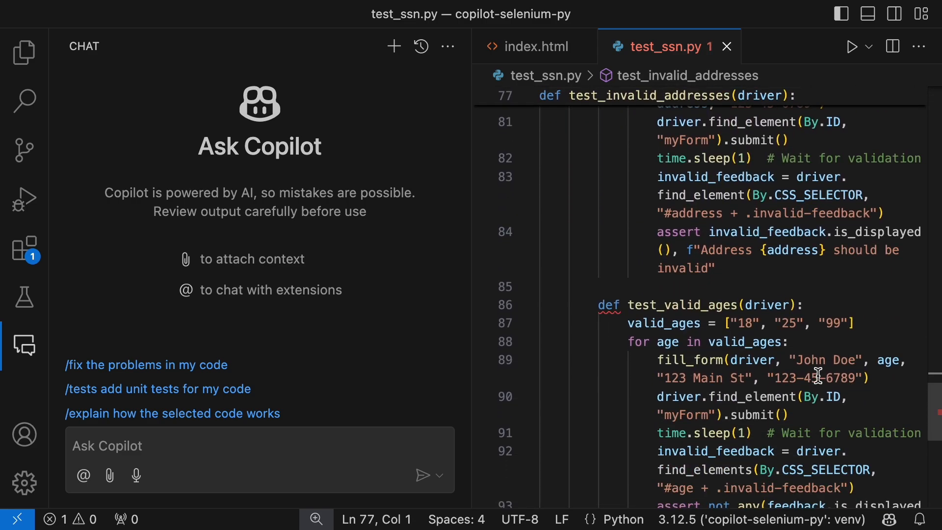
scroll("down", 3)
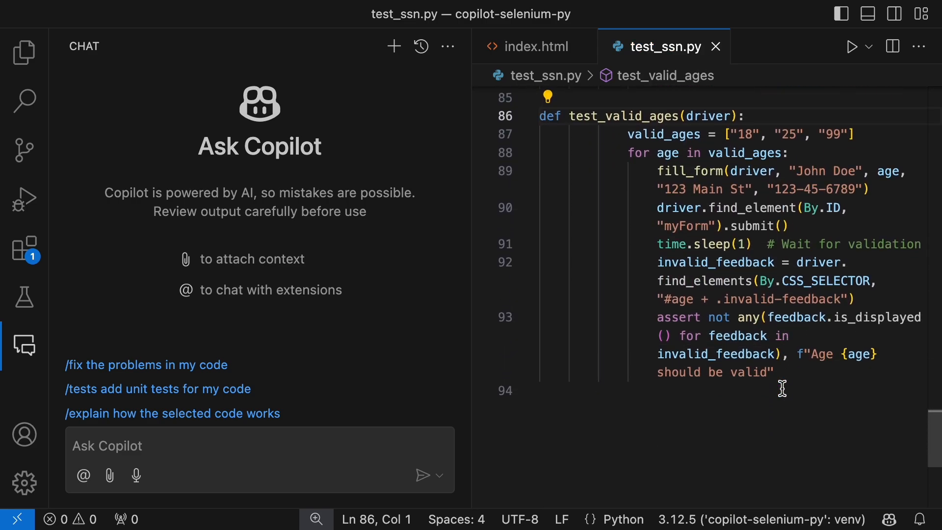
scroll("up", 3)
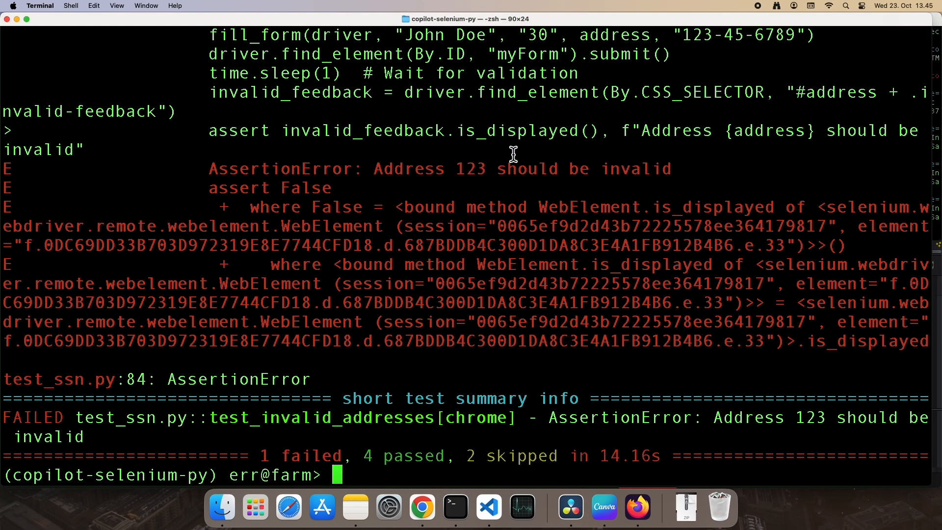
- Run pytest on test_ssn.py and review the 1 failed, 4 passed, 2 skipped summary
double_click(470, 168)
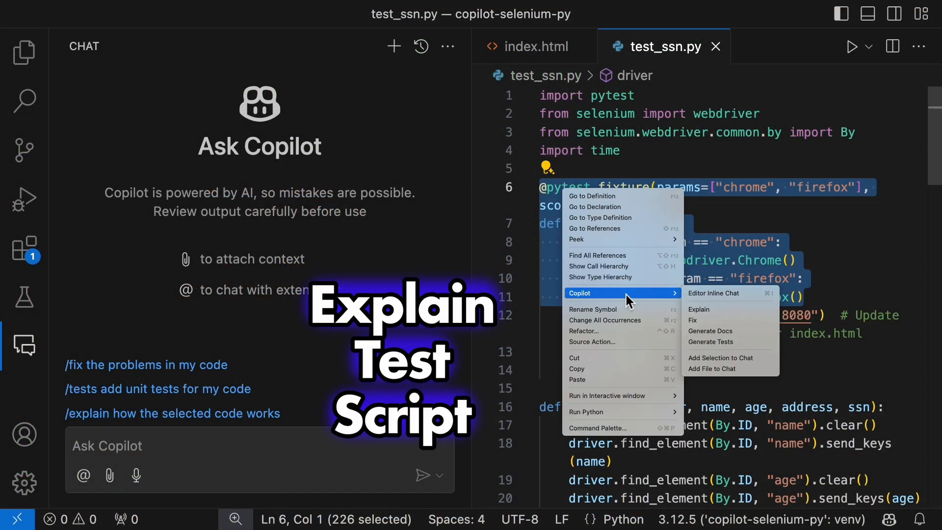
mouse_move(698, 309)
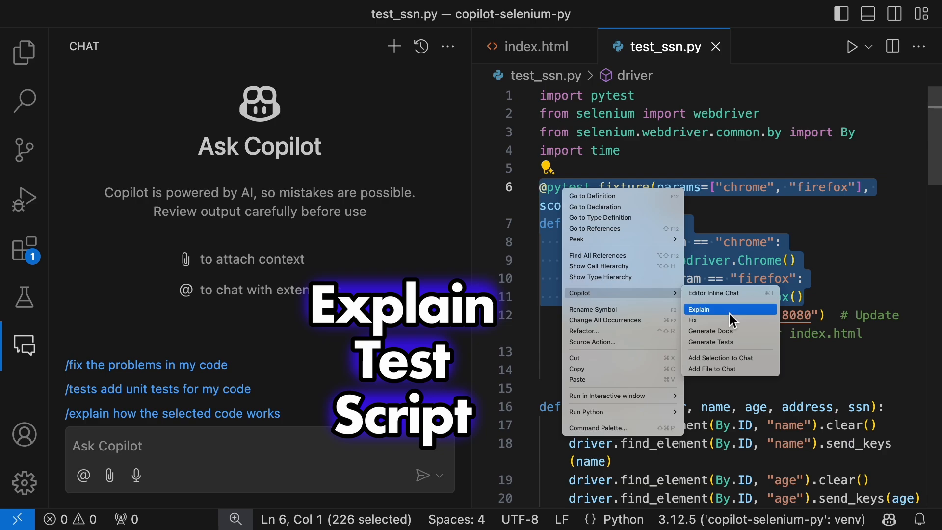
- Get Copilot's explanation of the module-scoped Chrome/Firefox driver fixture, then move to index.html
left_click(699, 309)
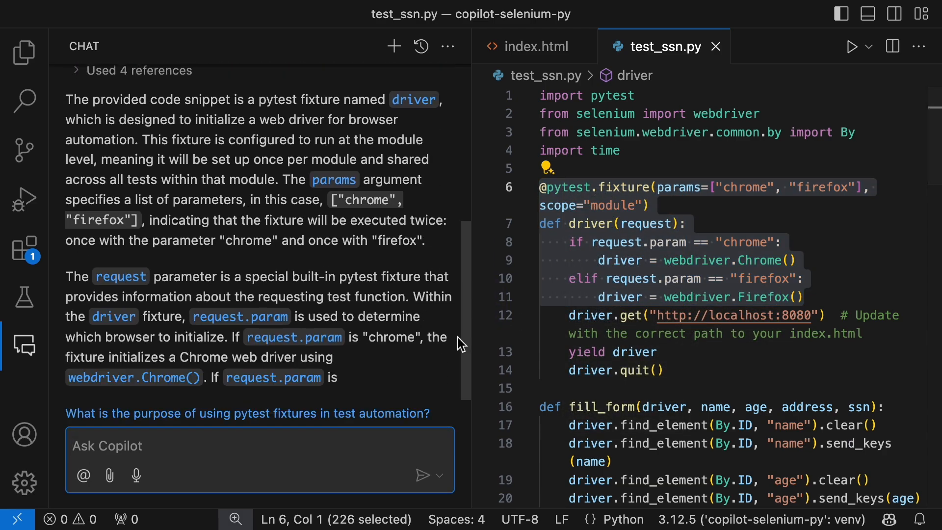
scroll("down", 3)
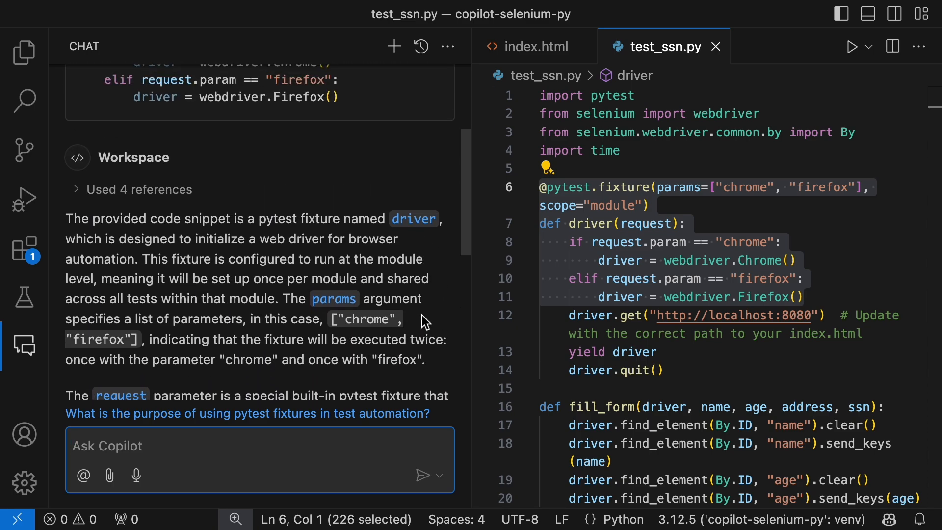
scroll("down", 3)
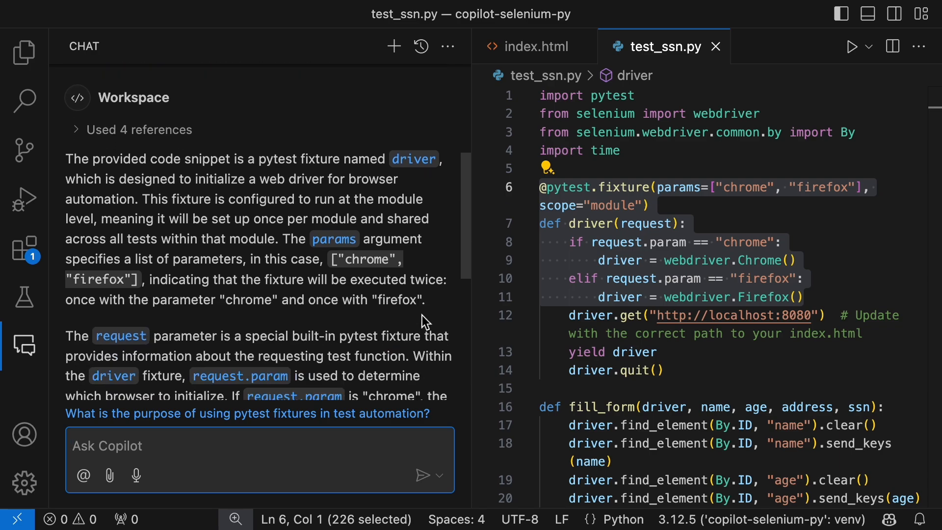
mouse_move(565, 54)
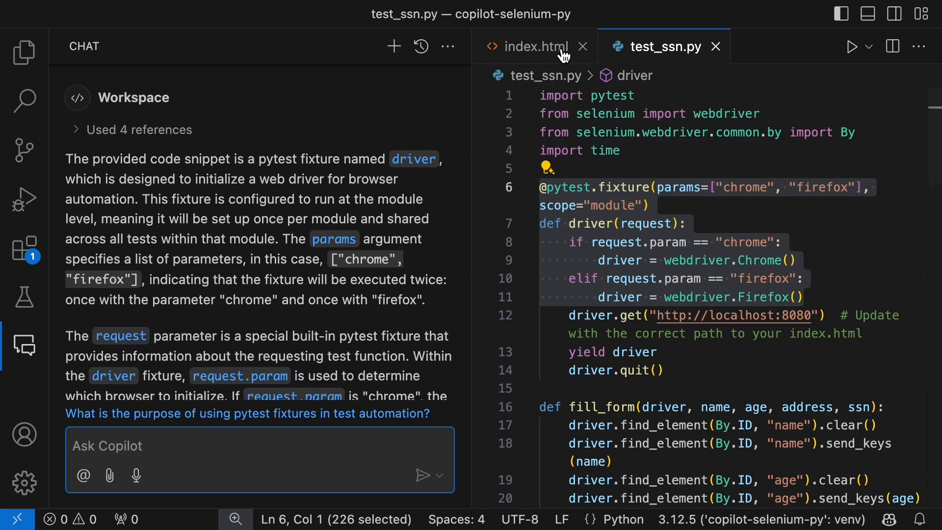
left_click(533, 46)
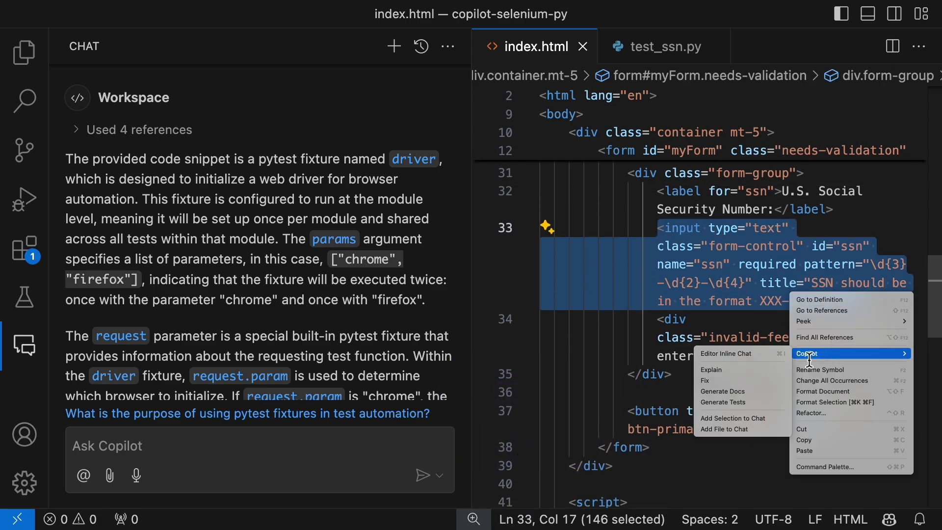
- Get Copilot's explanation of the SSN input's attributes, then return to test_ssn.py
left_click(711, 370)
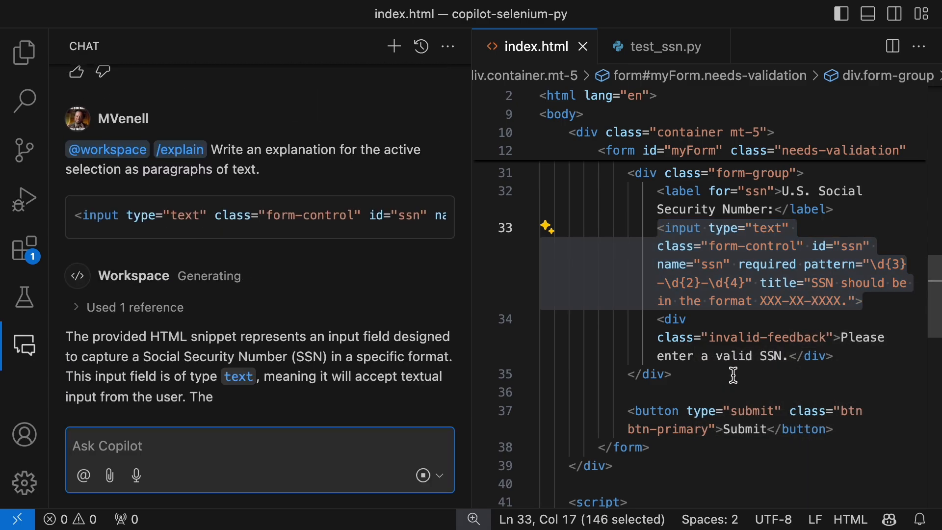
scroll("down", 3)
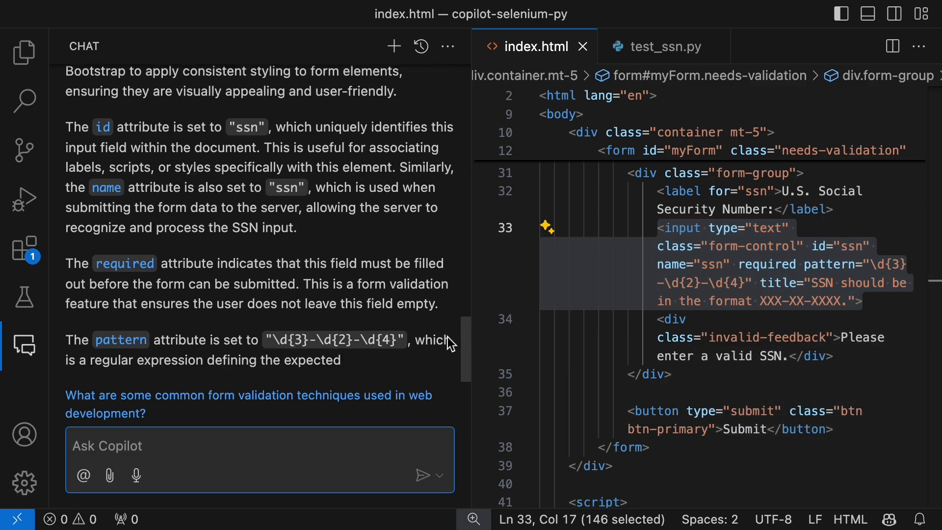
scroll("down", 3)
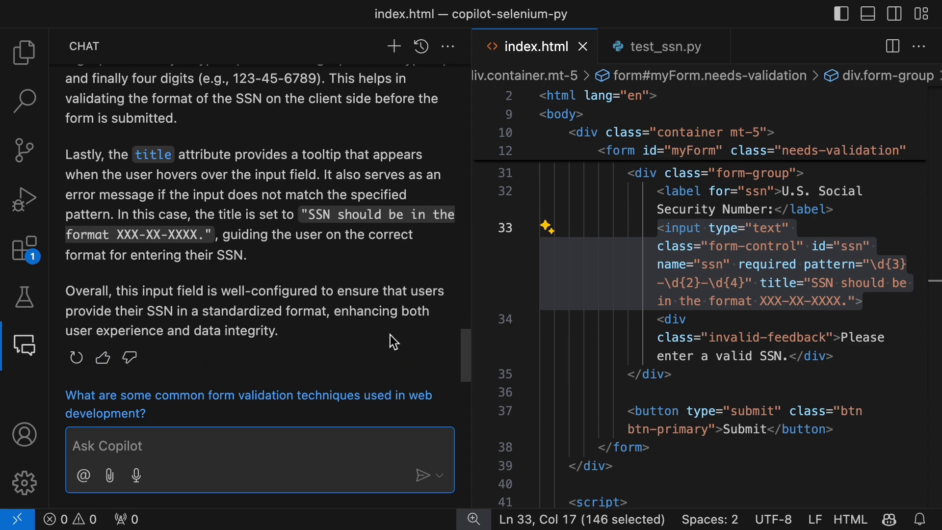
scroll("up", 3)
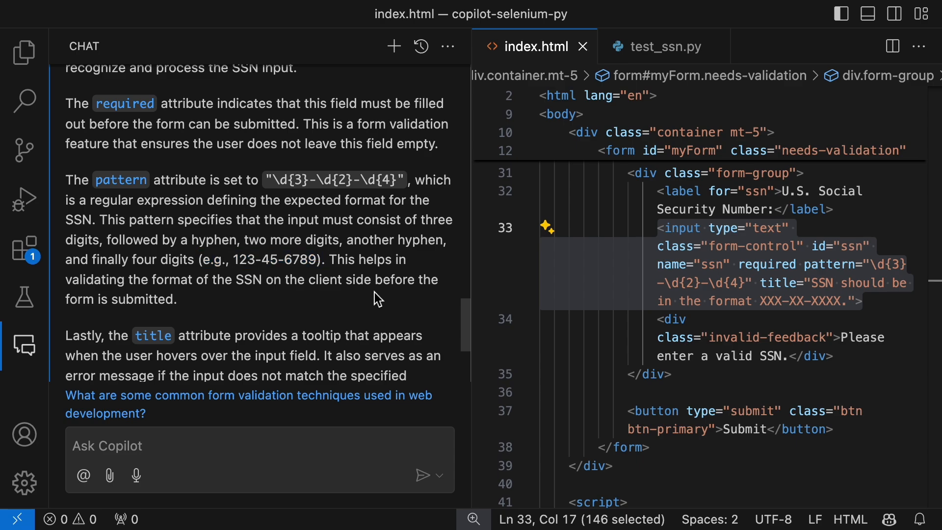
mouse_move(391, 309)
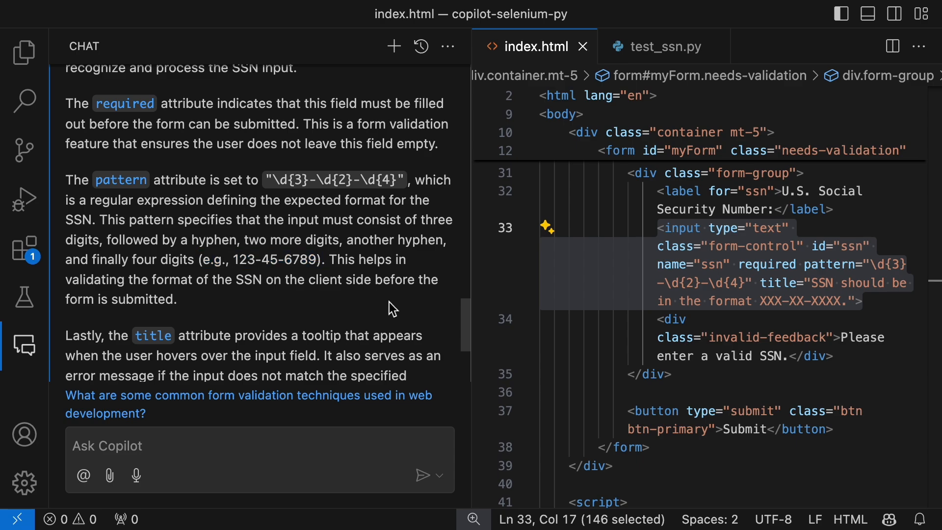
left_click(661, 46)
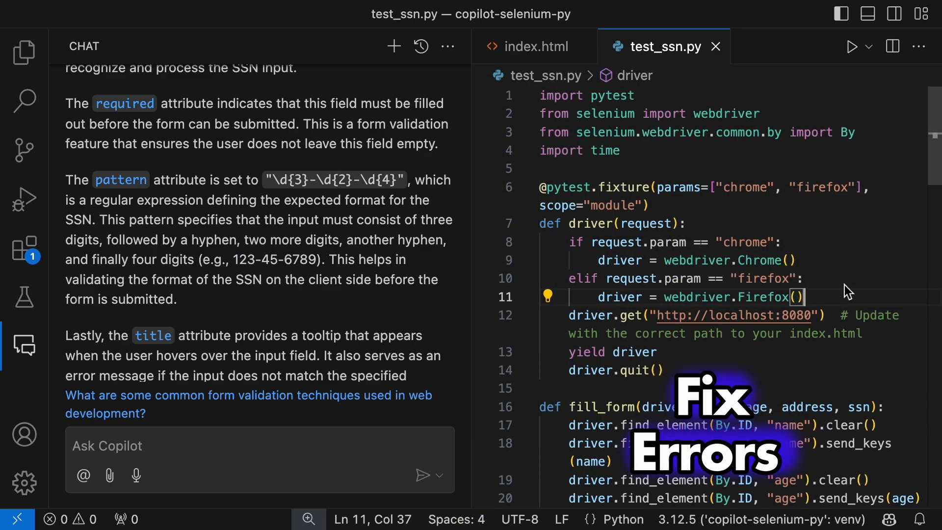
- Have Copilot fix the driver fixture to check request.param instead of driver.param and accept it
double_click(615, 241)
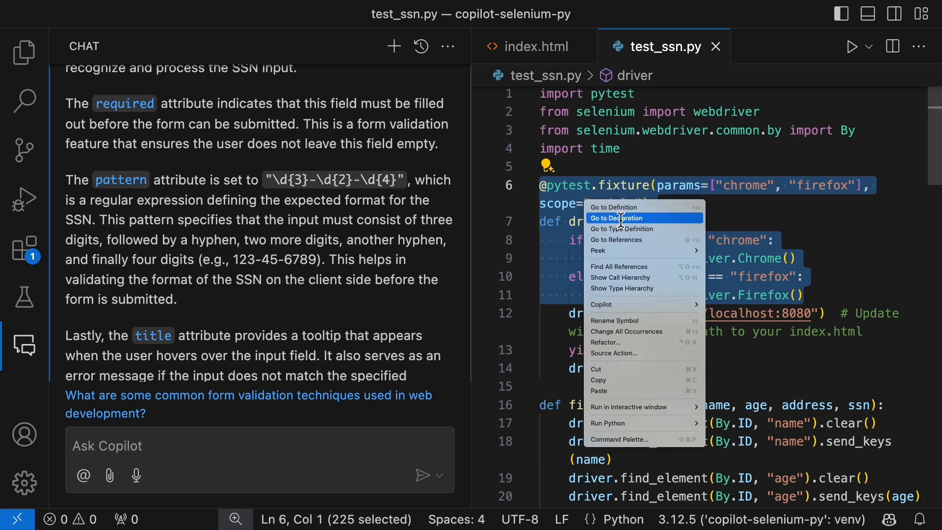
mouse_move(608, 304)
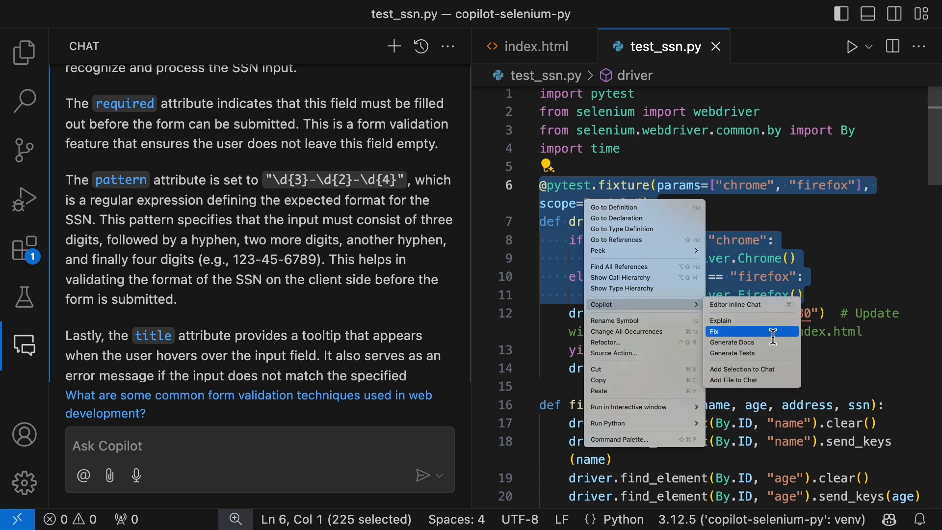
left_click(714, 331)
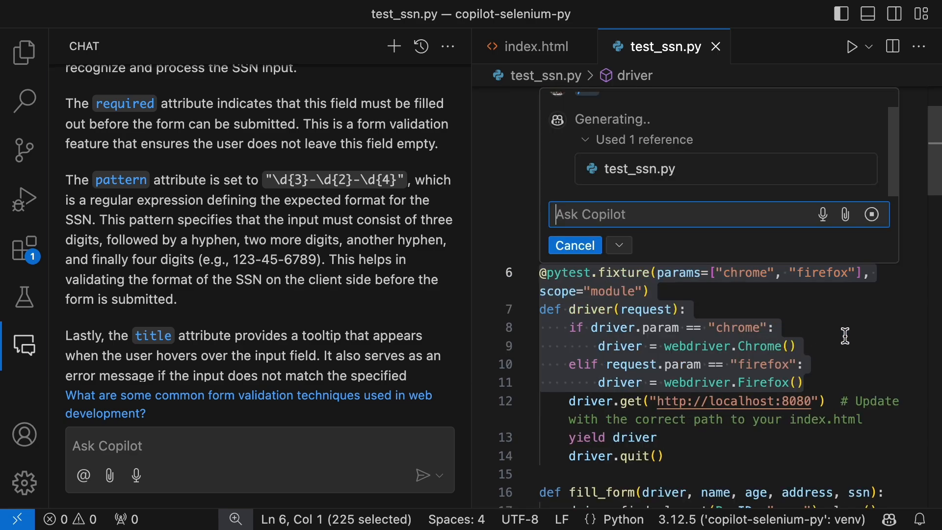
mouse_move(919, 337)
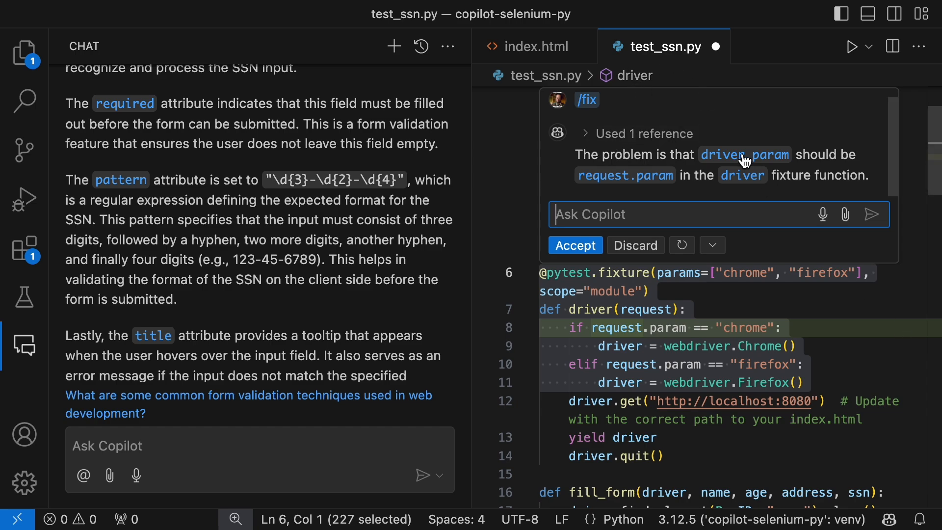
mouse_move(820, 193)
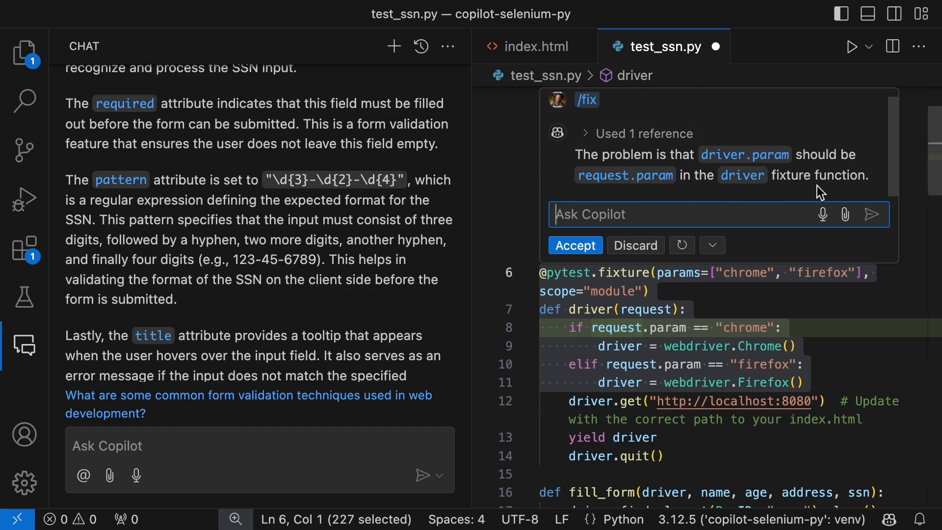
mouse_move(842, 196)
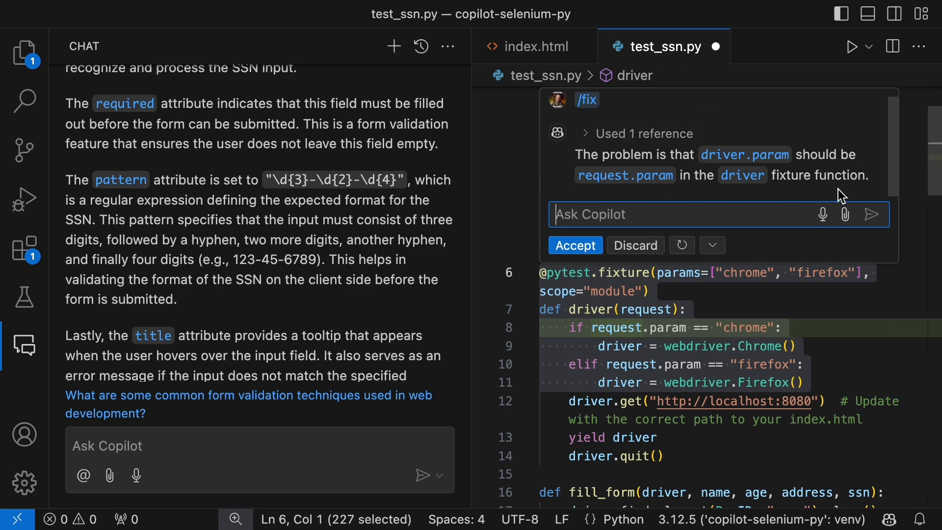
mouse_move(576, 251)
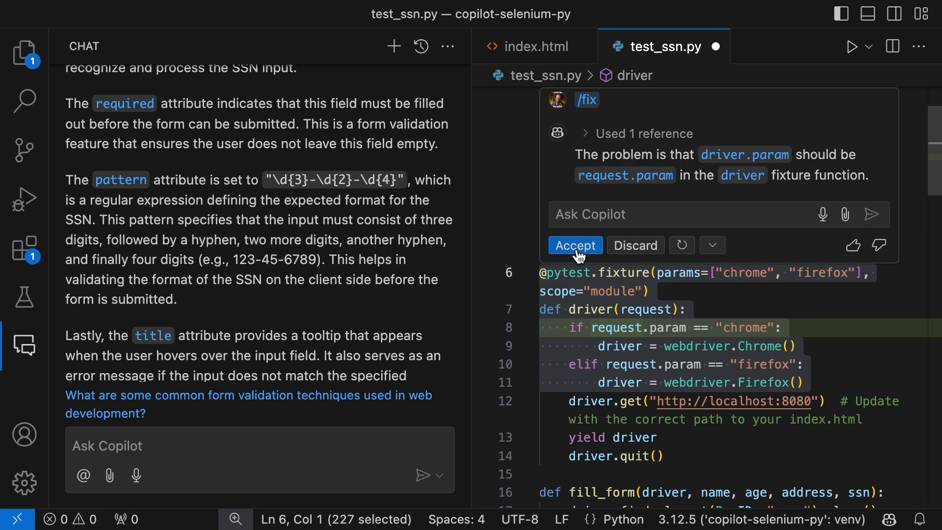
left_click(574, 246)
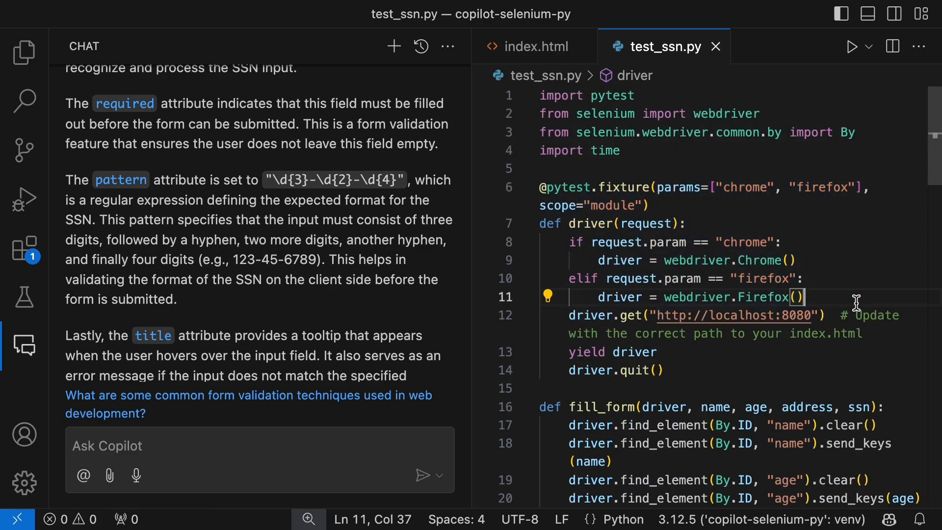
left_click(570, 174)
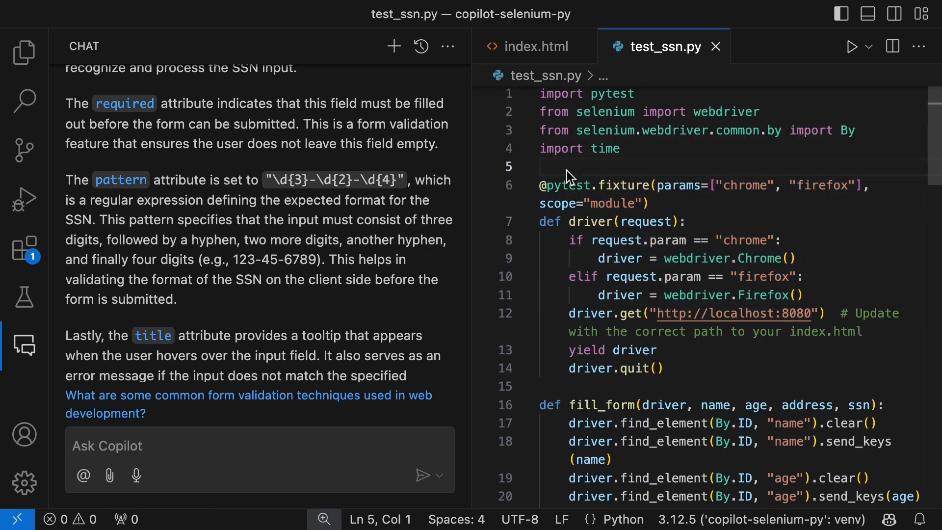
right_click(567, 174)
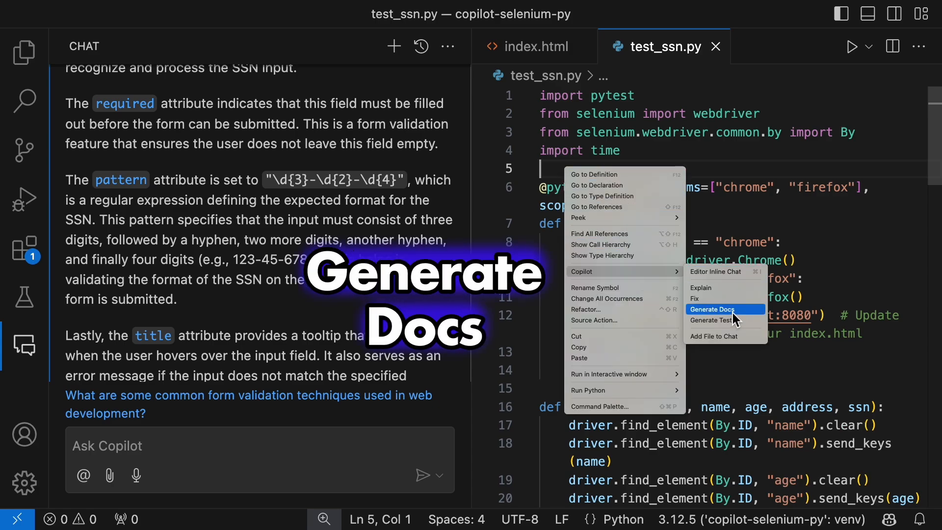
left_click(712, 309)
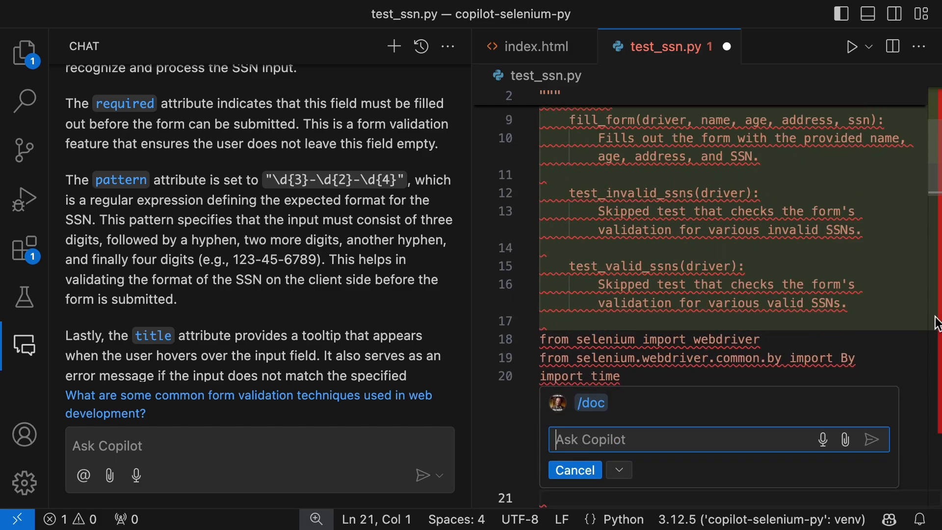
left_click(872, 439)
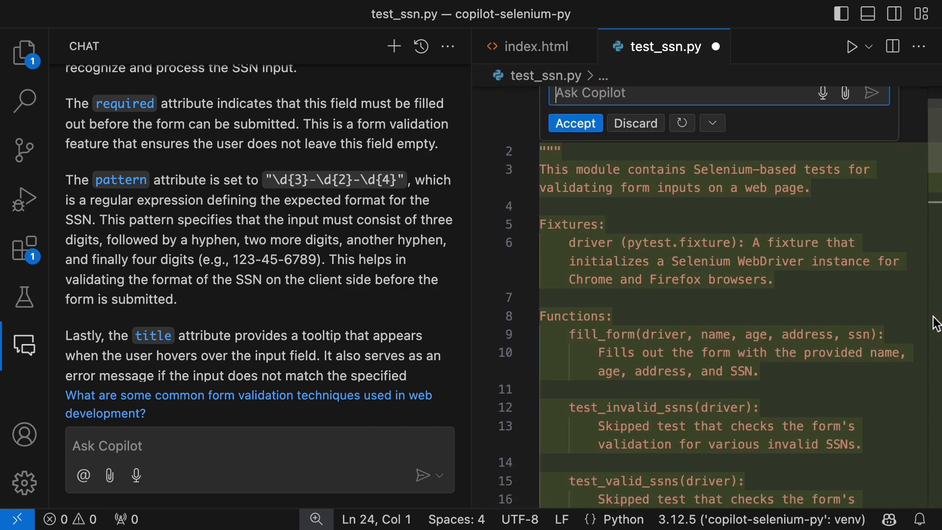
scroll("down", 3)
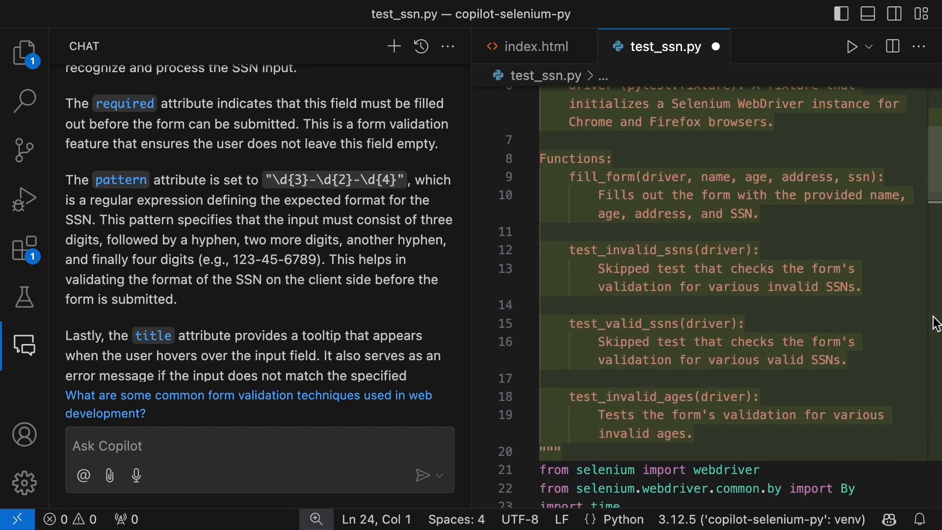
scroll("down", 3)
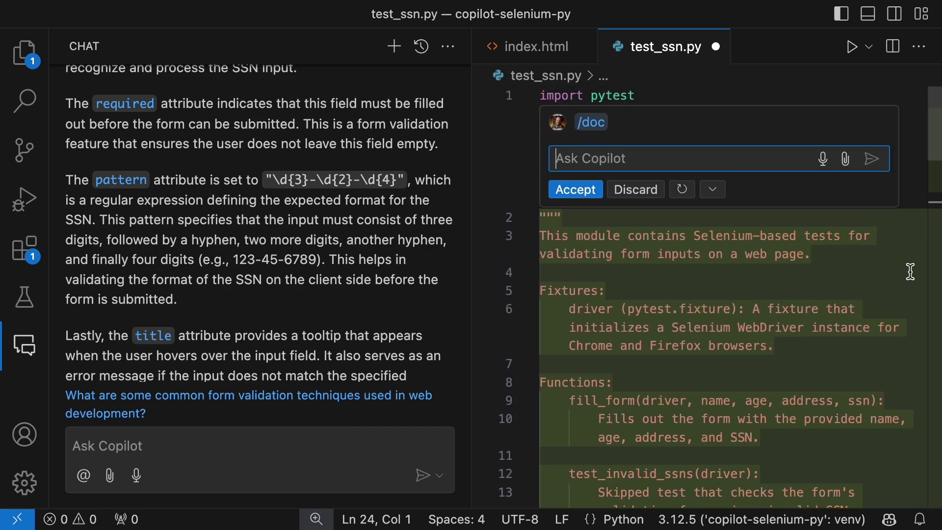
left_click(574, 190)
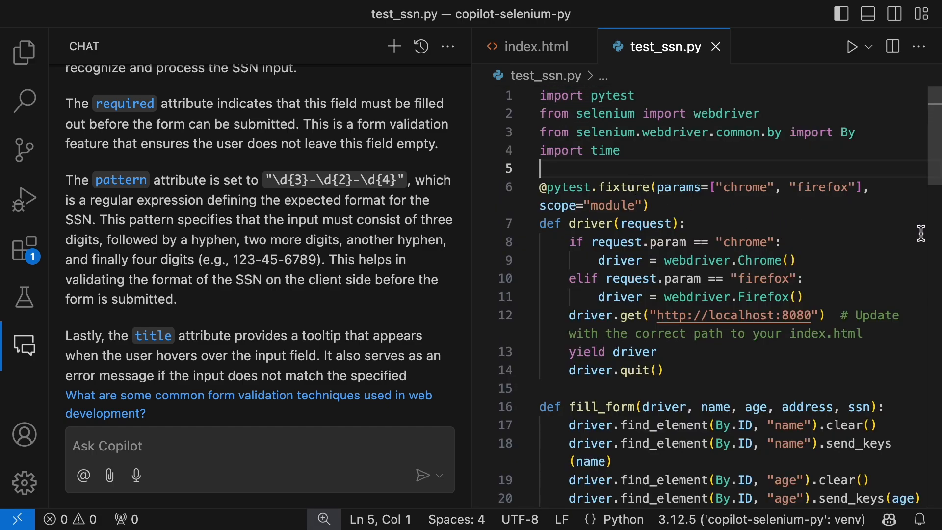
mouse_move(905, 241)
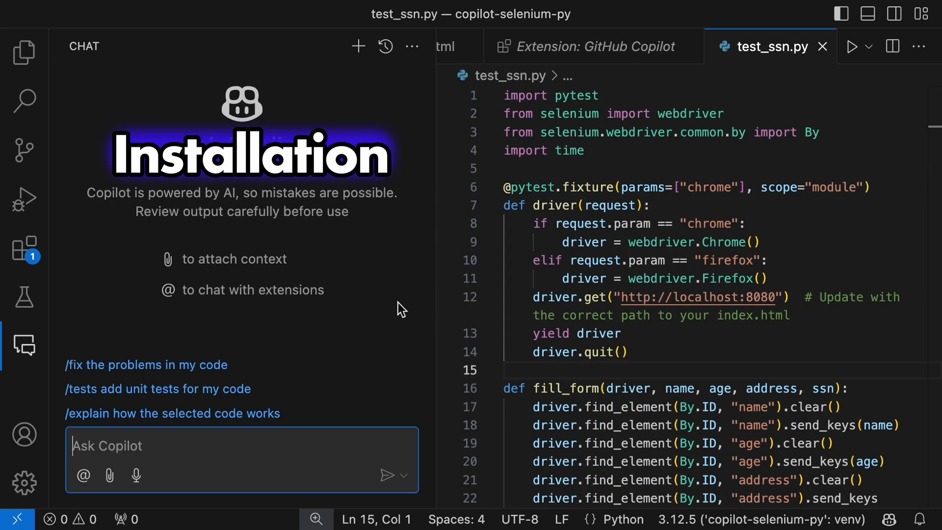
- Find 'github copilot' in Extensions and view the GitHub Copilot details page (installed v1.241.0)
left_click(24, 249)
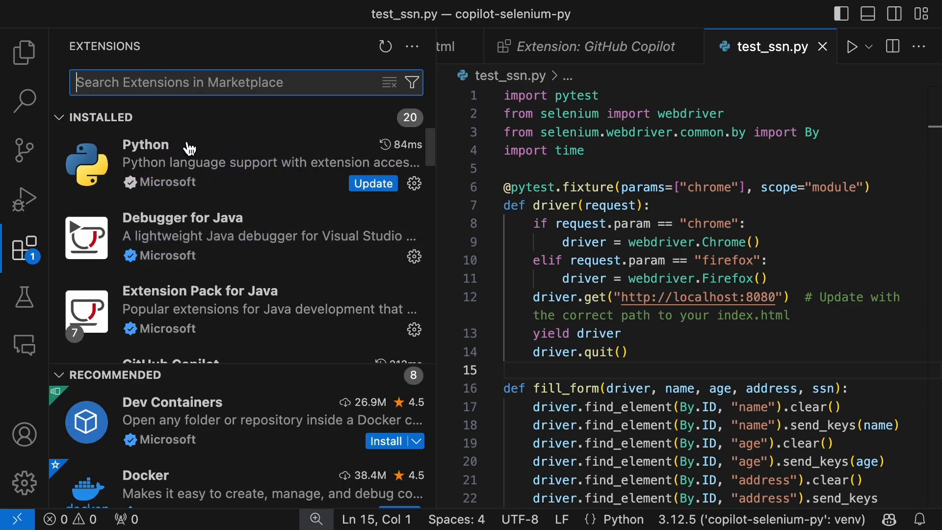
type("gi")
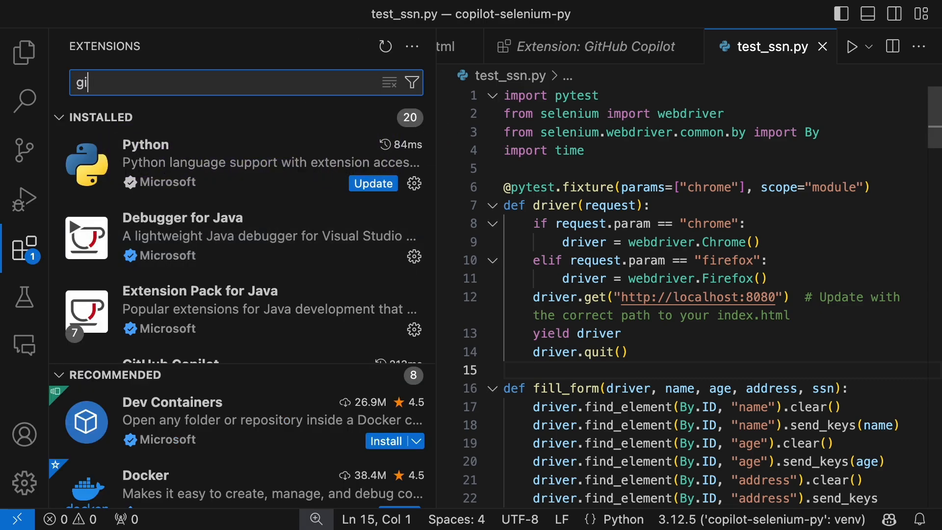
type("github copilot")
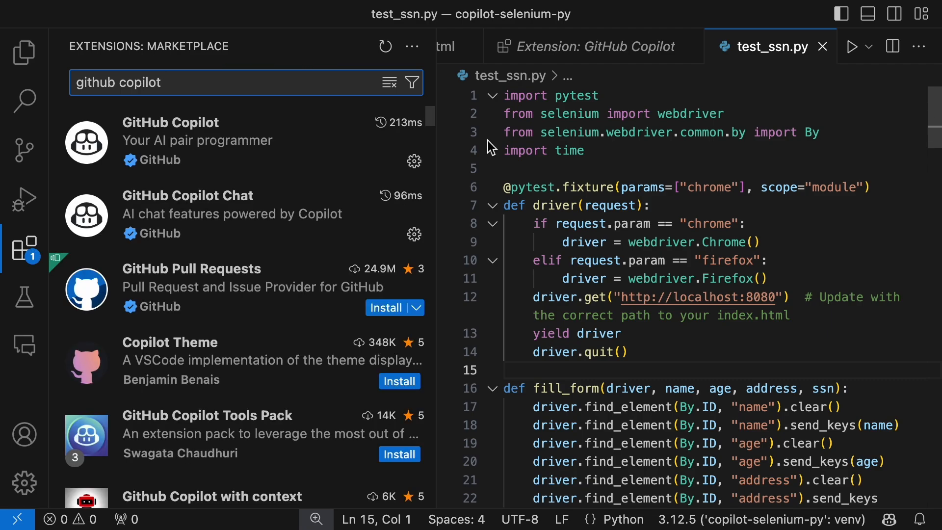
left_click(199, 141)
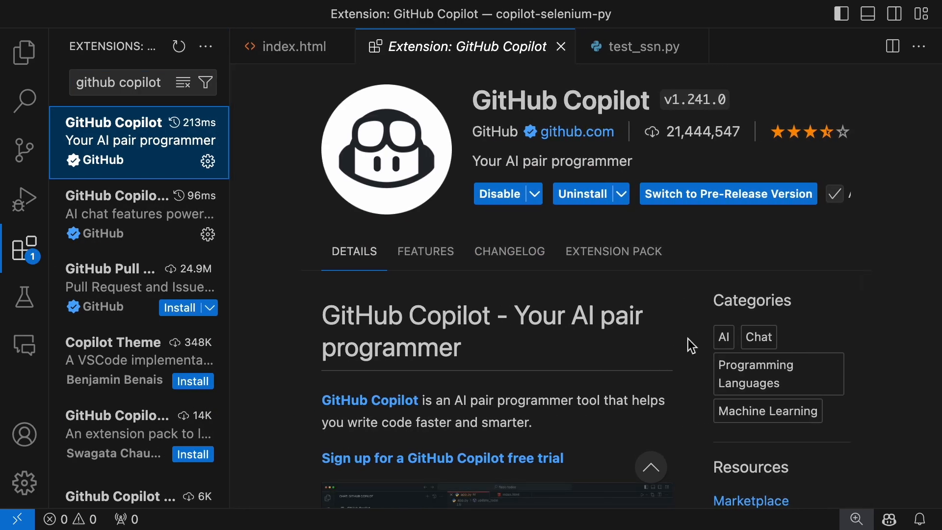
mouse_move(685, 307)
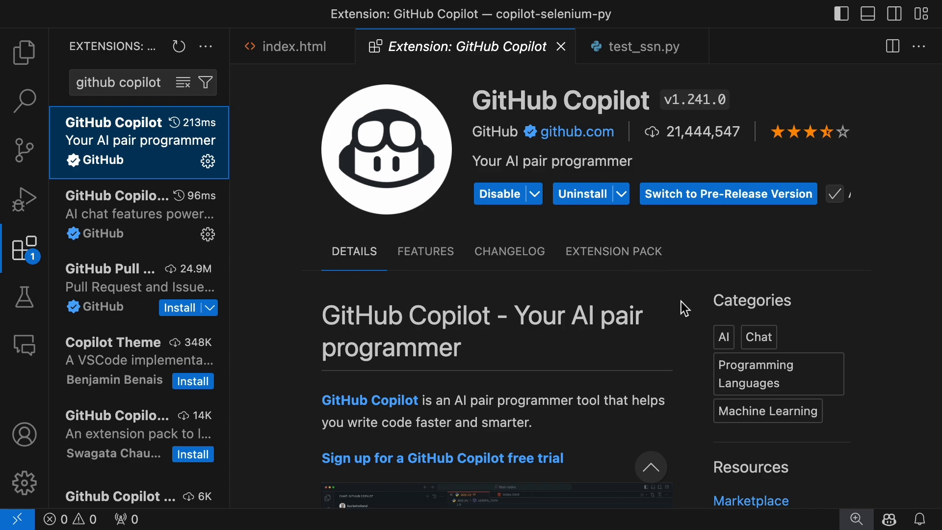
scroll("down", 3)
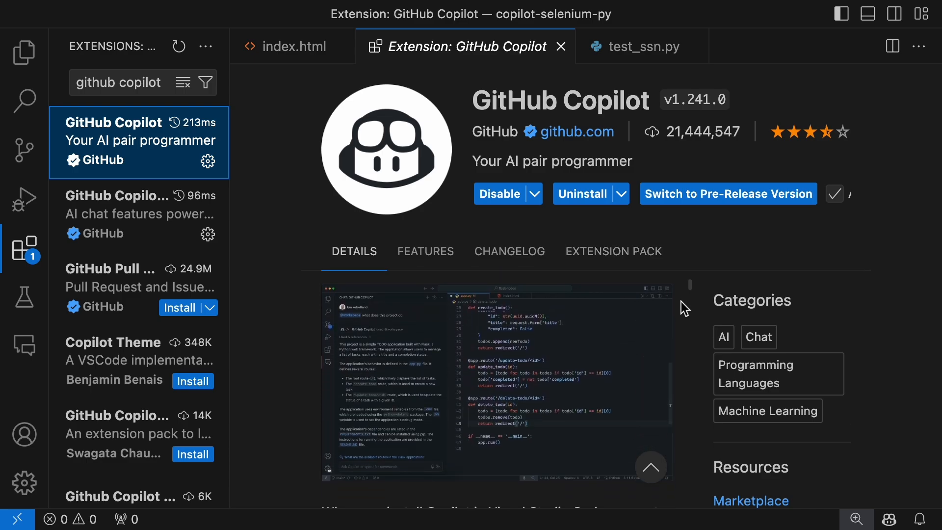
scroll("down", 3)
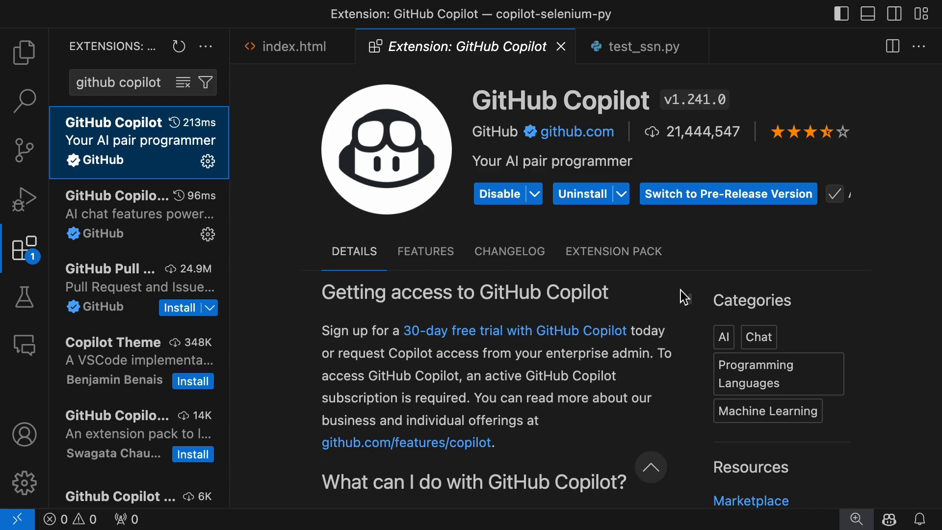